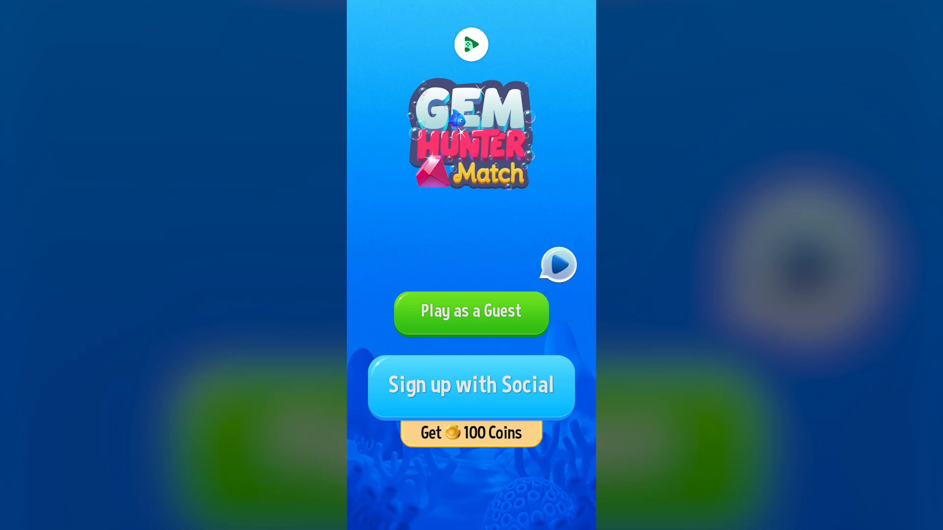
Play Gem Hunter Match as a guest and continue through to the home screen
{"action": "left_click", "coordinate": [471, 313]}
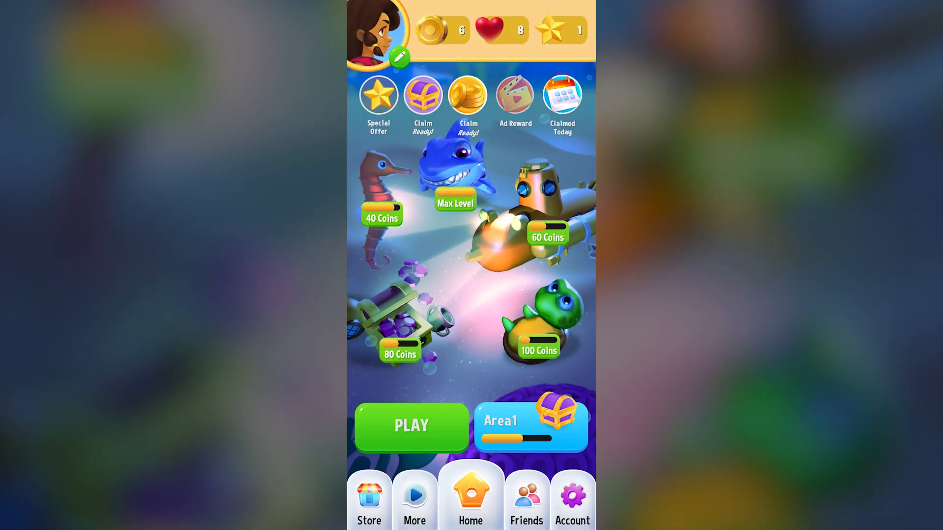
{"action": "left_click", "coordinate": [526, 499]}
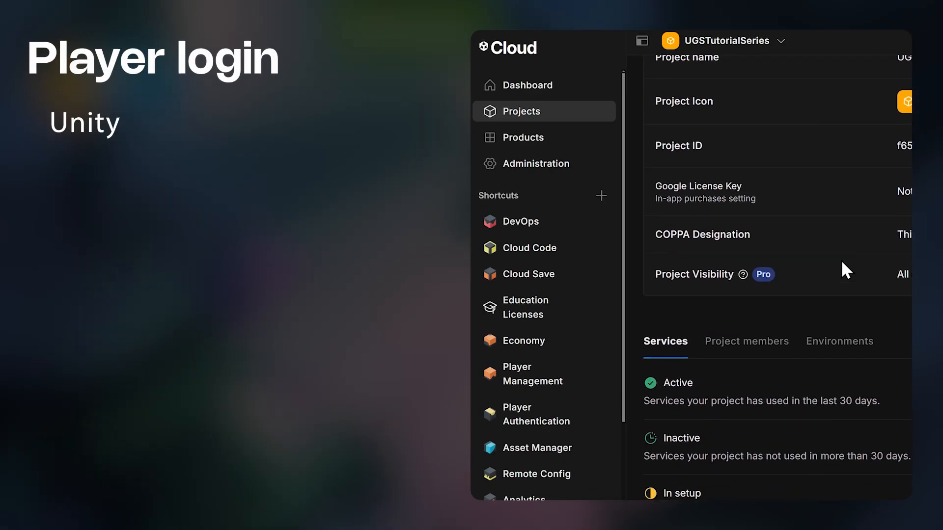
Sign the player in anonymously in the test scene and submit the Unity Player account sign-in
{"action": "scroll", "scroll_direction": "down", "scroll_amount": 3}
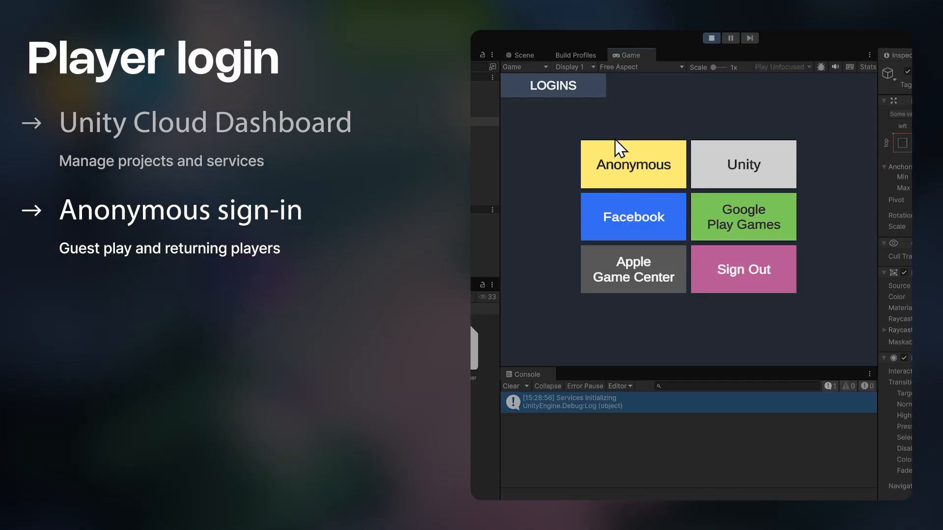
{"action": "left_click", "coordinate": [632, 164]}
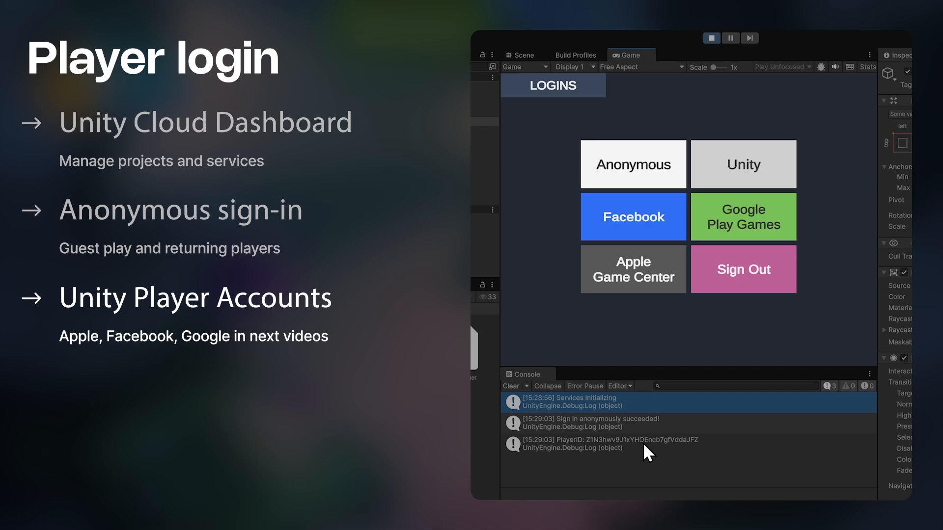
{"action": "left_click", "coordinate": [742, 164]}
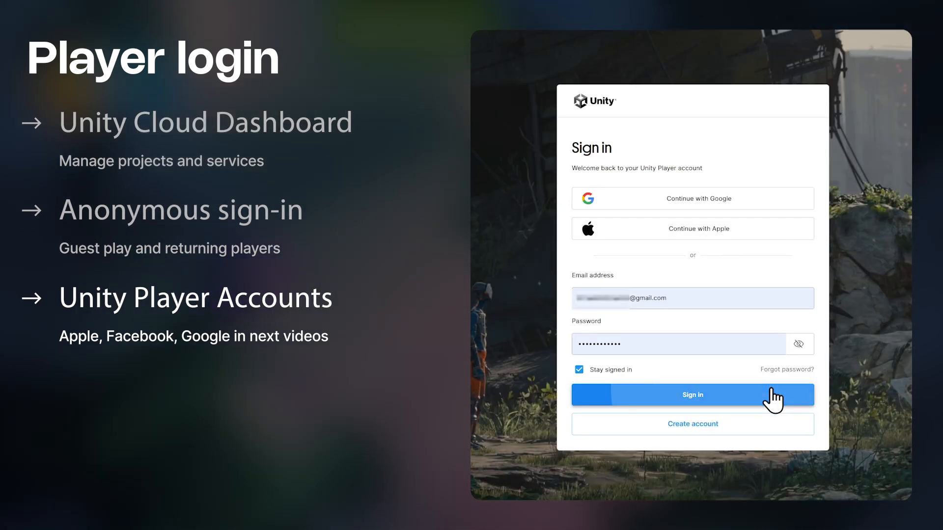
{"action": "left_click", "coordinate": [692, 395]}
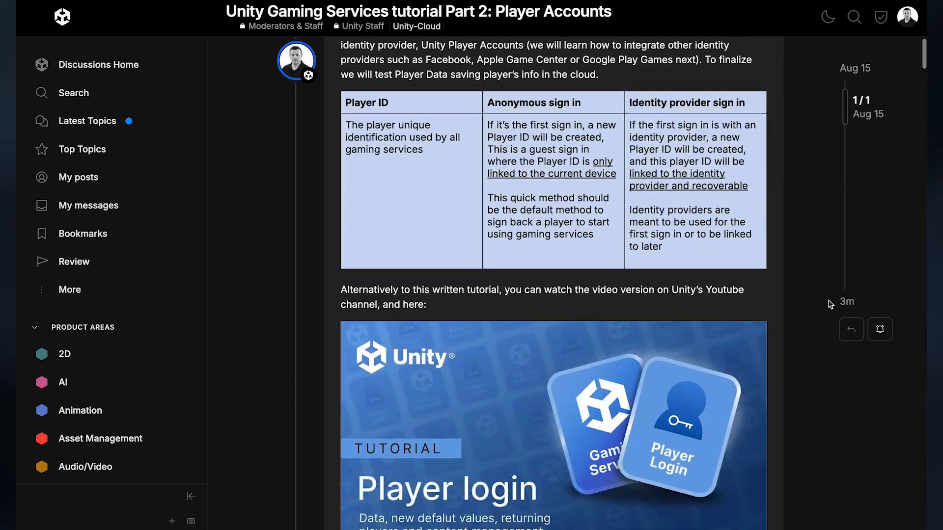
{"action": "scroll", "scroll_direction": "down", "scroll_amount": 3}
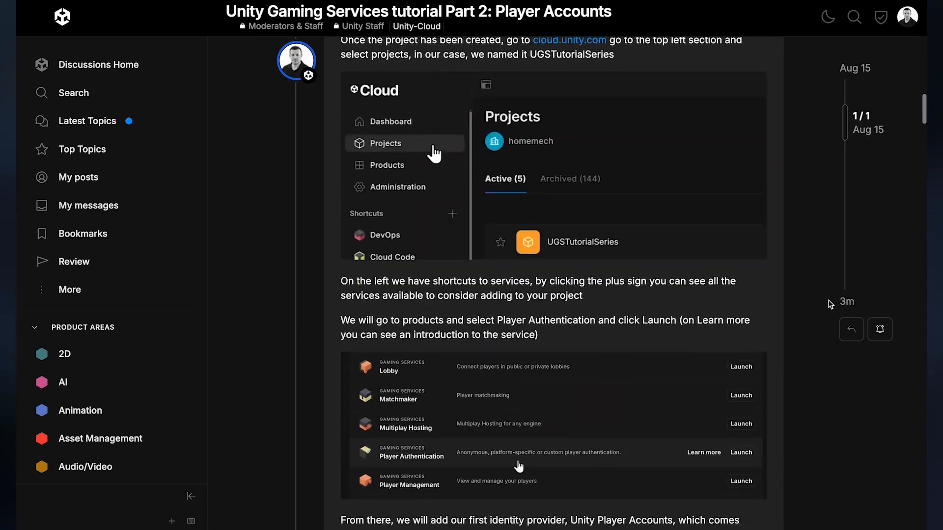
{"action": "scroll", "scroll_direction": "down", "scroll_amount": 3}
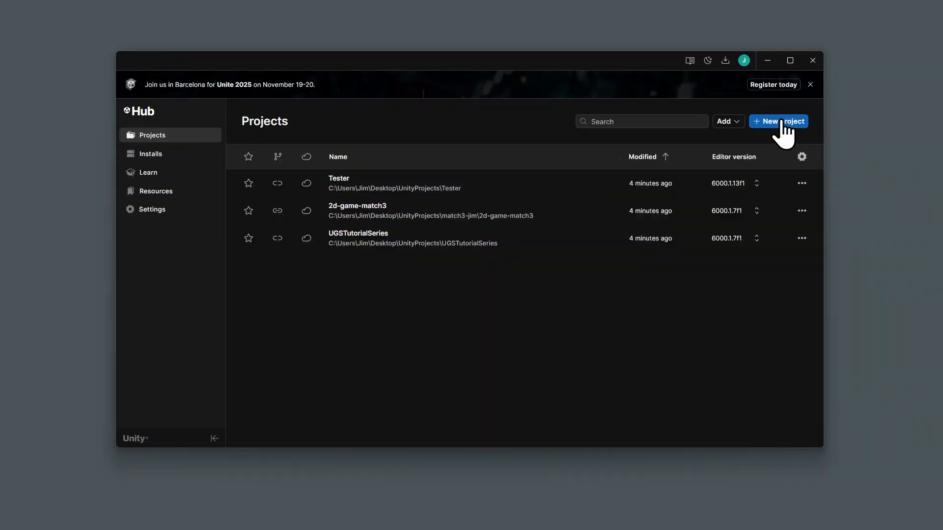
Create a new Universal 2D template project named UGSTutorialSeries
{"action": "left_click", "coordinate": [778, 121]}
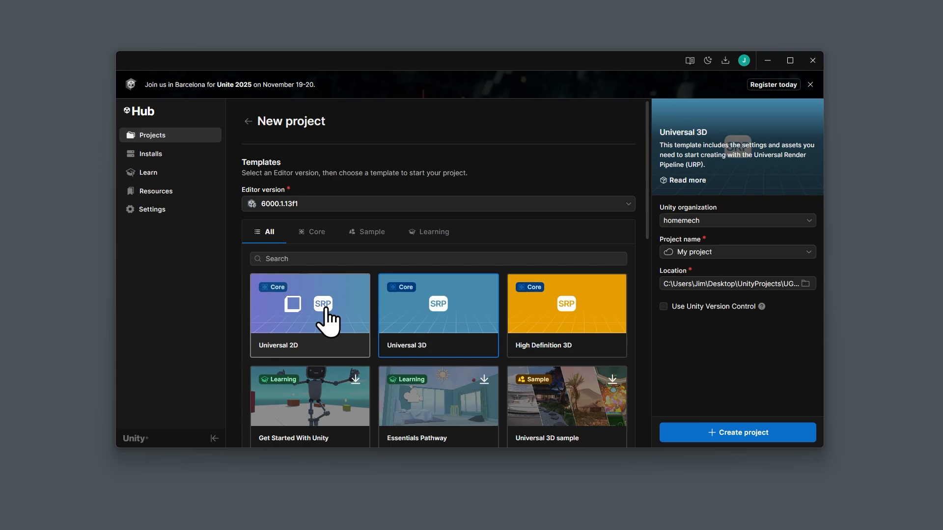
{"action": "left_click", "coordinate": [308, 315]}
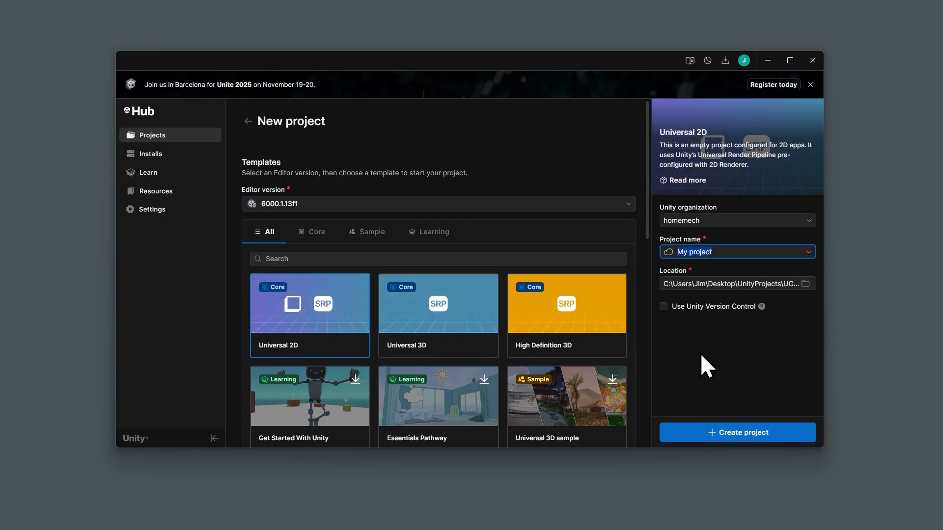
{"action": "type", "text": "UGSTutoria"}
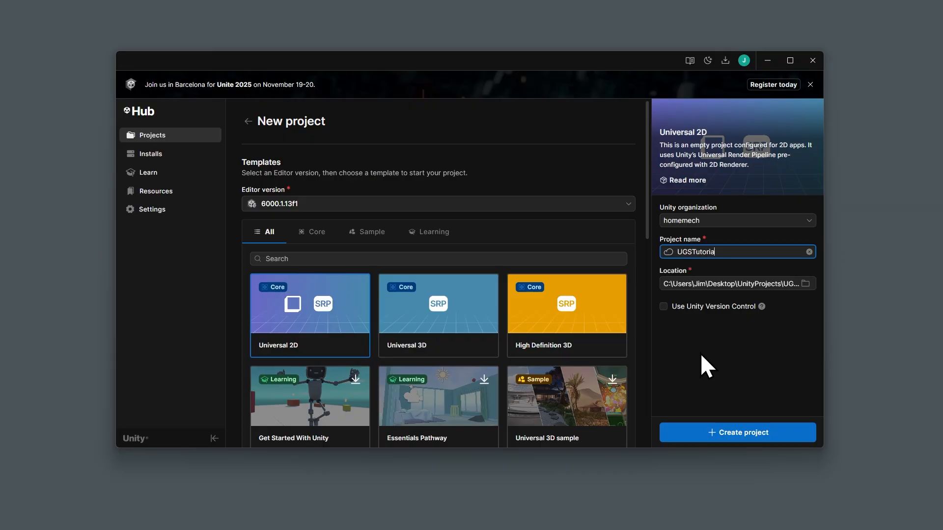
{"action": "type", "text": "Series"}
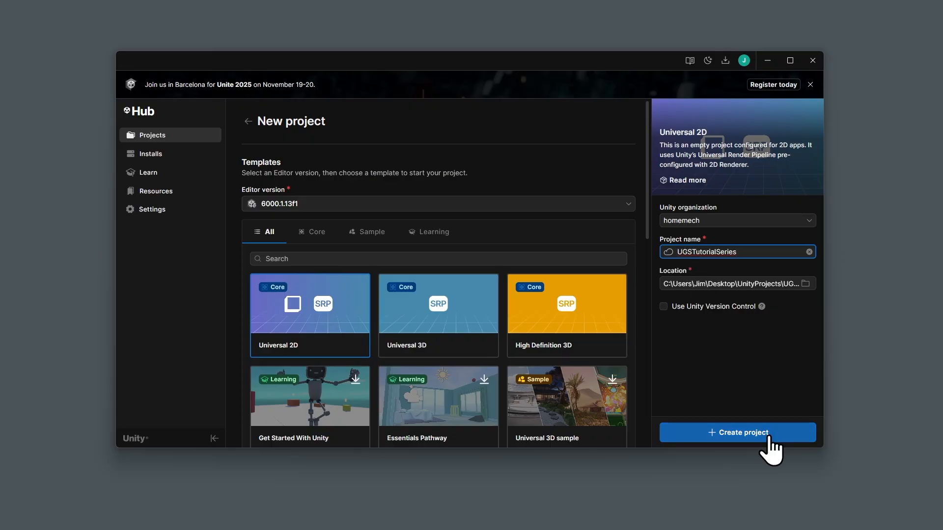
{"action": "left_click", "coordinate": [737, 433]}
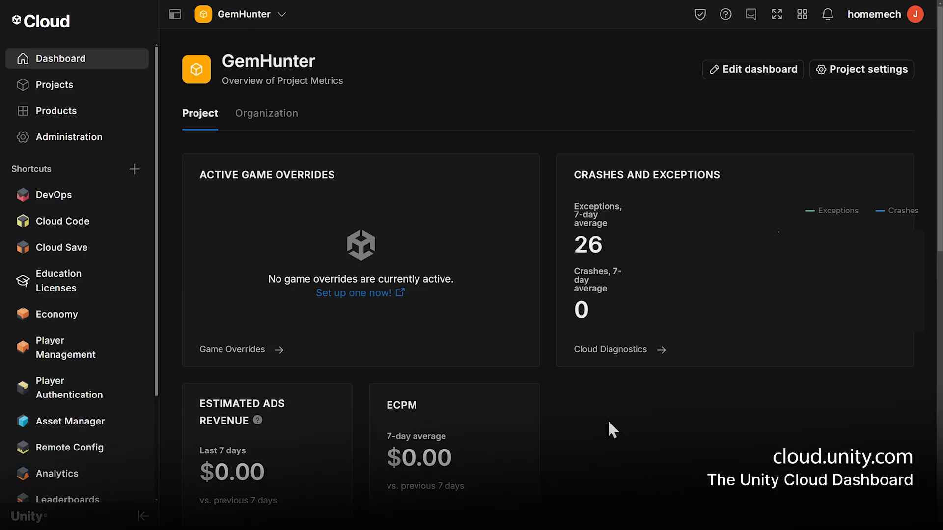
{"action": "mouse_move", "coordinate": [467, 99]}
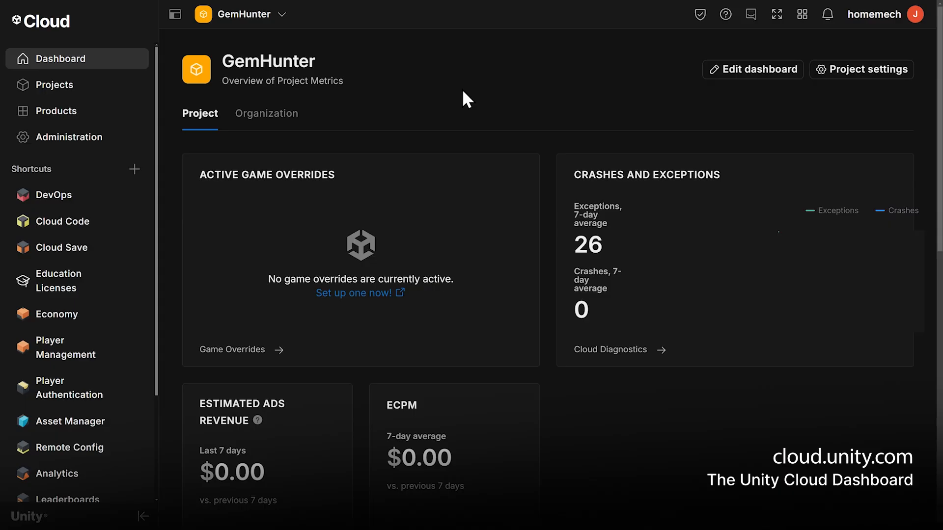
{"action": "mouse_move", "coordinate": [288, 103]}
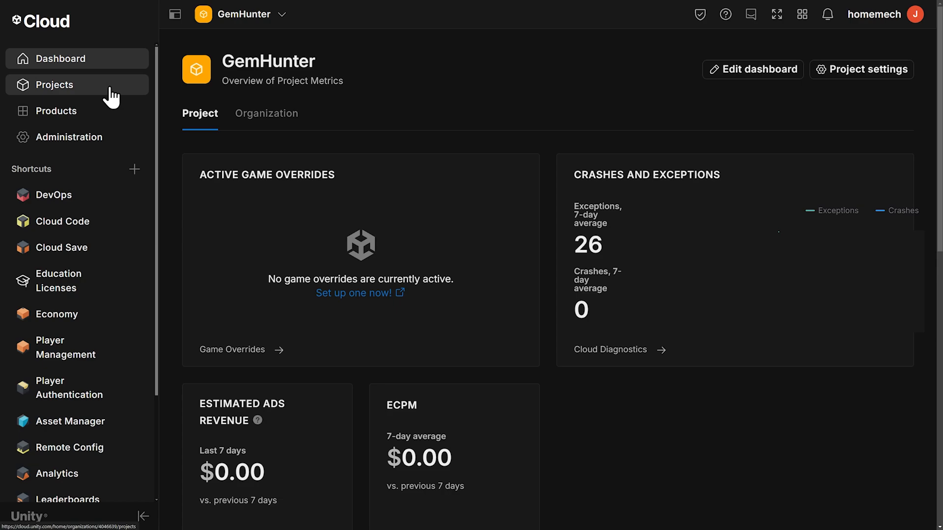
Go to the Projects list from the dashboard's left sidebar
{"action": "left_click", "coordinate": [55, 84]}
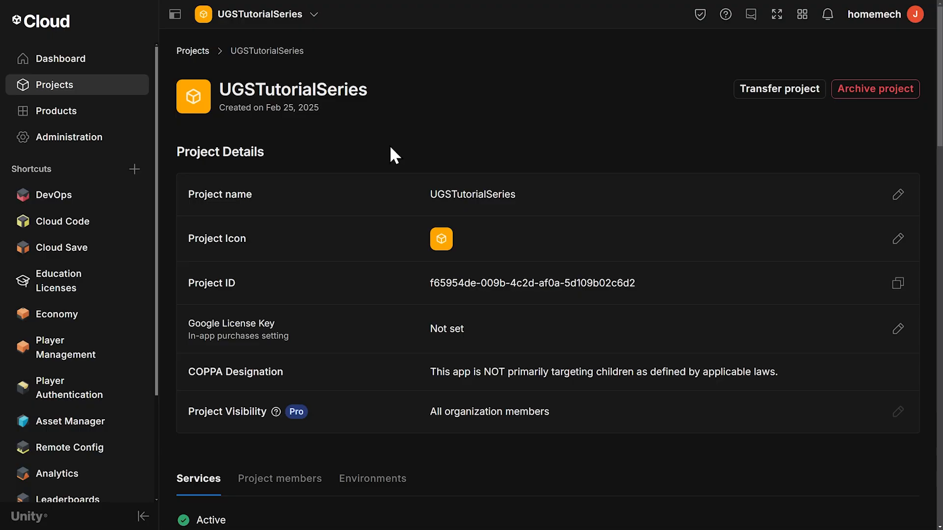
{"action": "mouse_move", "coordinate": [72, 447]}
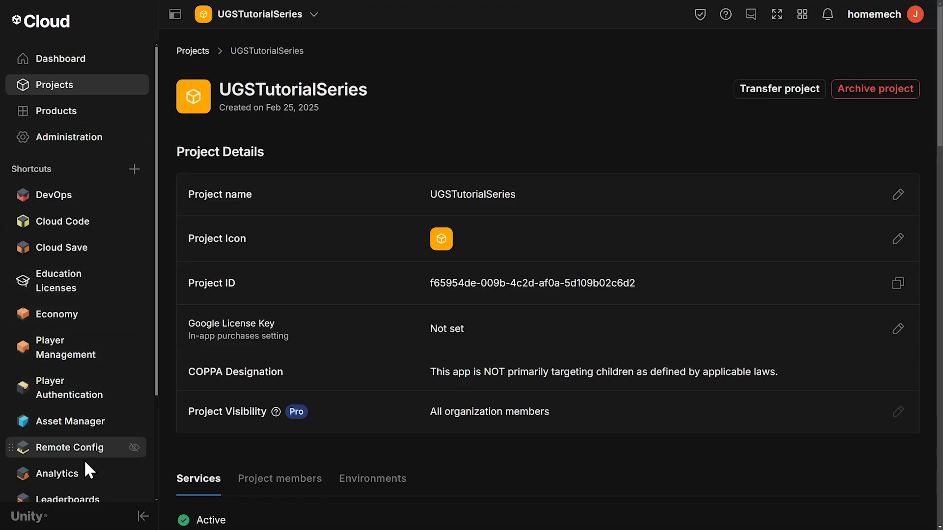
{"action": "mouse_move", "coordinate": [101, 185]}
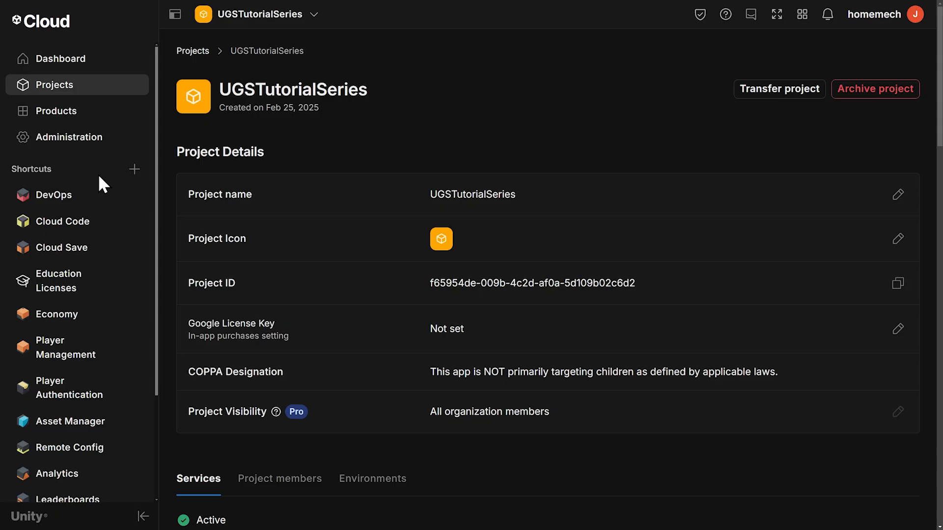
{"action": "mouse_move", "coordinate": [134, 169]}
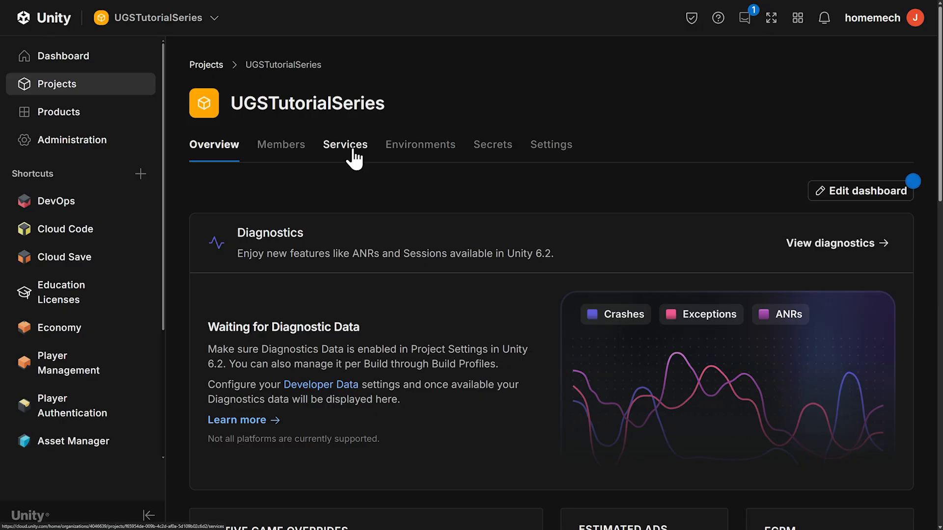
Browse UGSTutorialSeries's services and launch Player Authentication
{"action": "left_click", "coordinate": [345, 144]}
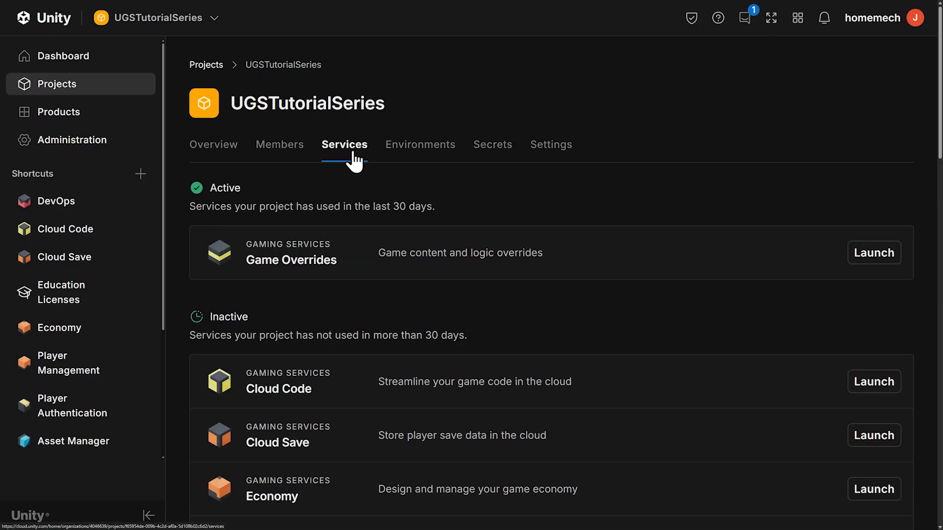
{"action": "scroll", "scroll_direction": "down", "scroll_amount": 3}
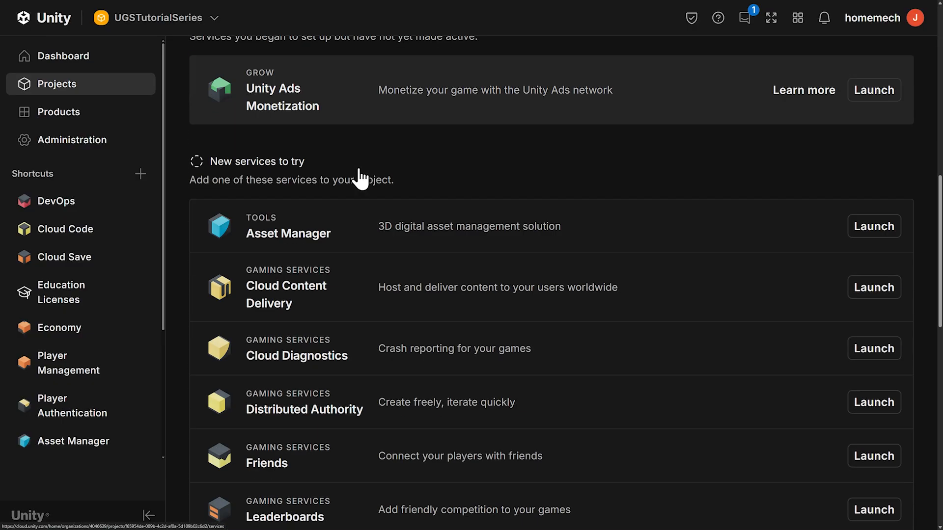
{"action": "mouse_move", "coordinate": [600, 345]}
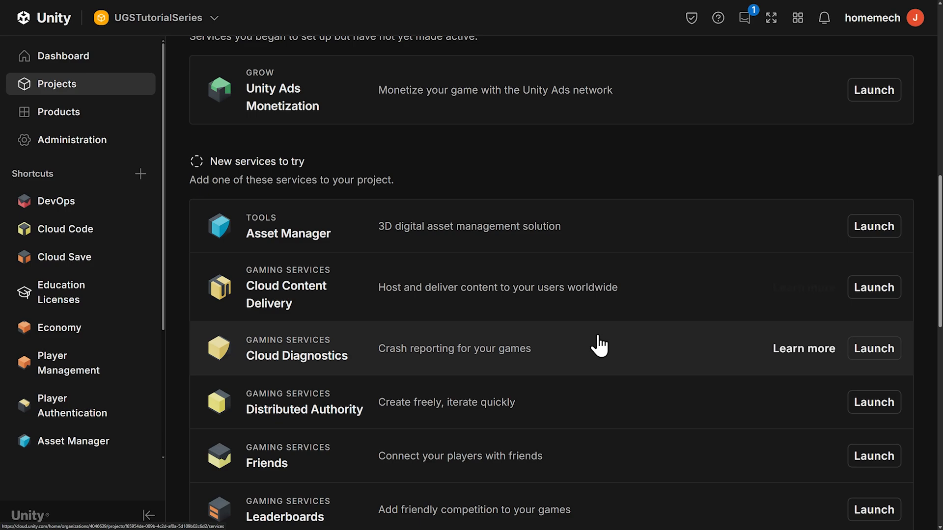
{"action": "scroll", "scroll_direction": "down", "scroll_amount": 3}
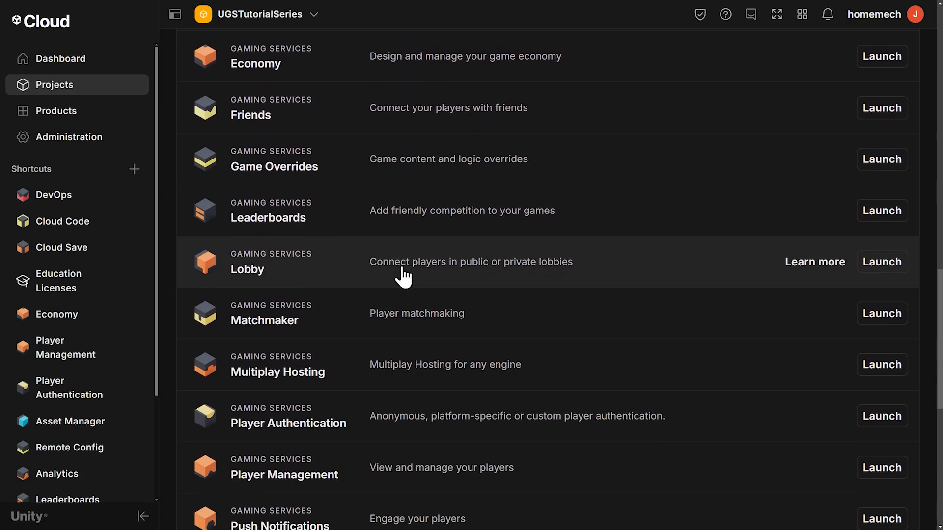
{"action": "scroll", "scroll_direction": "down", "scroll_amount": 3}
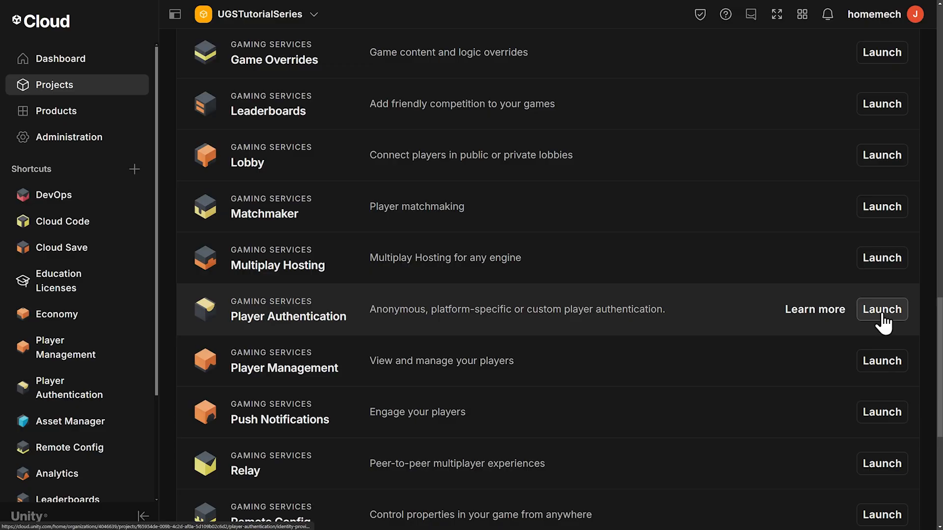
{"action": "left_click", "coordinate": [881, 309]}
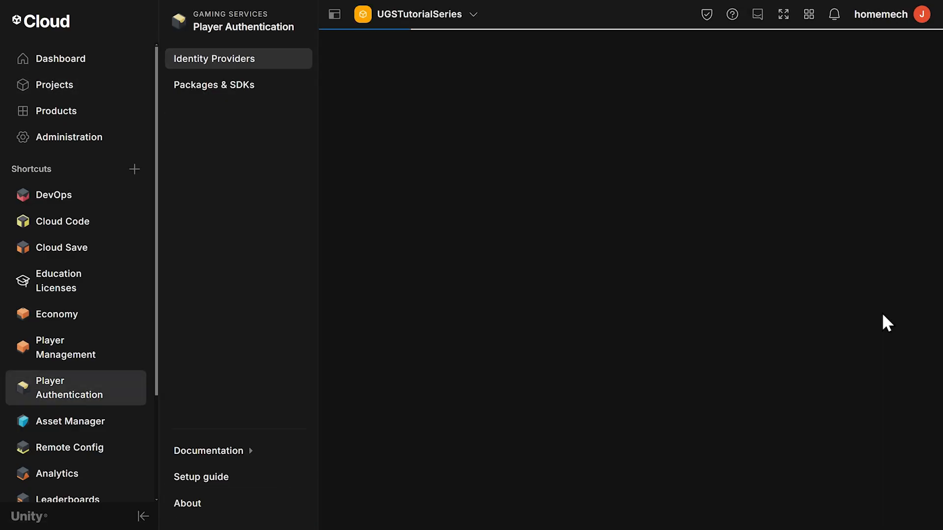
Pick Unity Player Accounts from the Add Identity Provider dropdown
{"action": "left_click", "coordinate": [214, 58]}
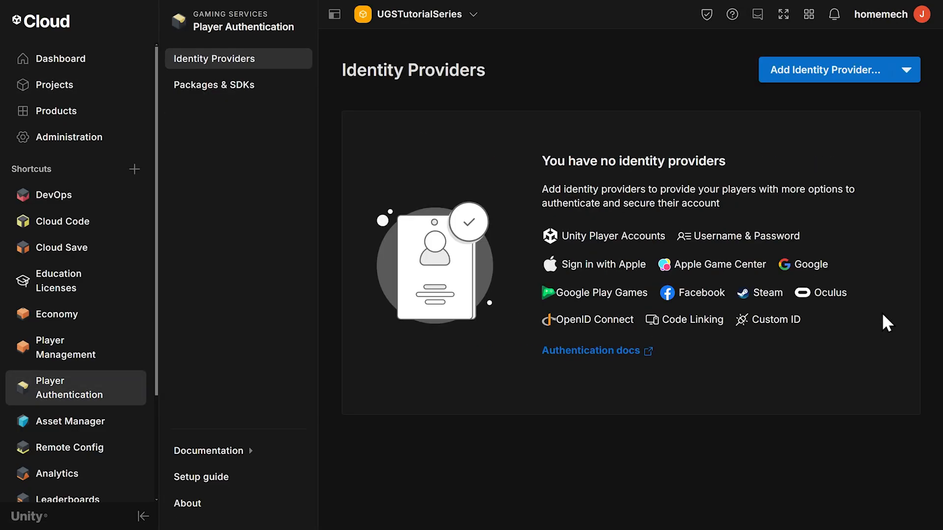
{"action": "mouse_move", "coordinate": [812, 377]}
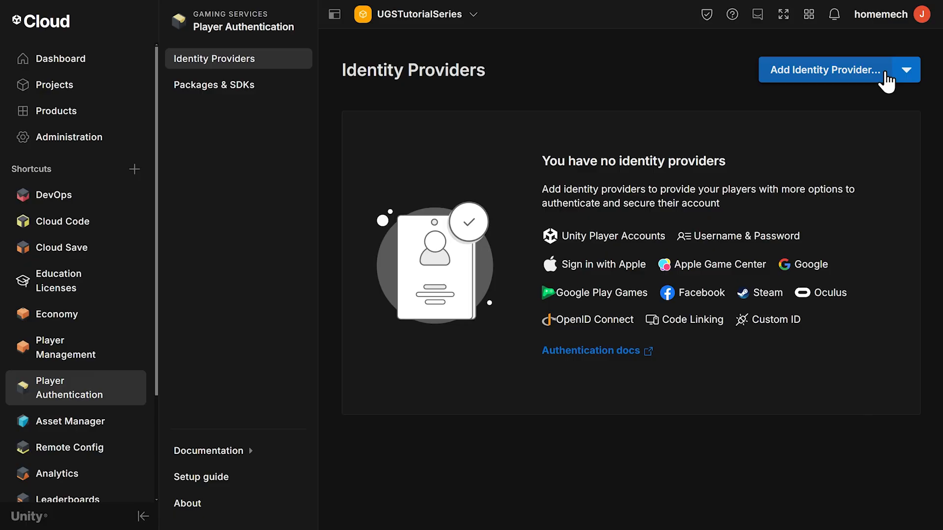
{"action": "left_click", "coordinate": [905, 69]}
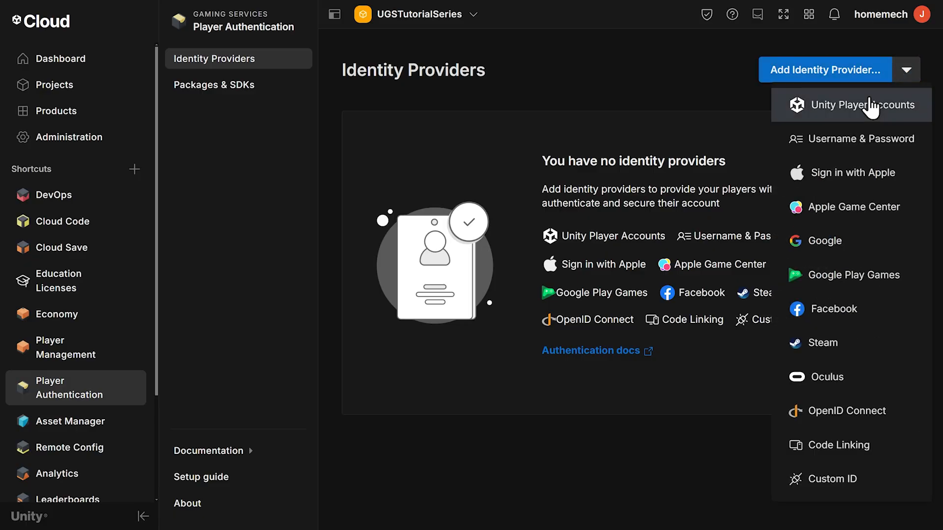
{"action": "mouse_move", "coordinate": [861, 114]}
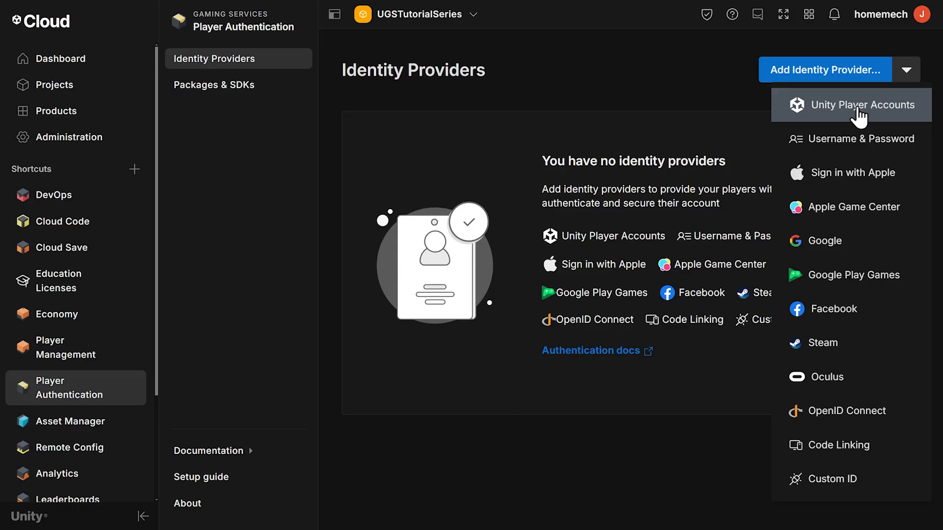
{"action": "left_click", "coordinate": [862, 104]}
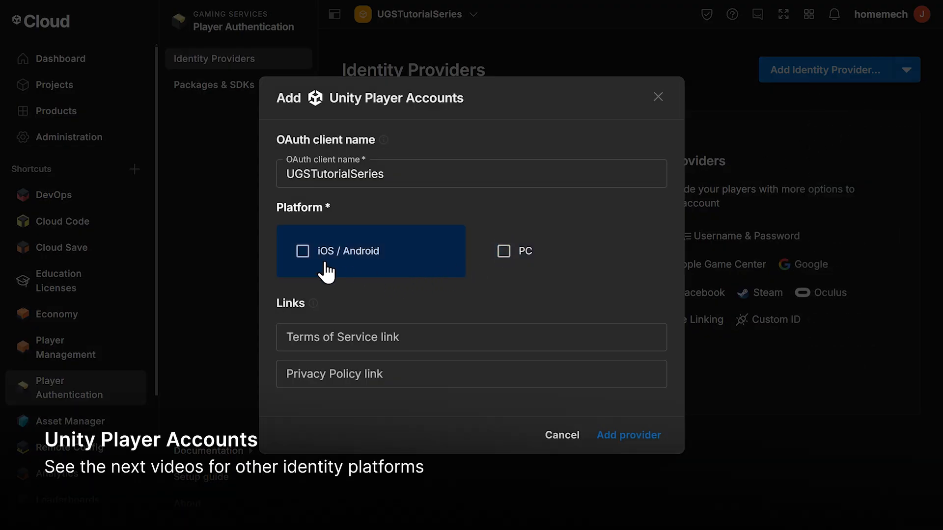
Enable Unity Player Accounts for iOS / Android and PC, then add the provider
{"action": "left_click", "coordinate": [303, 251]}
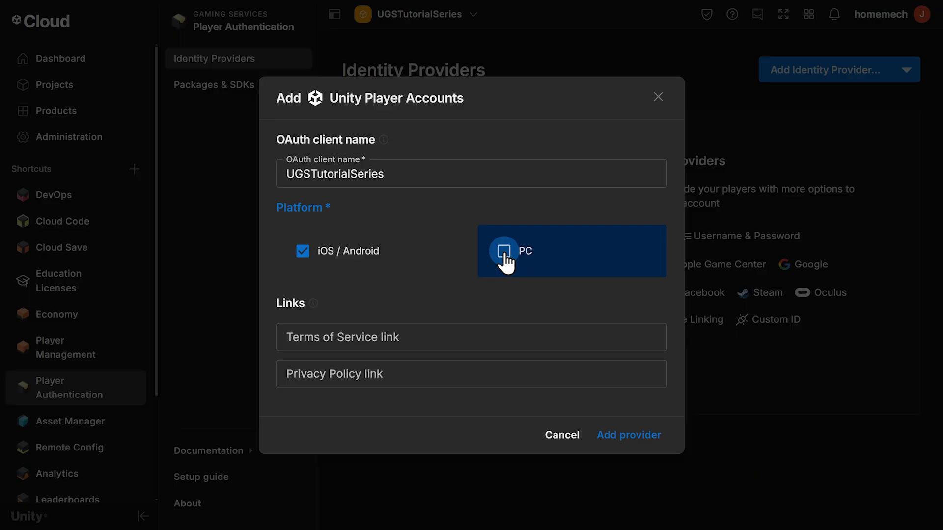
{"action": "left_click", "coordinate": [503, 251]}
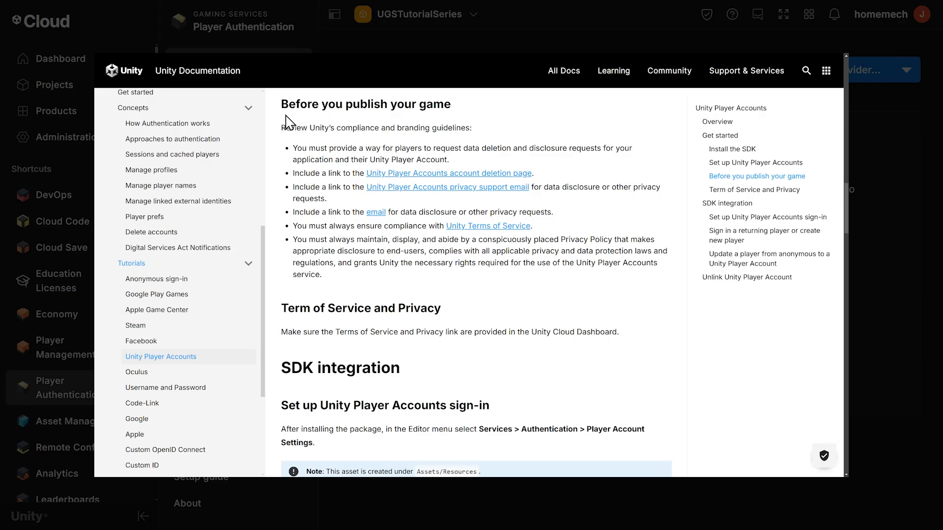
{"action": "mouse_move", "coordinate": [458, 120]}
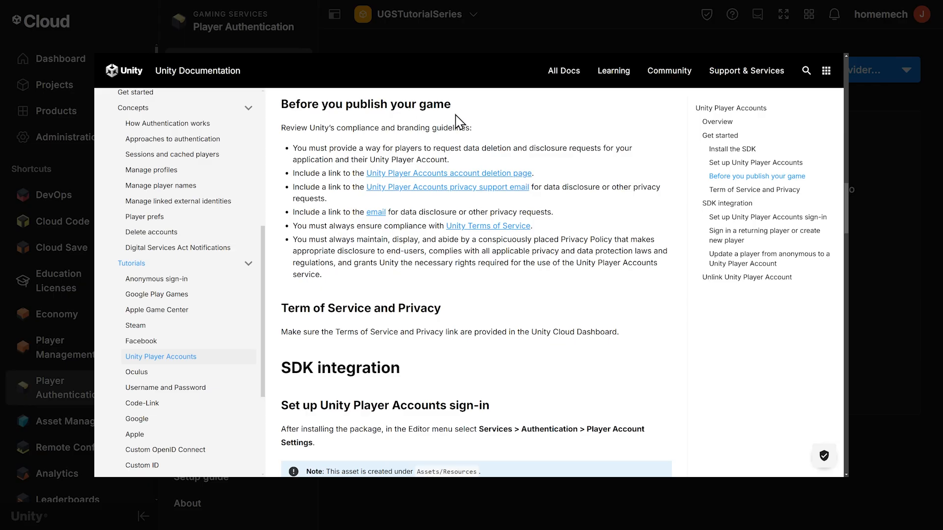
{"action": "mouse_move", "coordinate": [204, 367]}
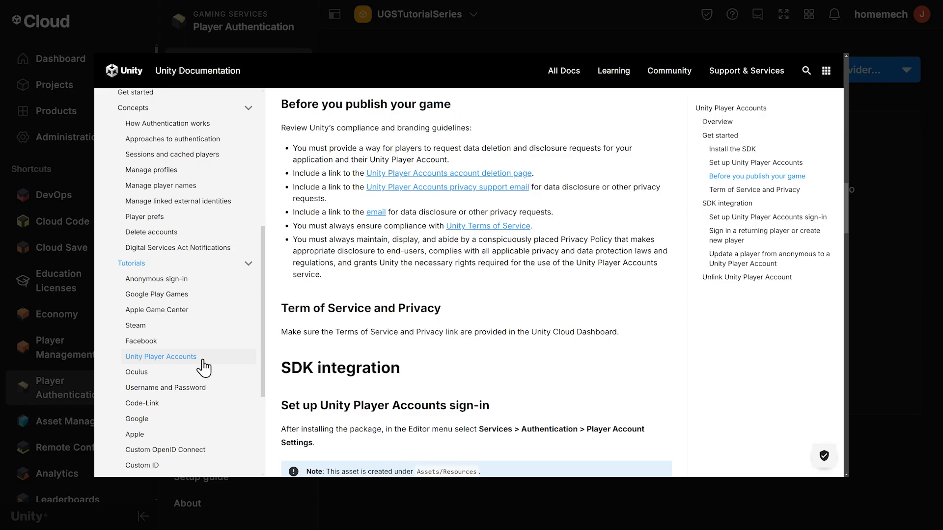
{"action": "mouse_move", "coordinate": [143, 268]}
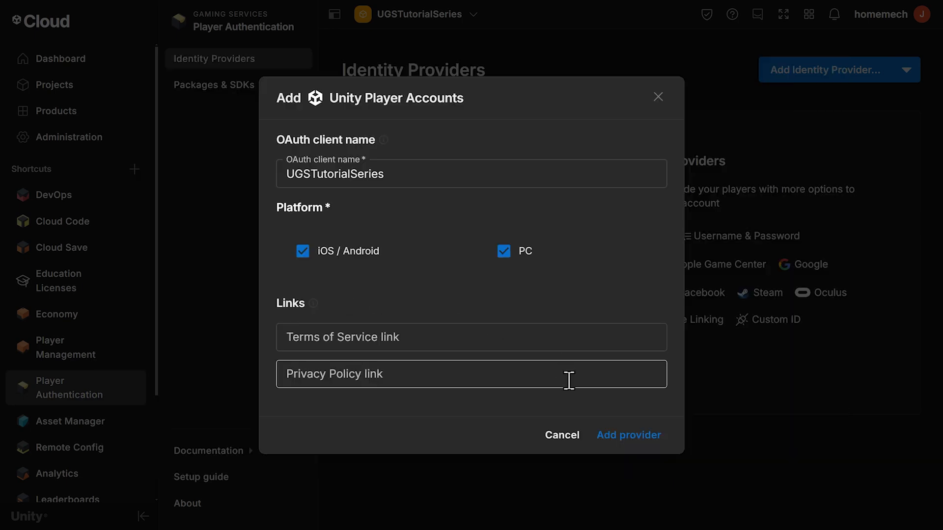
{"action": "left_click", "coordinate": [629, 434]}
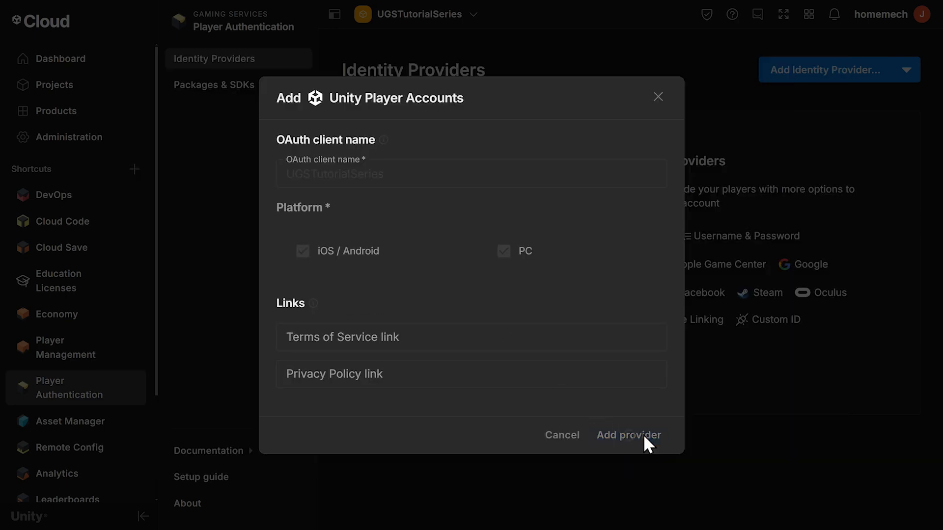
{"action": "left_click", "coordinate": [627, 434]}
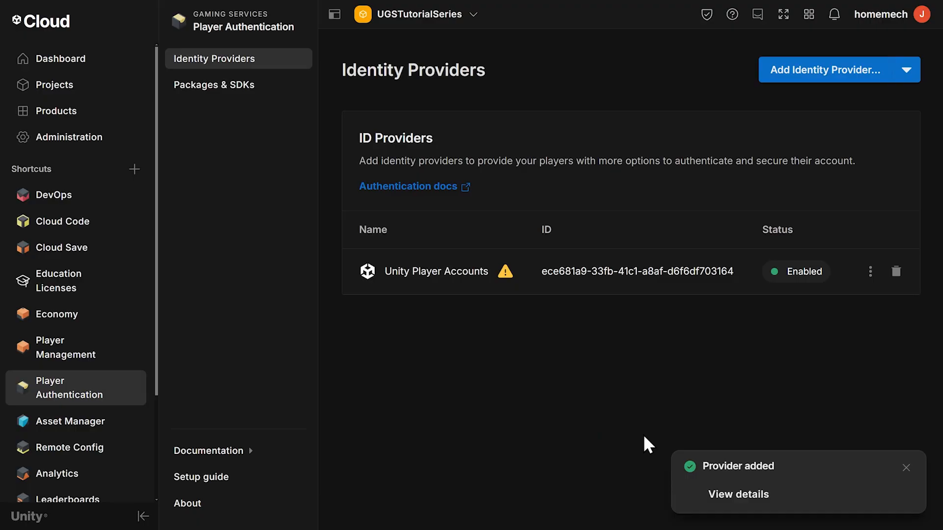
{"action": "mouse_move", "coordinate": [659, 318]}
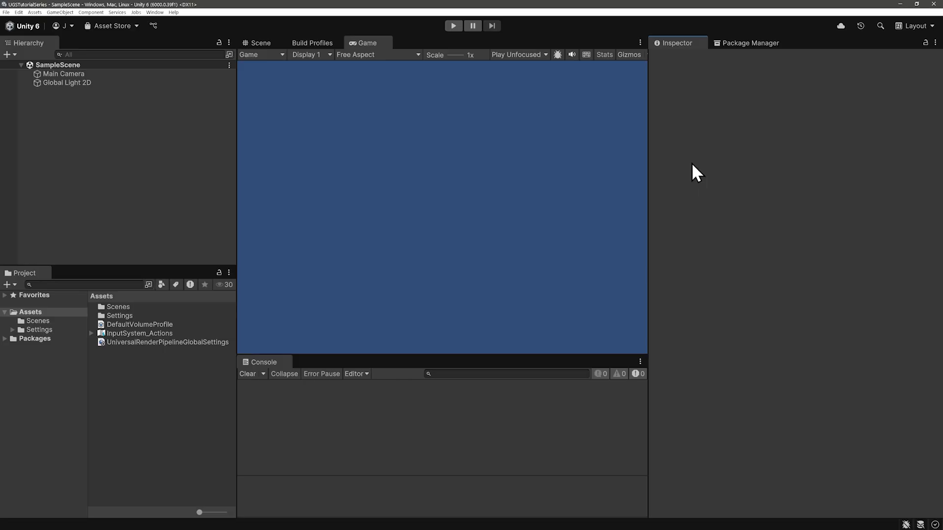
{"action": "mouse_move", "coordinate": [751, 43]}
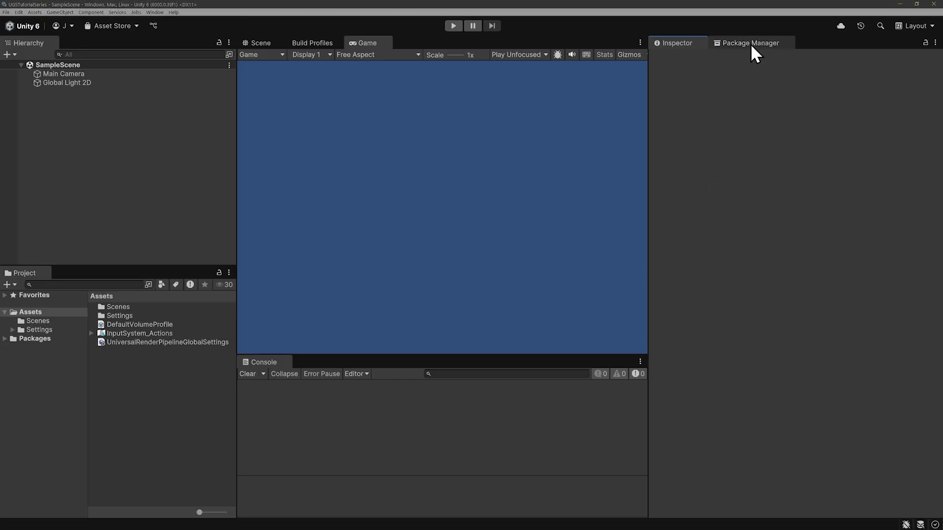
Install the Authentication package from the Unity Registry in Package Manager
{"action": "left_click", "coordinate": [752, 43]}
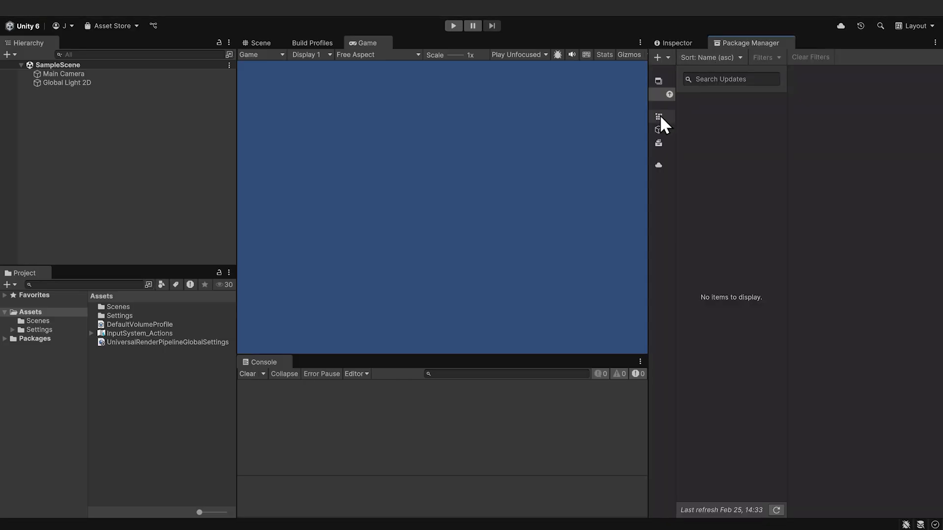
{"action": "left_click", "coordinate": [658, 116]}
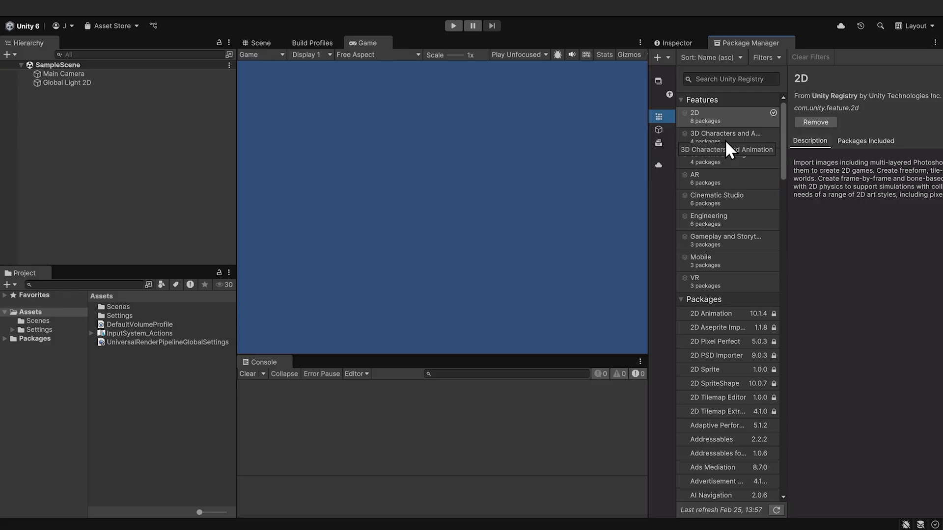
{"action": "scroll", "scroll_direction": "down", "scroll_amount": 3}
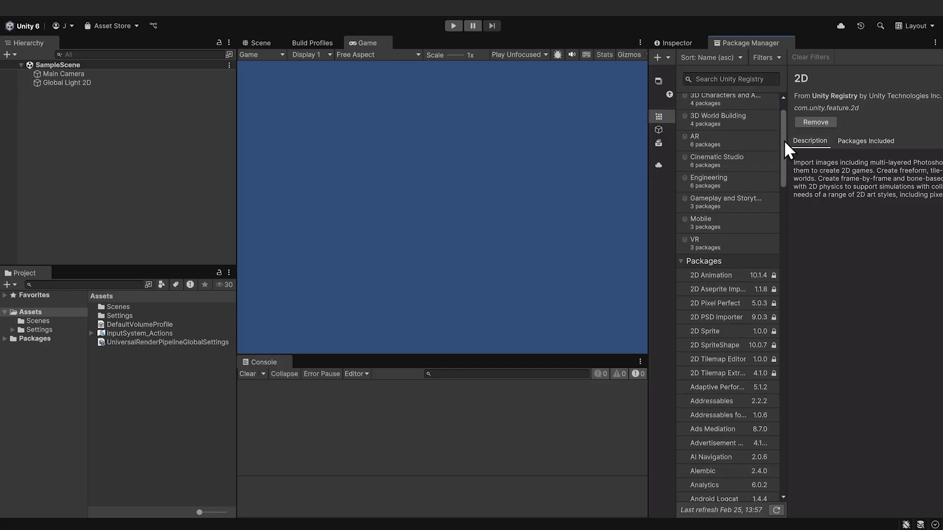
{"action": "scroll", "scroll_direction": "down", "scroll_amount": 3}
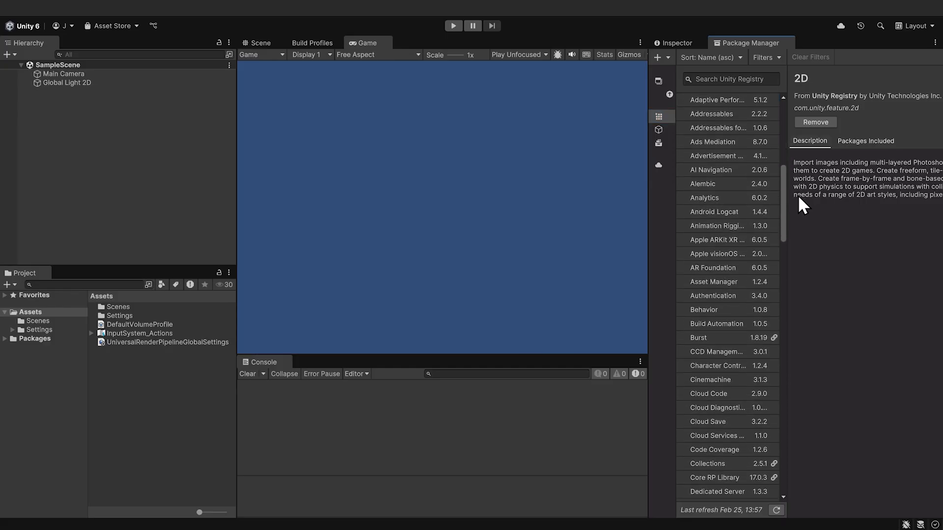
{"action": "scroll", "scroll_direction": "down", "scroll_amount": 3}
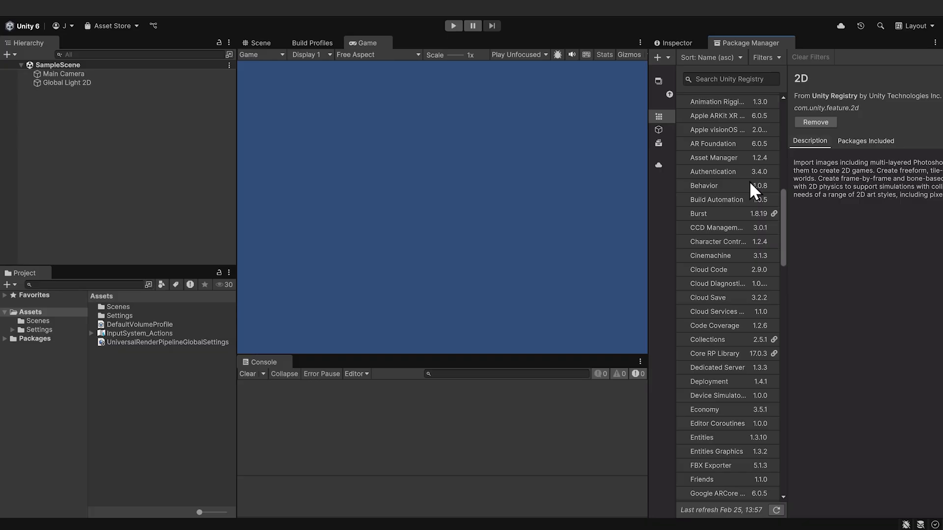
{"action": "left_click", "coordinate": [713, 172]}
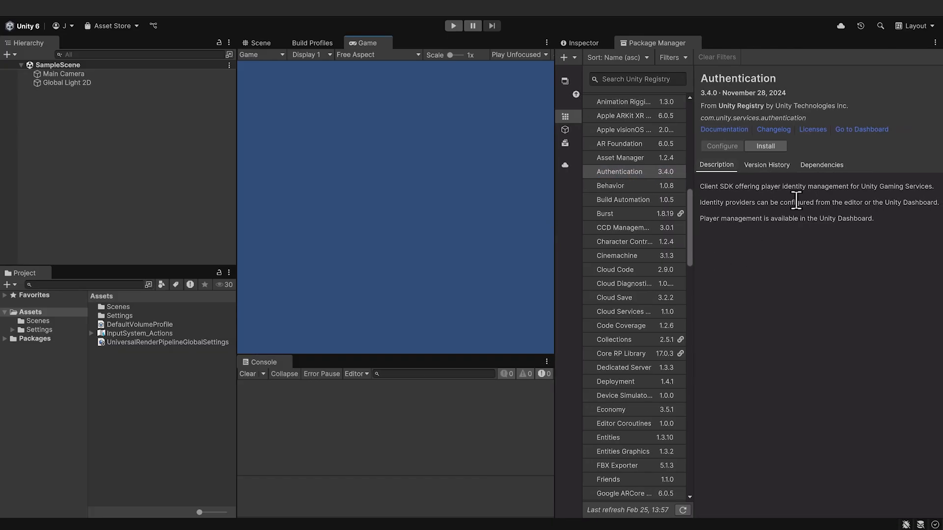
{"action": "left_click", "coordinate": [765, 146]}
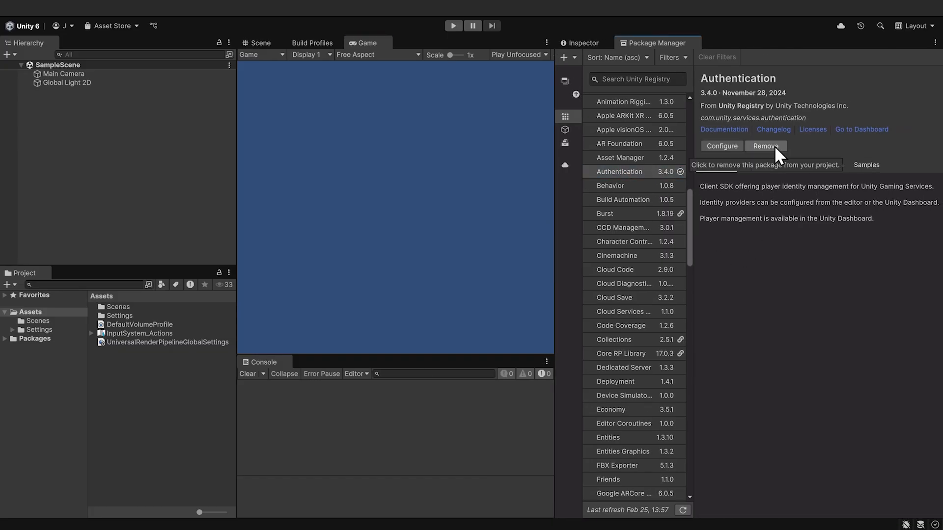
Import the Authentication package's UI Example sample
{"action": "left_click", "coordinate": [866, 165]}
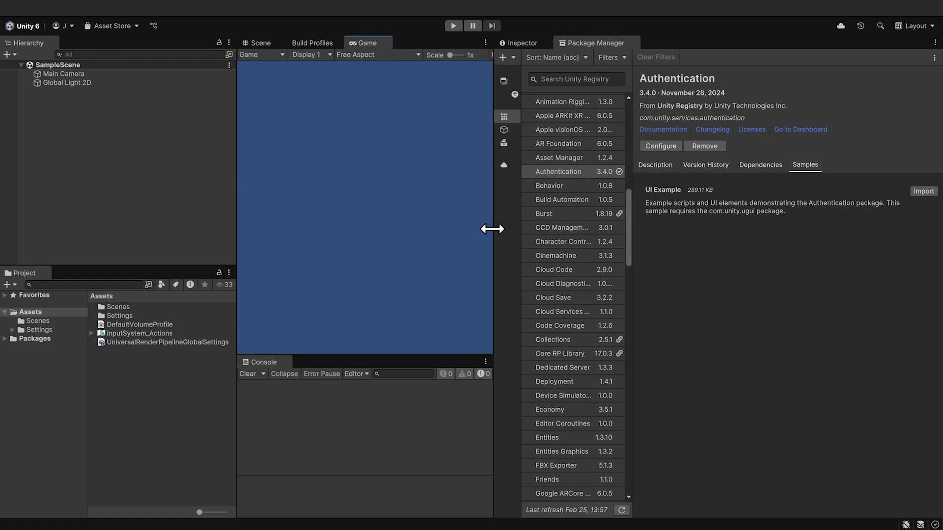
{"action": "mouse_move", "coordinate": [678, 205]}
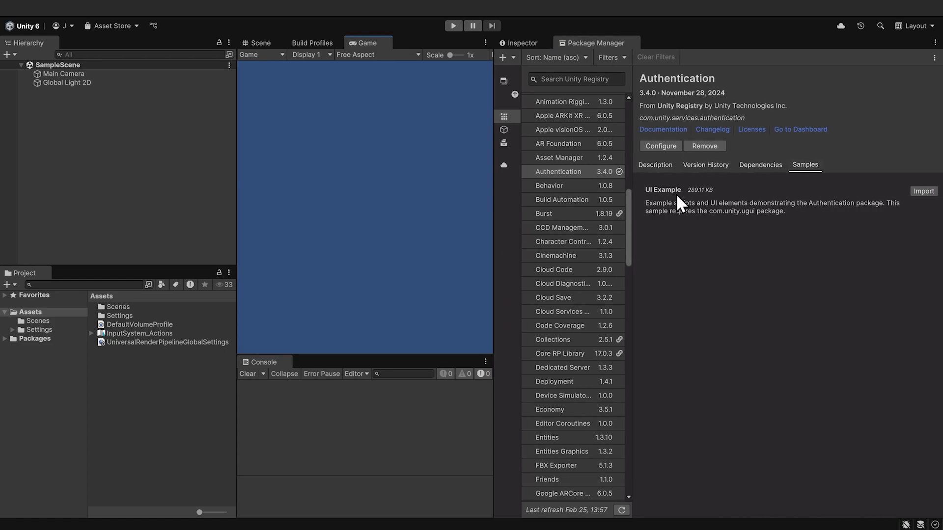
{"action": "left_click", "coordinate": [923, 191]}
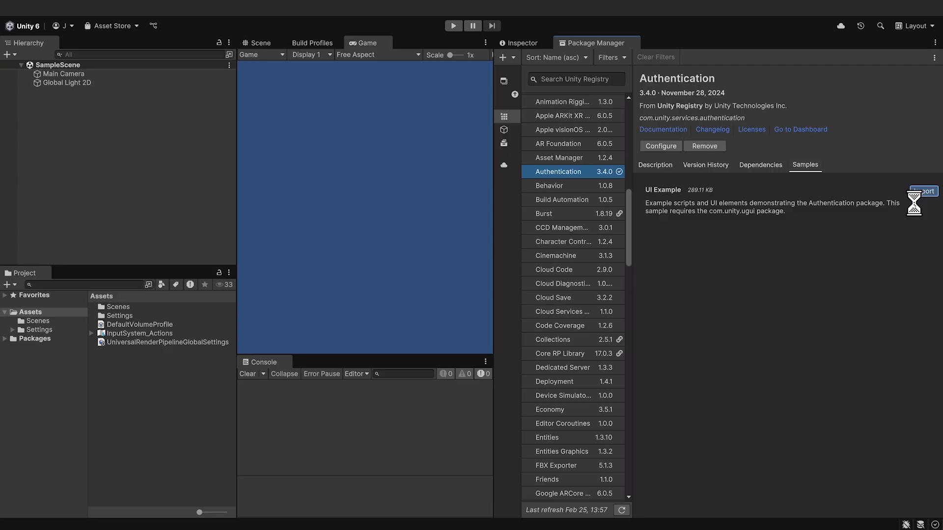
{"action": "left_click", "coordinate": [922, 191]}
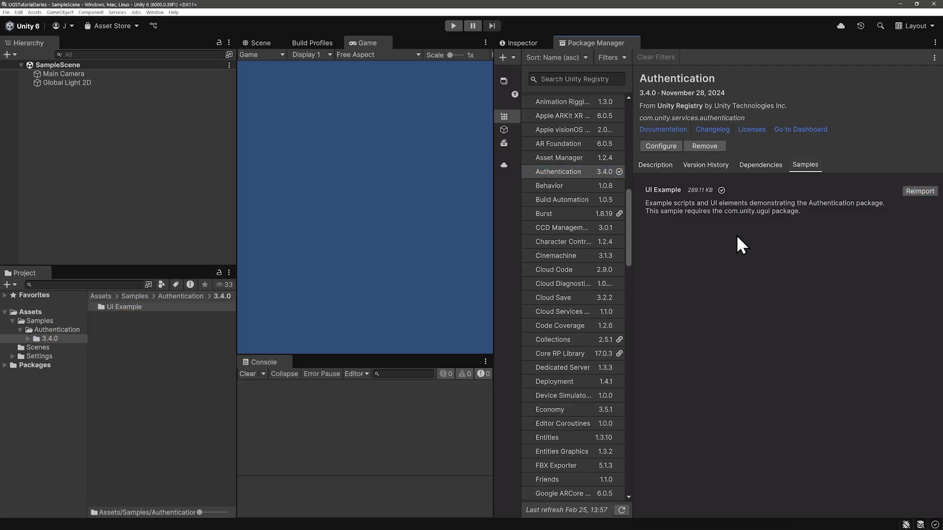
{"action": "mouse_move", "coordinate": [19, 13]}
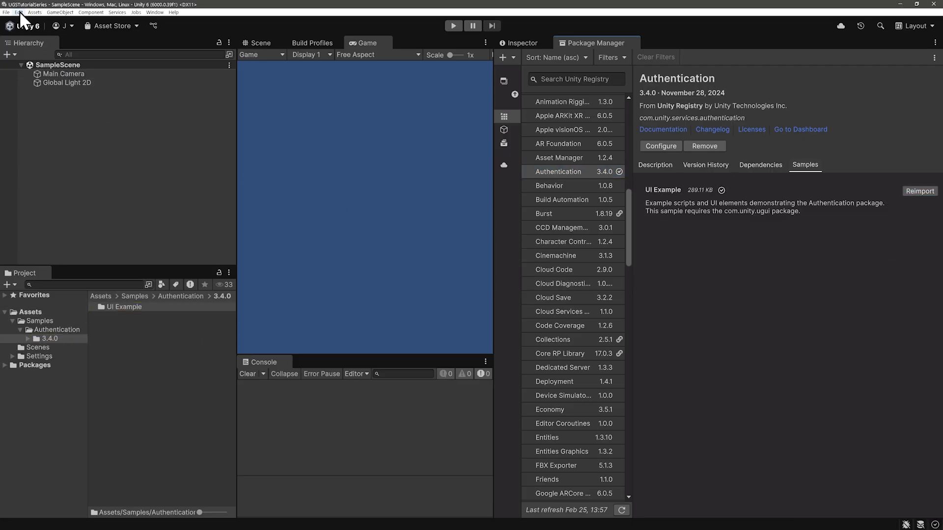
Expand Unity Player Accounts under Project Settings > Services > Authentication, then view its settings page
{"action": "left_click", "coordinate": [18, 12]}
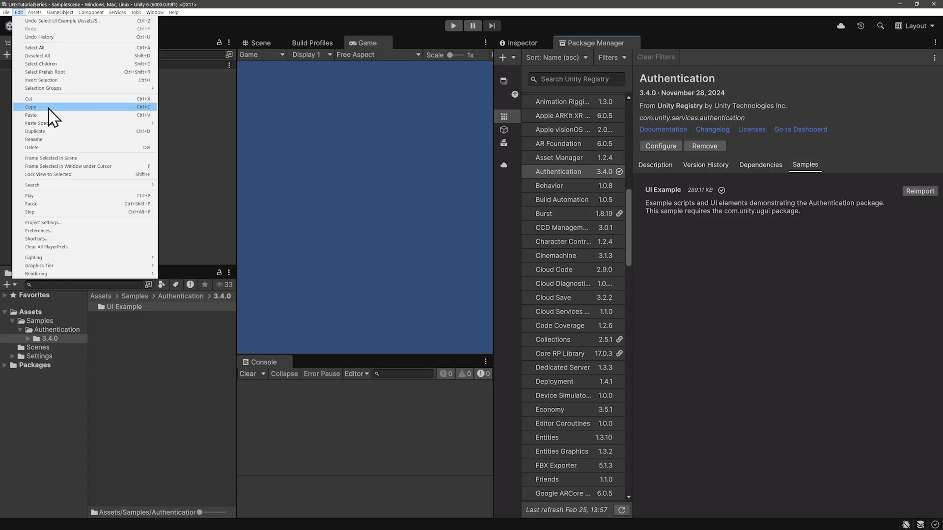
{"action": "left_click", "coordinate": [44, 222]}
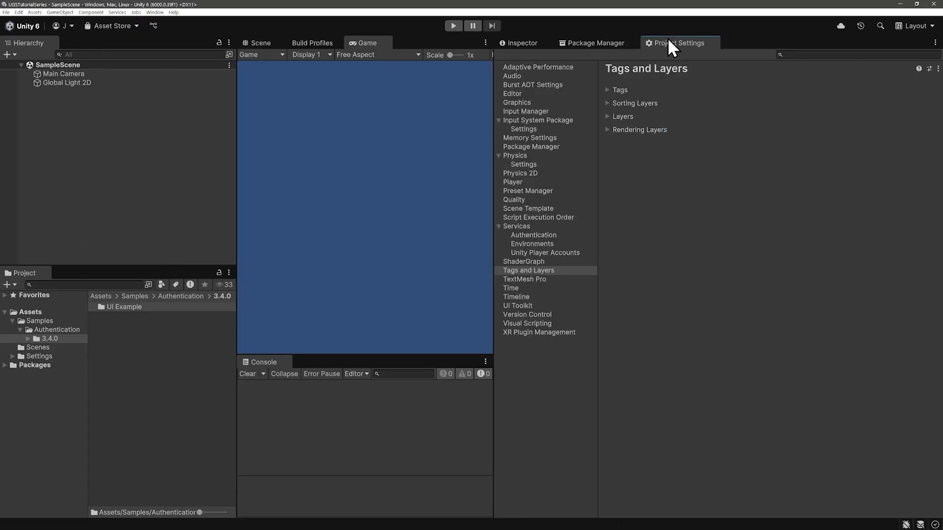
{"action": "mouse_move", "coordinate": [562, 199]}
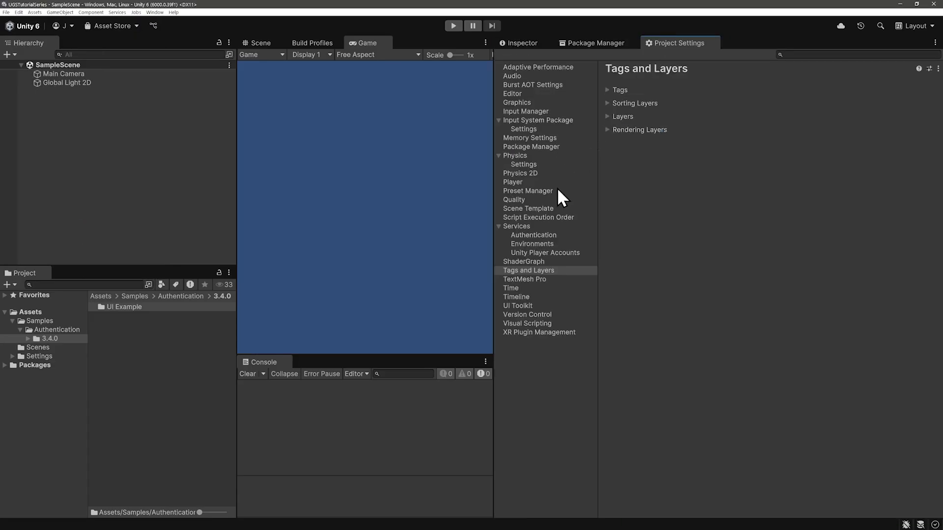
{"action": "left_click", "coordinate": [516, 226]}
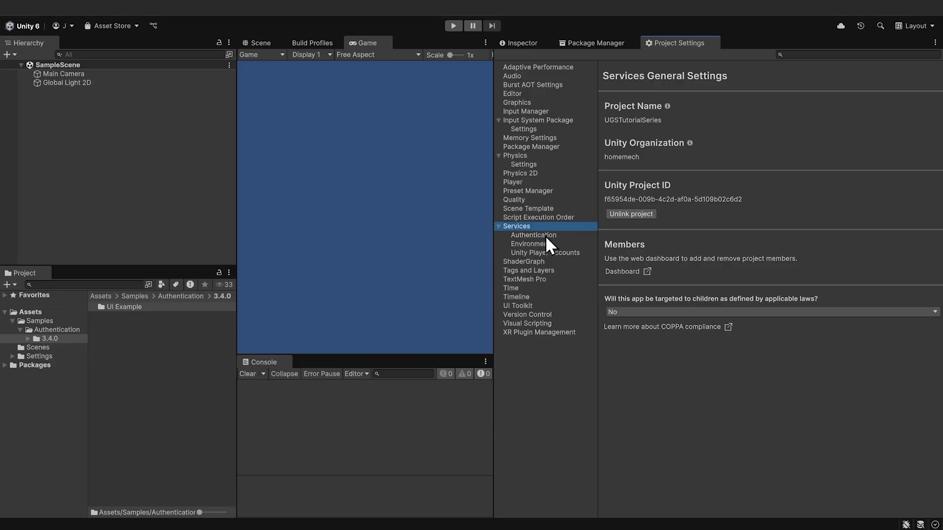
{"action": "left_click", "coordinate": [532, 235]}
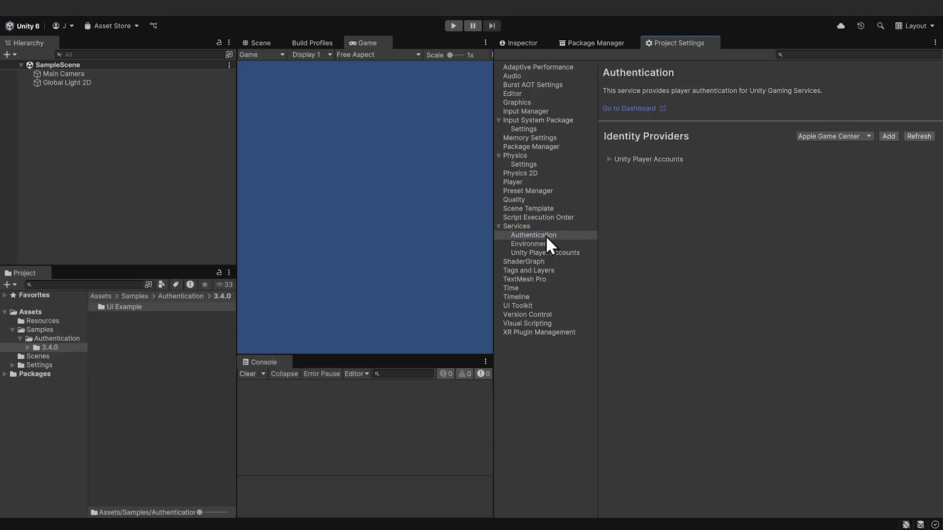
{"action": "mouse_move", "coordinate": [635, 179]}
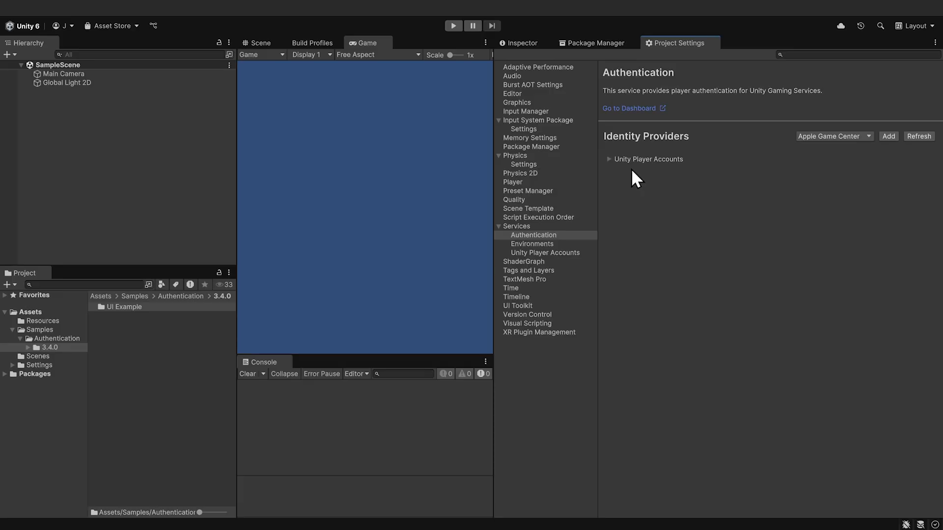
{"action": "left_click", "coordinate": [609, 159]}
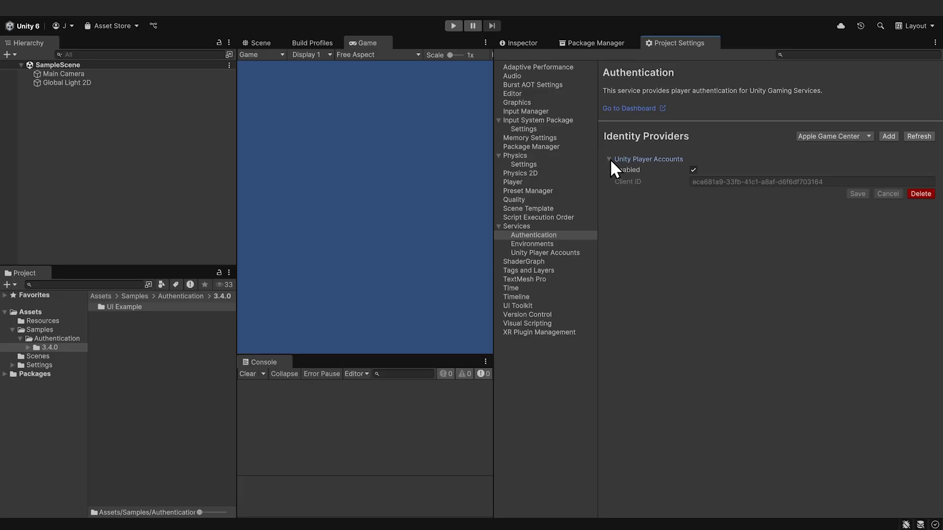
{"action": "mouse_move", "coordinate": [697, 198]}
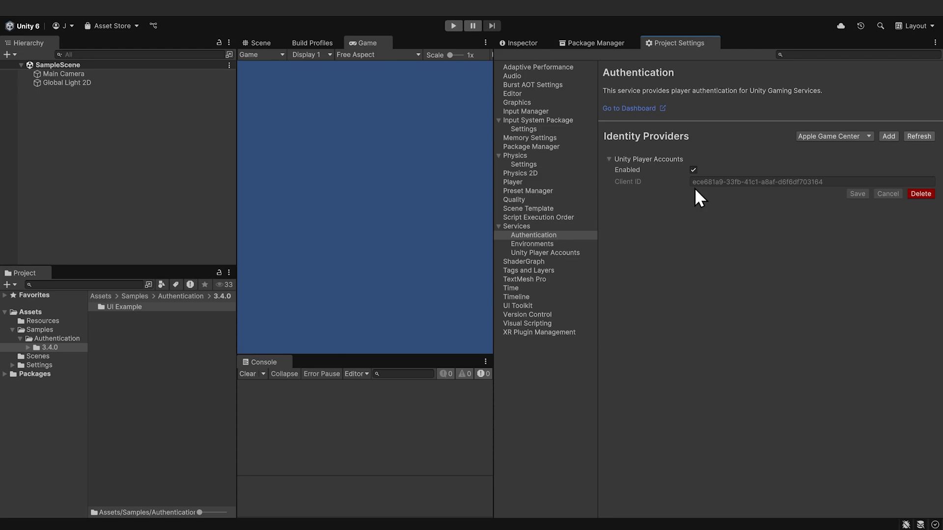
{"action": "mouse_move", "coordinate": [619, 224]}
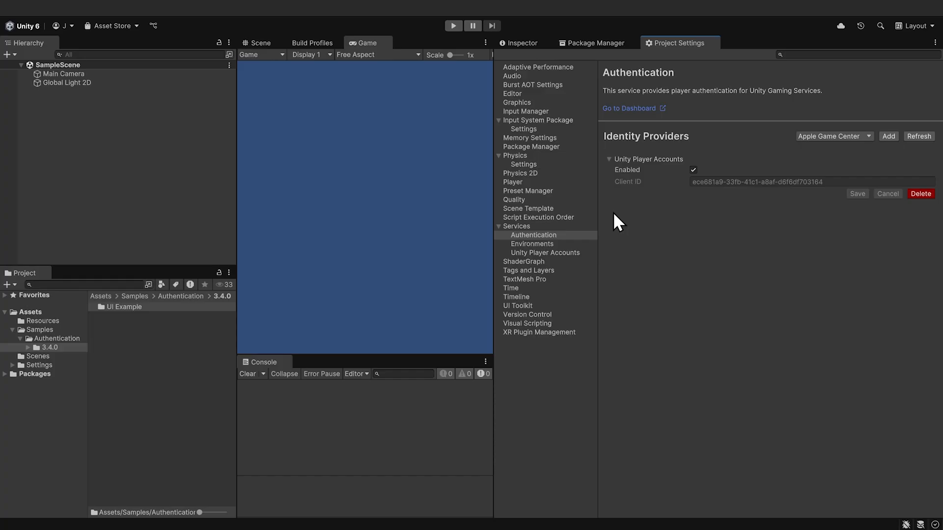
{"action": "left_click", "coordinate": [544, 252]}
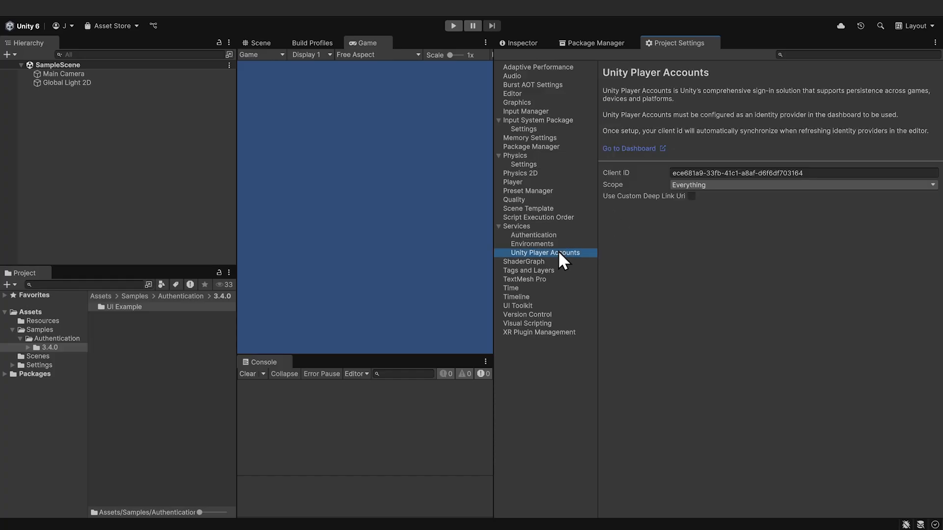
{"action": "mouse_move", "coordinate": [630, 218]}
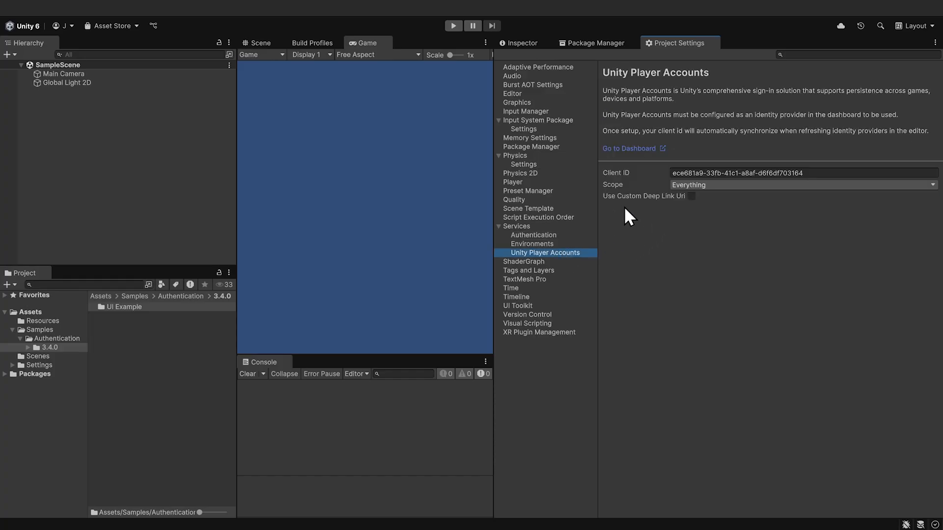
{"action": "mouse_move", "coordinate": [182, 363]}
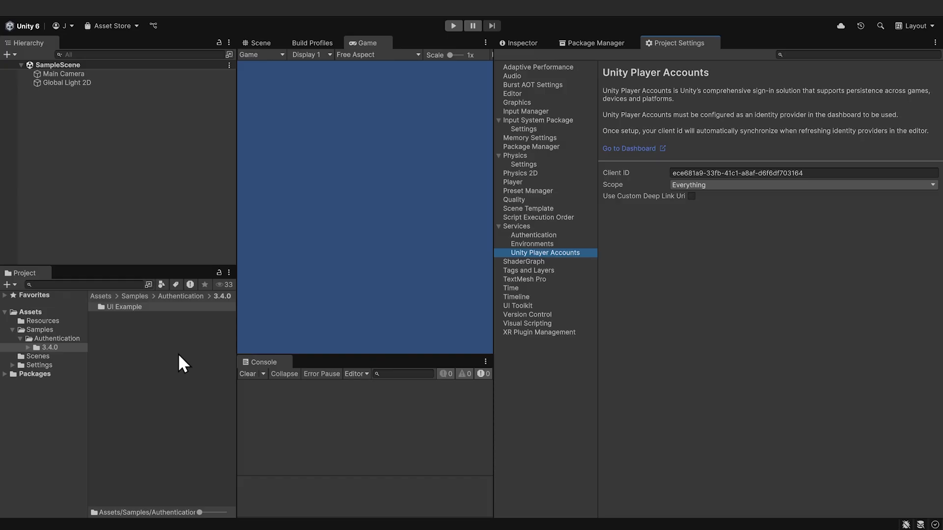
{"action": "mouse_move", "coordinate": [60, 349]}
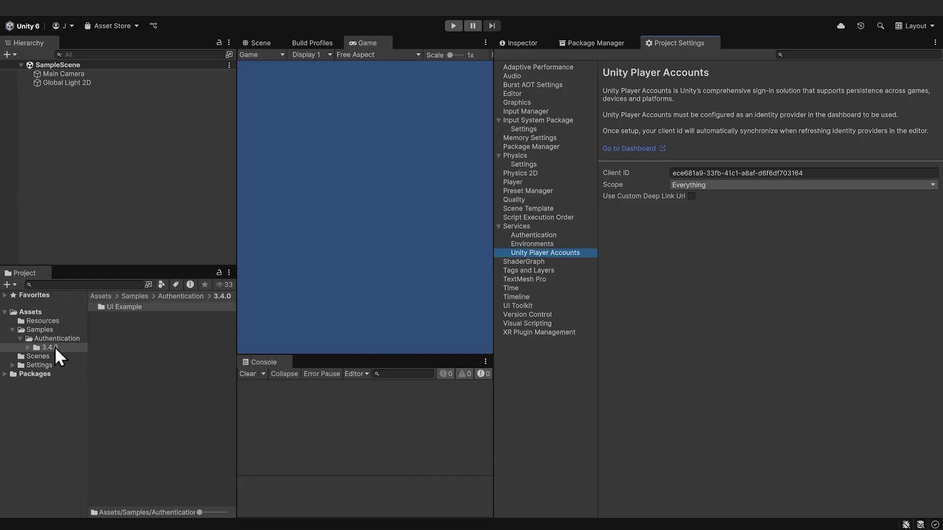
Open UnityPlayerAccountsUIExample from 3.4.0 > UI Example and inspect SignInButton's On Click
{"action": "left_click", "coordinate": [49, 348]}
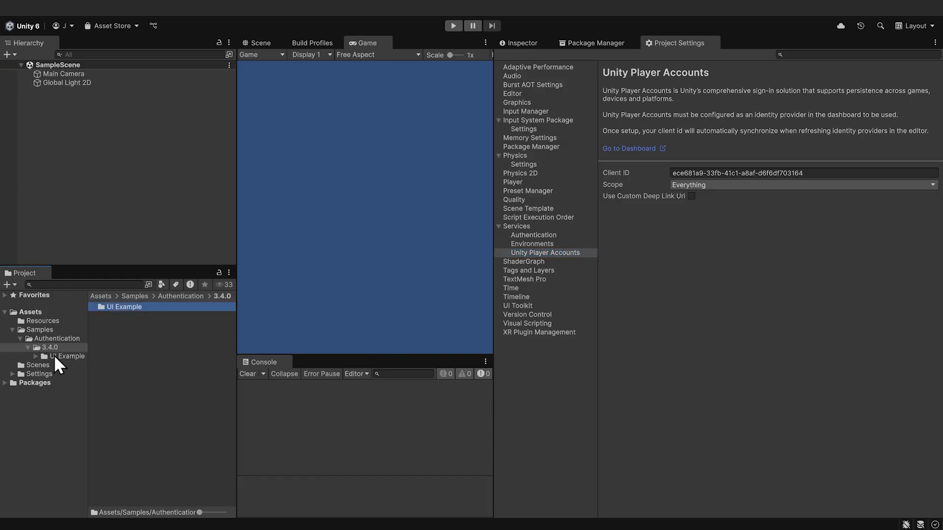
{"action": "left_click", "coordinate": [74, 356]}
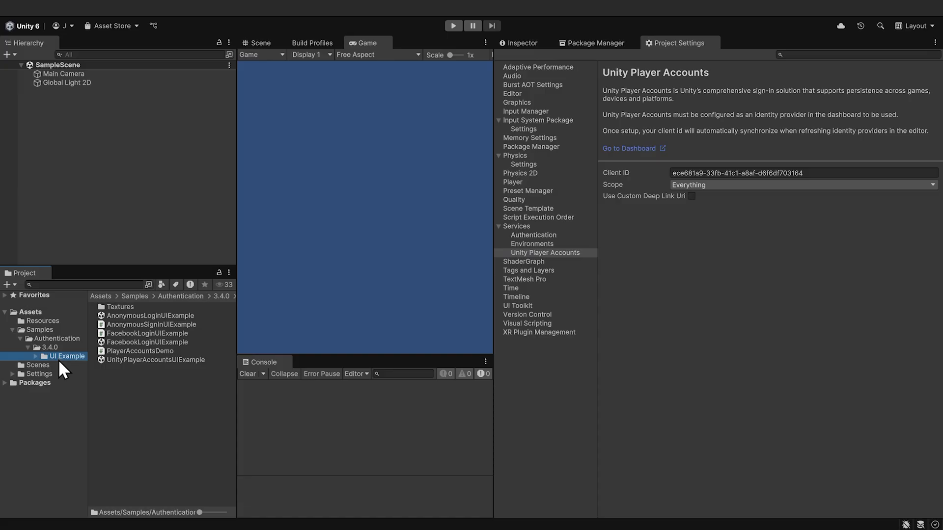
{"action": "mouse_move", "coordinate": [167, 372]}
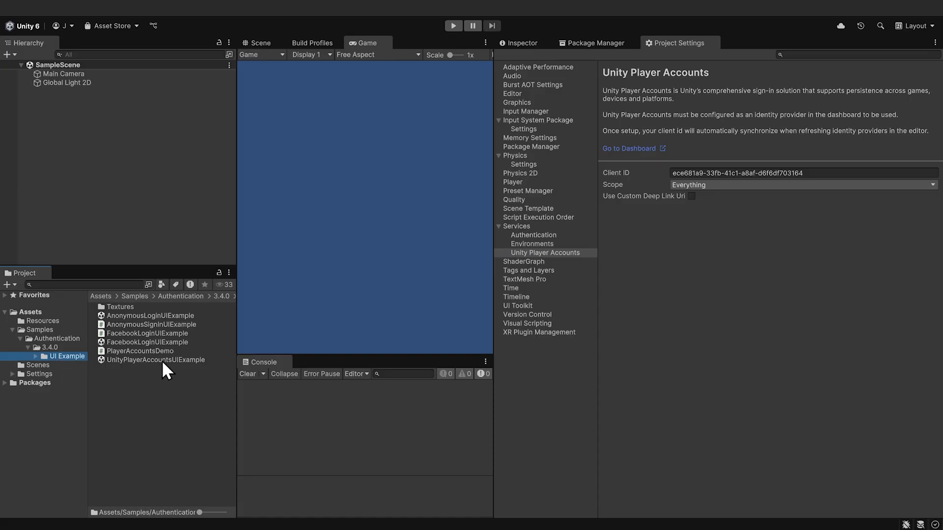
{"action": "double_click", "coordinate": [156, 360]}
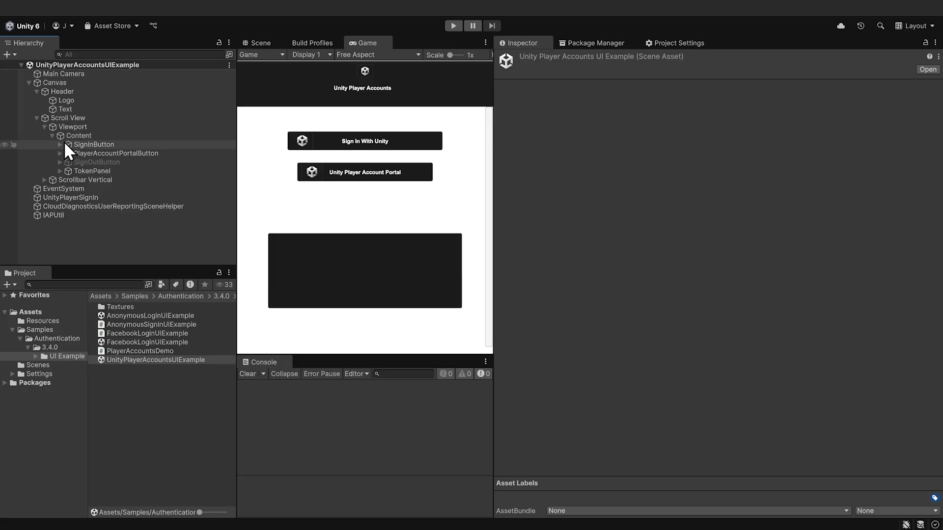
{"action": "left_click", "coordinate": [93, 145]}
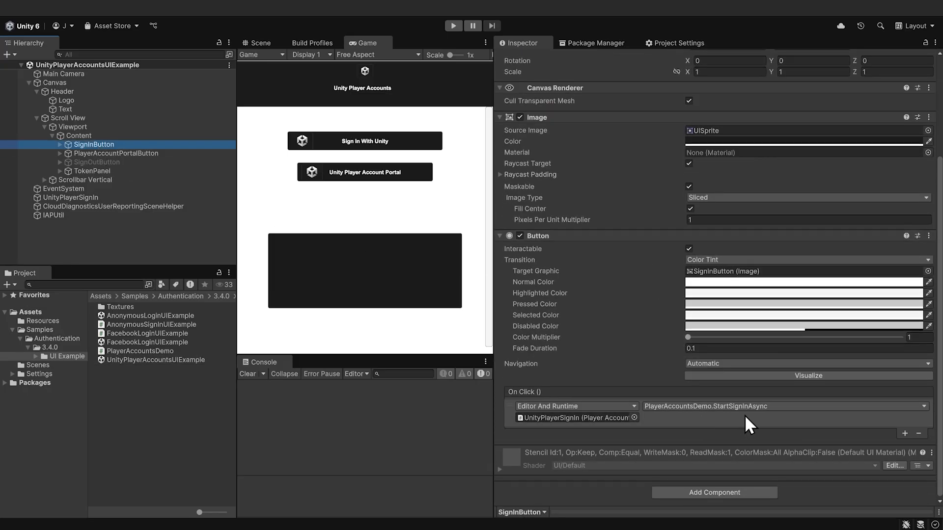
{"action": "mouse_move", "coordinate": [678, 424]}
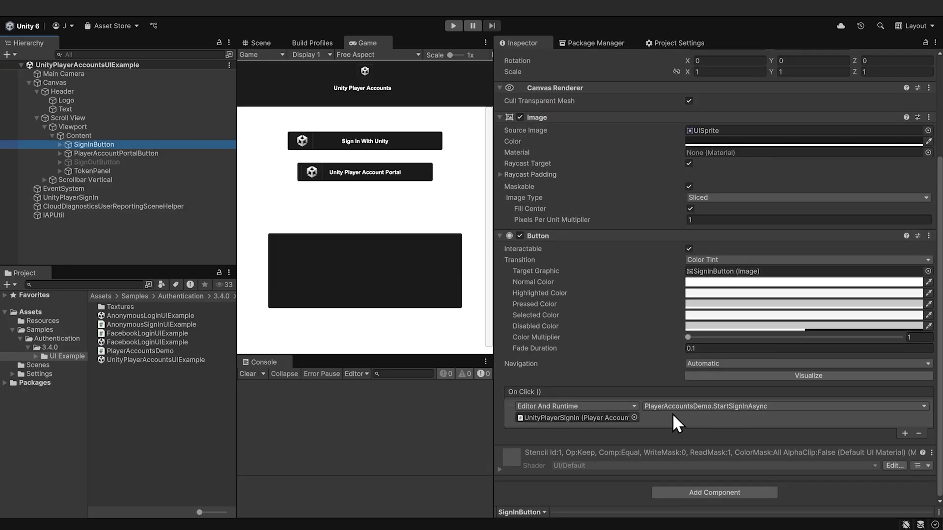
{"action": "mouse_move", "coordinate": [692, 422]}
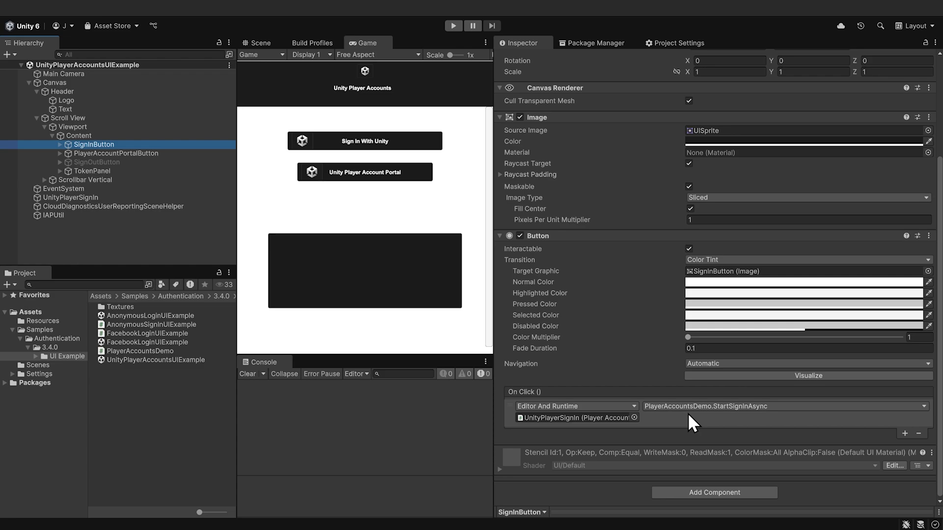
{"action": "mouse_move", "coordinate": [198, 360]}
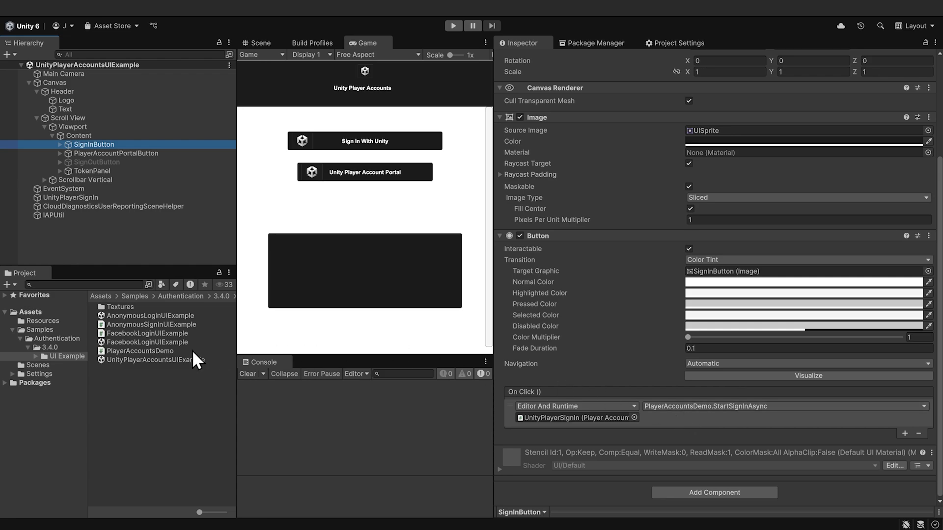
Open the PlayerAccountsDemo script to show its SignInWithUnity() access-token sign-in method
{"action": "left_click", "coordinate": [140, 350]}
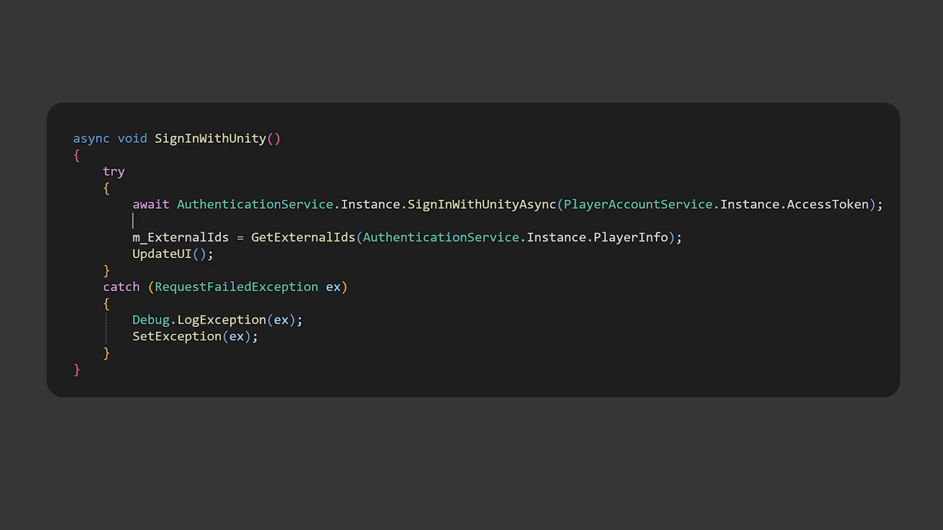
List AuthenticationService.Instance SignIn methods such as Apple and Google, then run the sample scene
{"action": "type", "text": ".SignIn"}
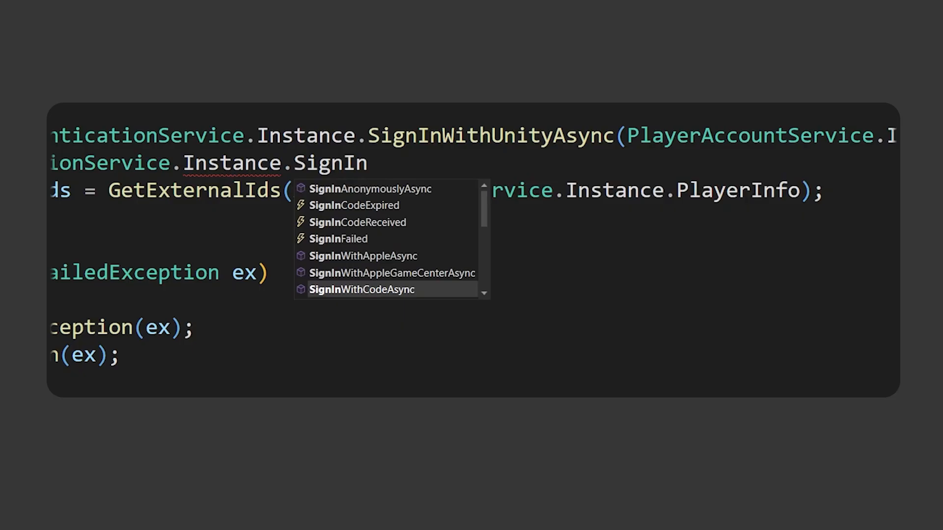
{"action": "scroll", "scroll_direction": "down", "scroll_amount": 3}
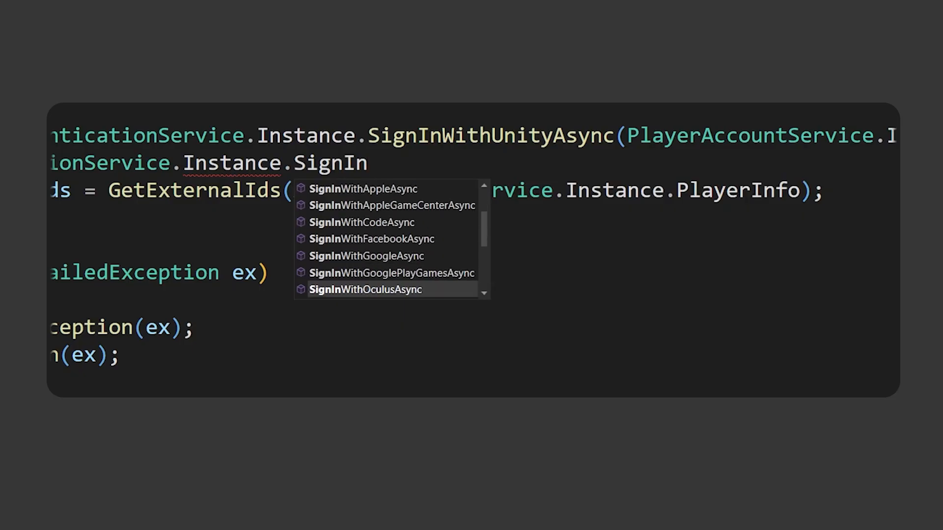
{"action": "scroll", "scroll_direction": "down", "scroll_amount": 3}
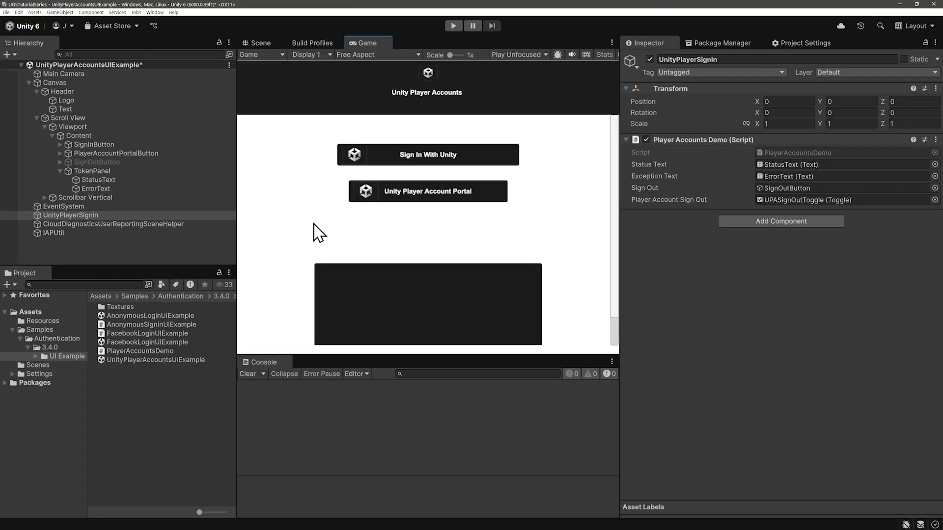
{"action": "left_click", "coordinate": [453, 25]}
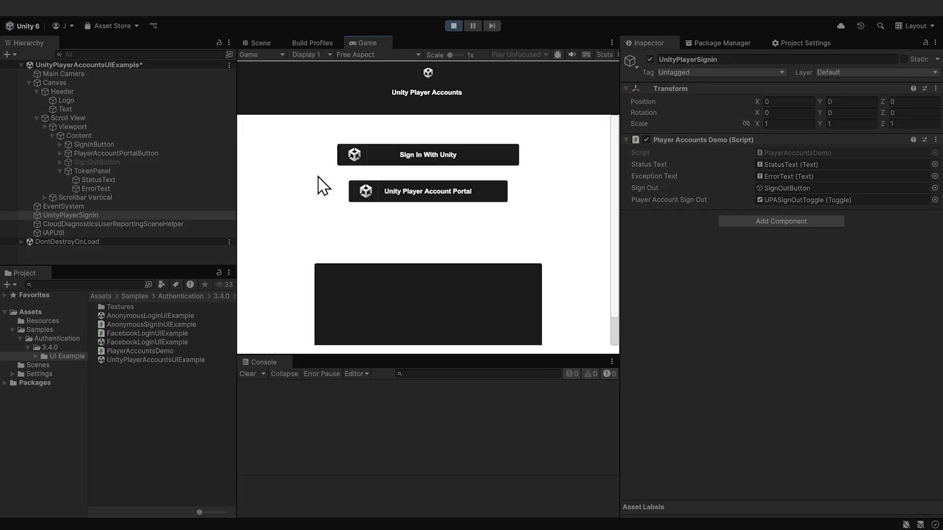
Start Sign In With Unity and submit the prefilled Unity Player email and password
{"action": "left_click", "coordinate": [428, 154]}
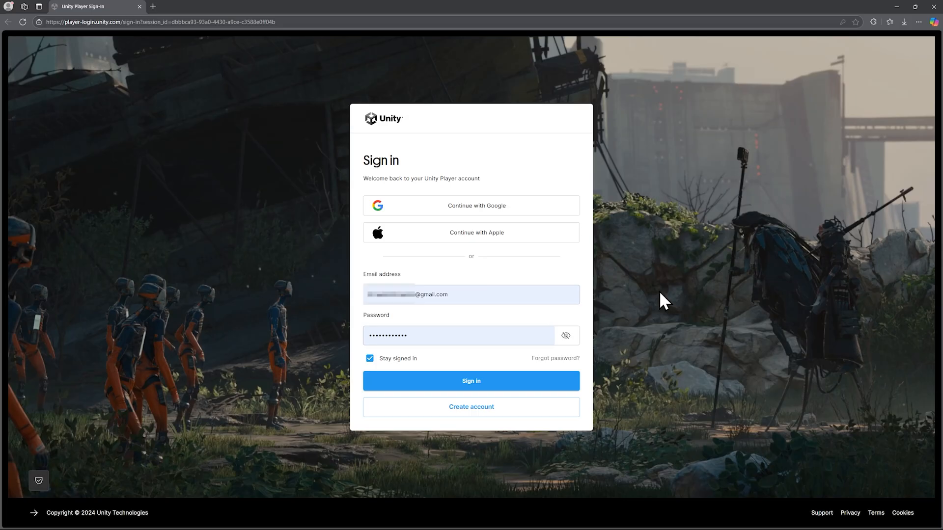
{"action": "mouse_move", "coordinate": [574, 233]}
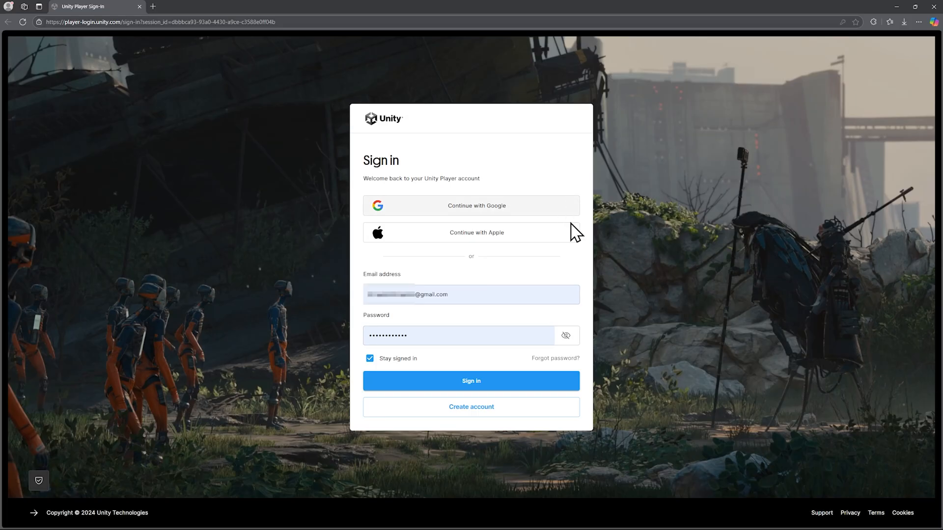
{"action": "mouse_move", "coordinate": [616, 301]}
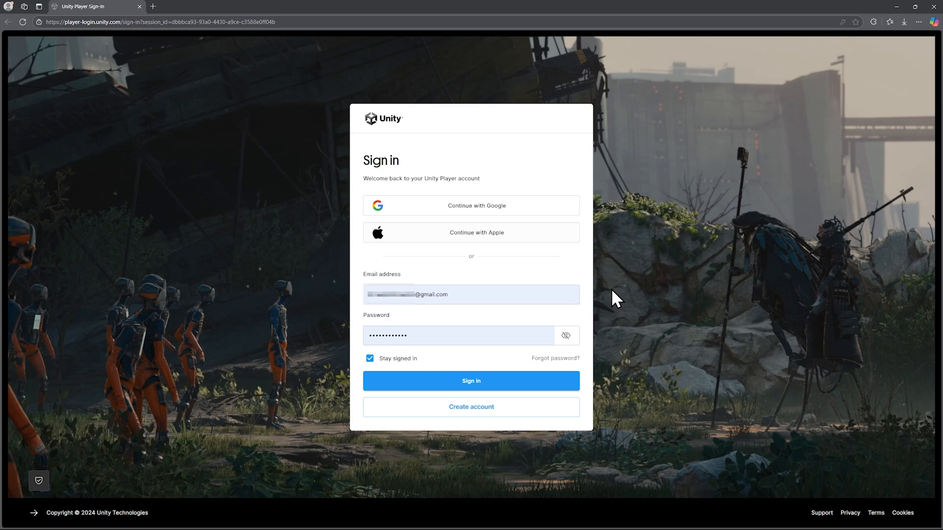
{"action": "mouse_move", "coordinate": [625, 396]}
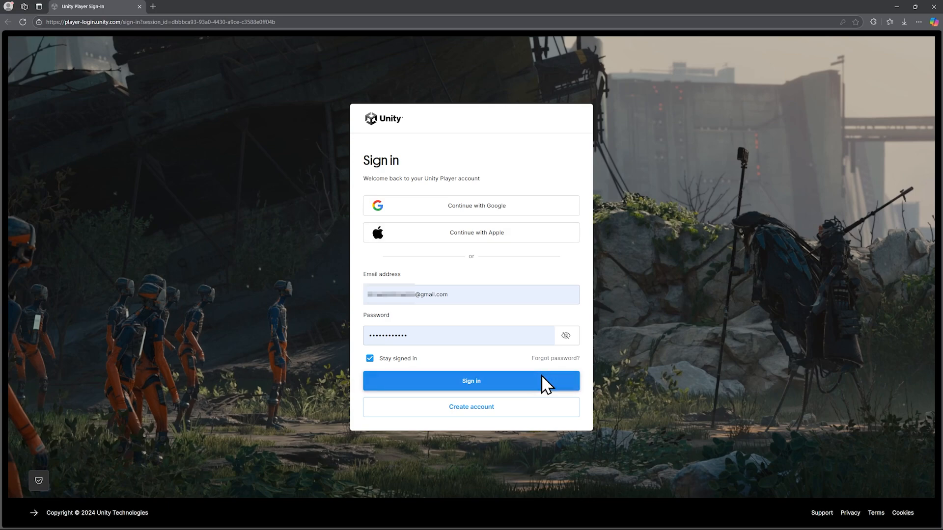
{"action": "left_click", "coordinate": [471, 380]}
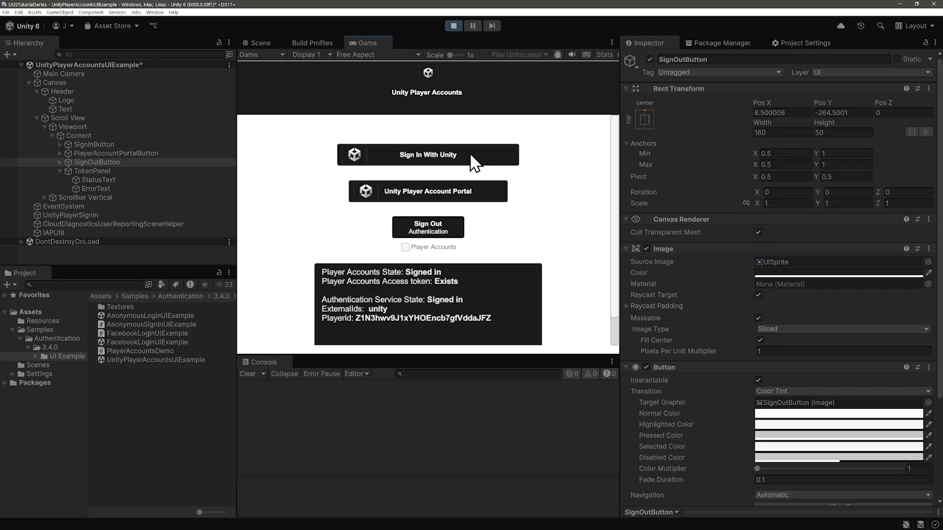
{"action": "mouse_move", "coordinate": [374, 332]}
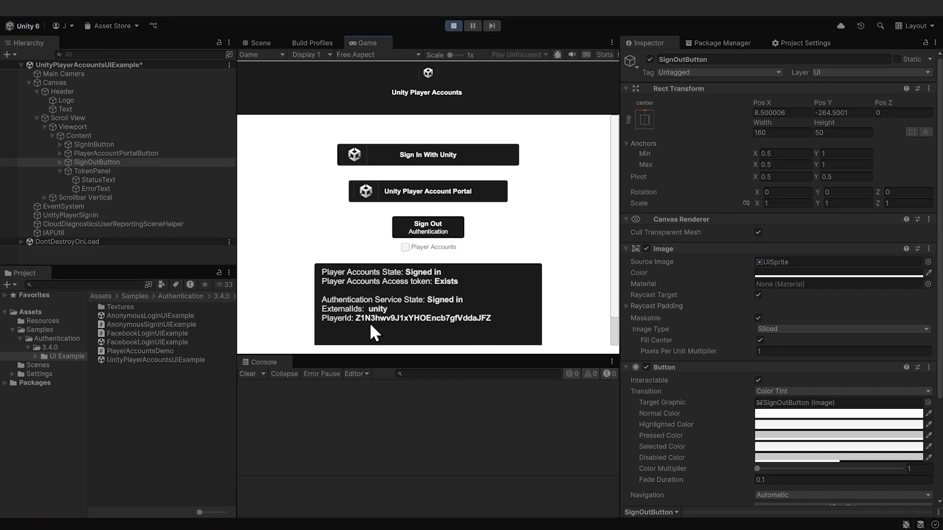
{"action": "mouse_move", "coordinate": [368, 334]}
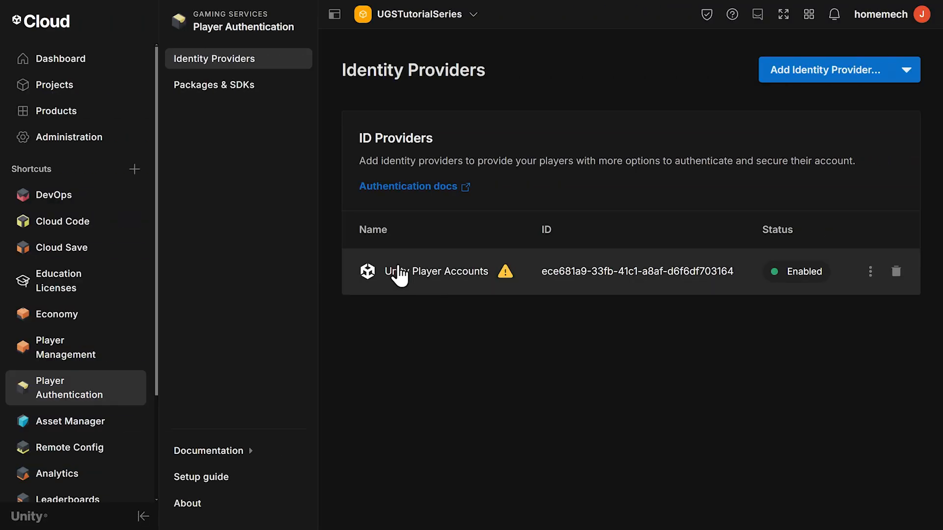
Open UGSTutorialSeries' Player Management and view the listed player's Unity Player Accounts identity
{"action": "left_click", "coordinate": [56, 84]}
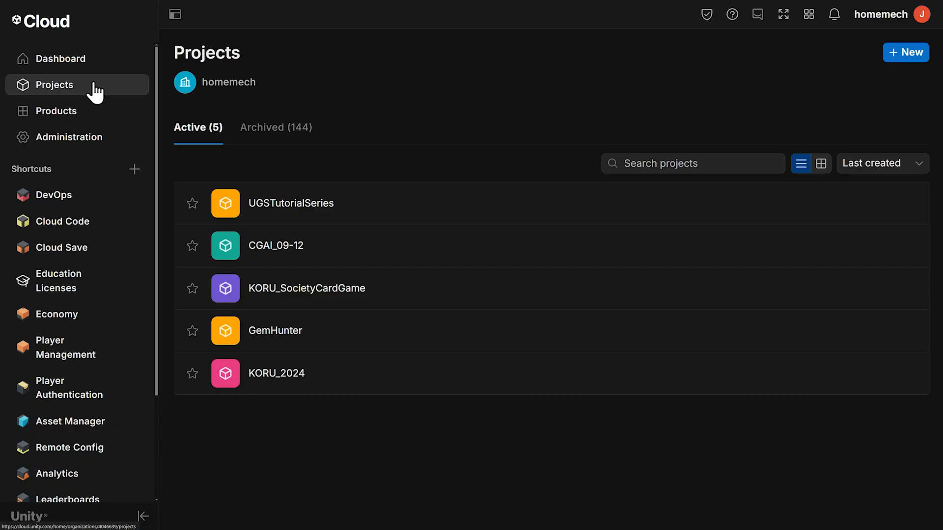
{"action": "left_click", "coordinate": [290, 203]}
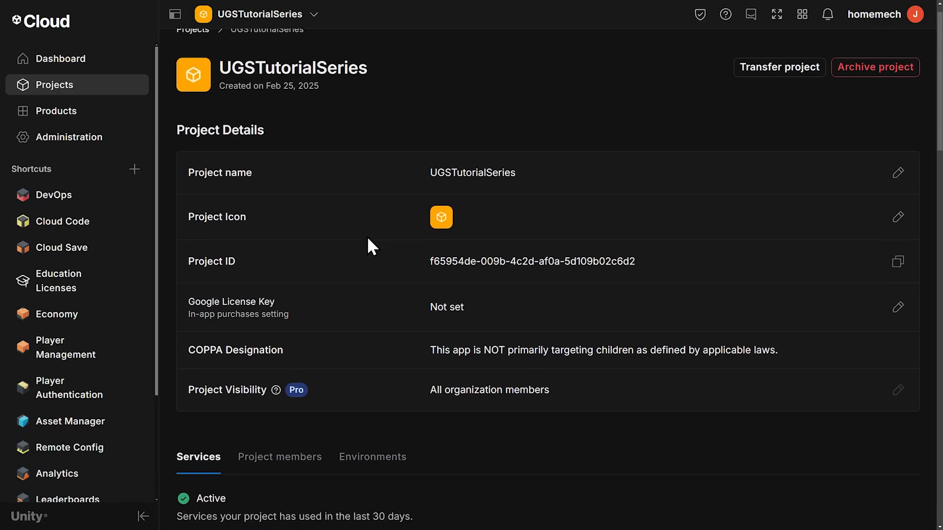
{"action": "scroll", "scroll_direction": "down", "scroll_amount": 3}
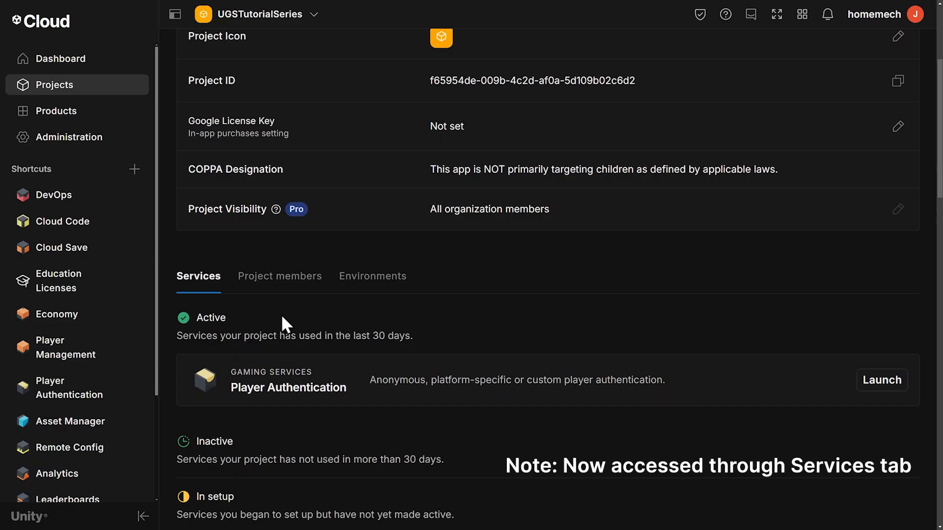
{"action": "mouse_move", "coordinate": [274, 420]}
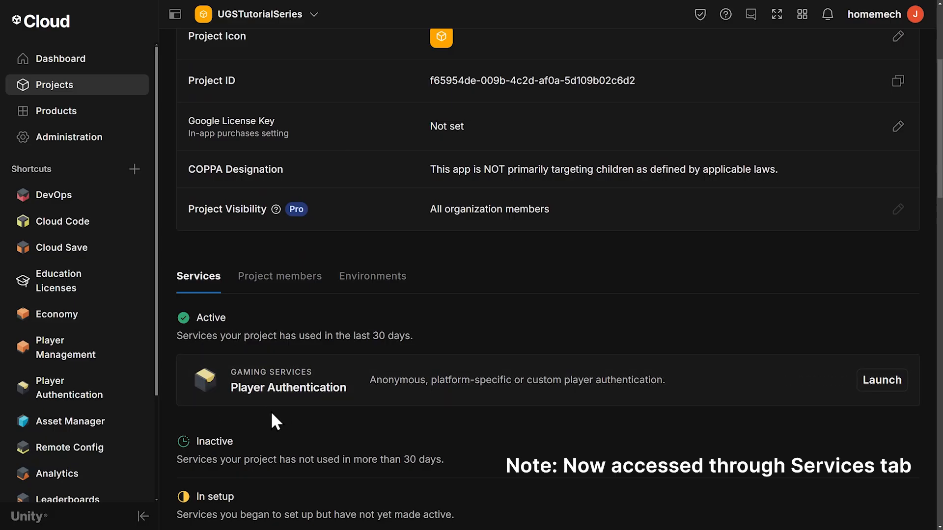
{"action": "mouse_move", "coordinate": [287, 420]}
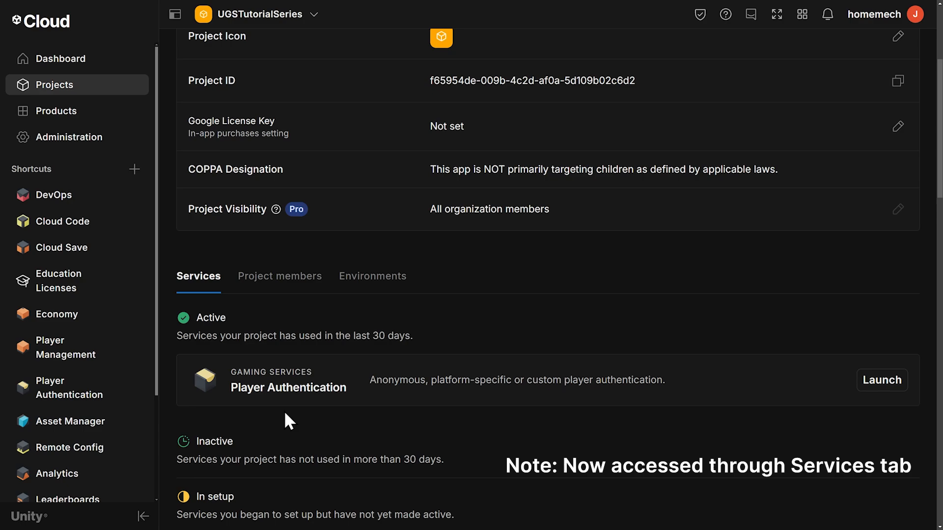
{"action": "mouse_move", "coordinate": [72, 348]}
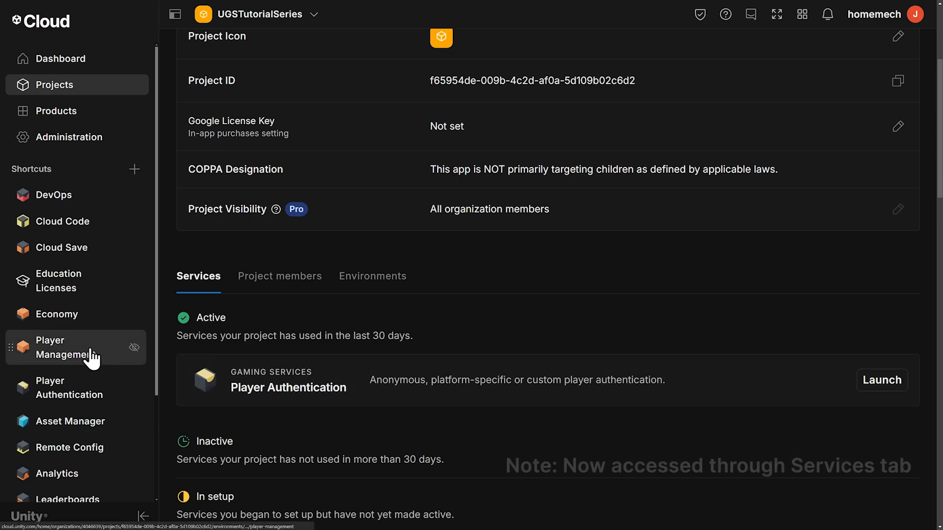
{"action": "left_click", "coordinate": [66, 348]}
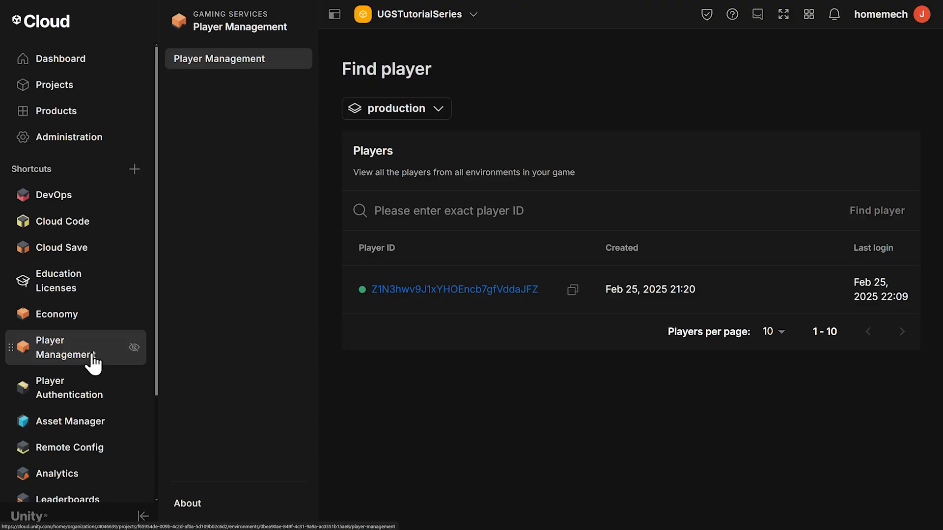
{"action": "left_click", "coordinate": [455, 290]}
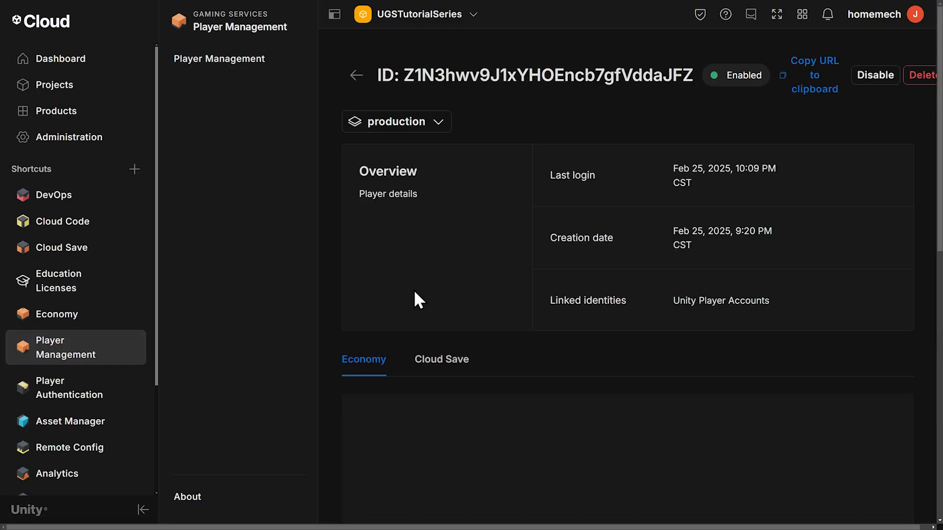
{"action": "mouse_move", "coordinate": [599, 327]}
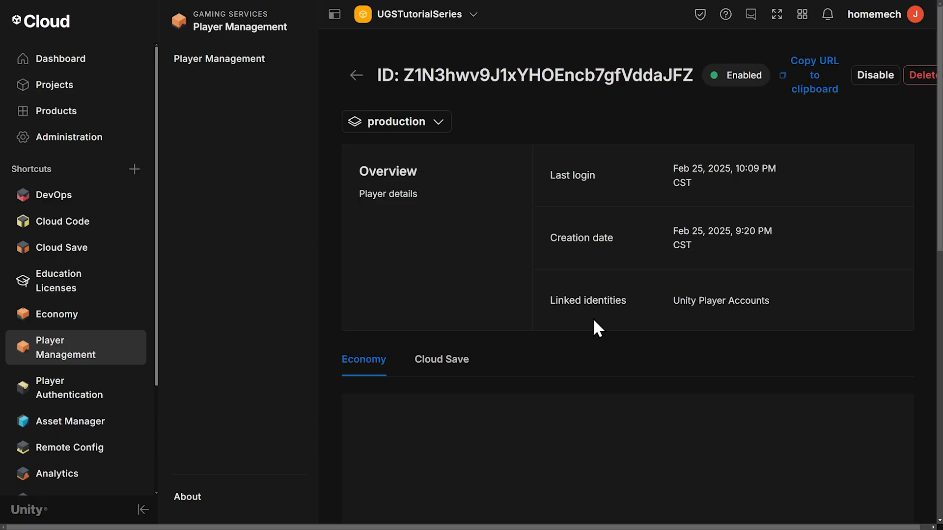
{"action": "mouse_move", "coordinate": [705, 324]}
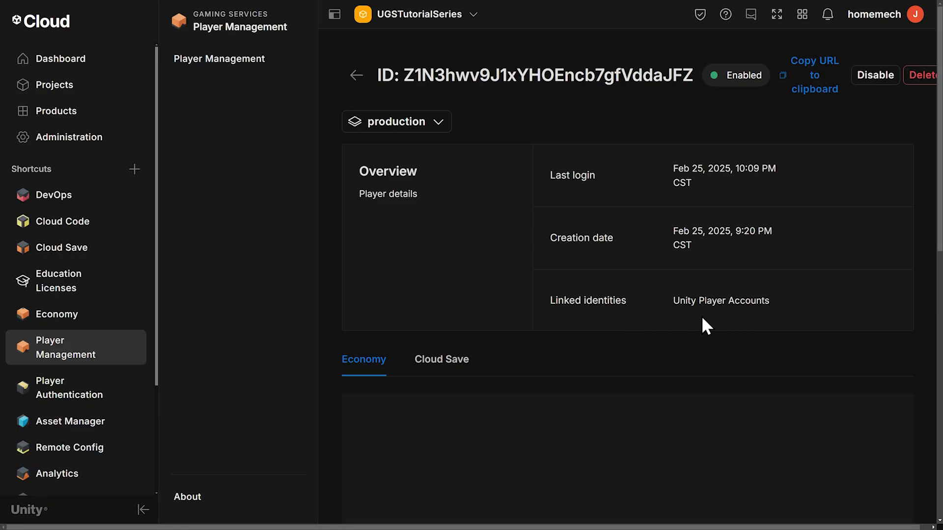
{"action": "mouse_move", "coordinate": [725, 327]}
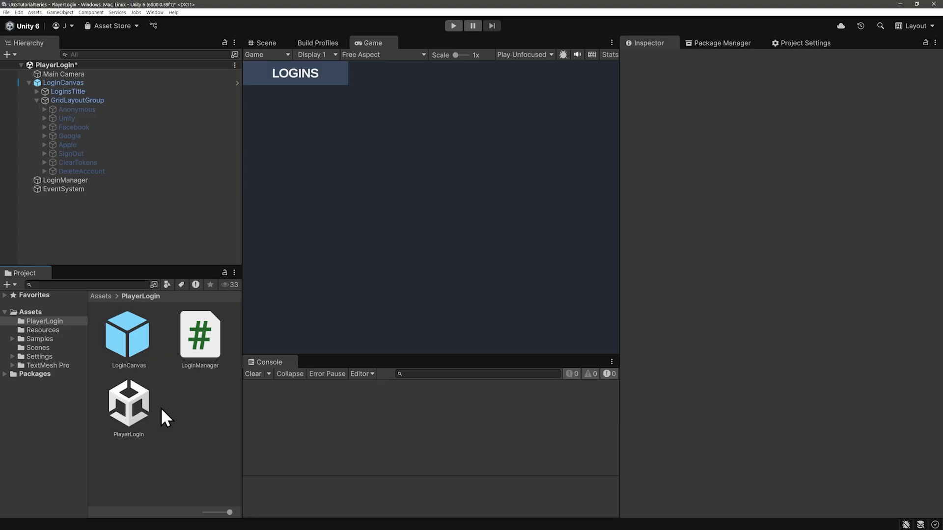
Activate the Anonymous, Google and Sign Out buttons under GridLayoutGroup, then view LoginManager
{"action": "left_click", "coordinate": [63, 83]}
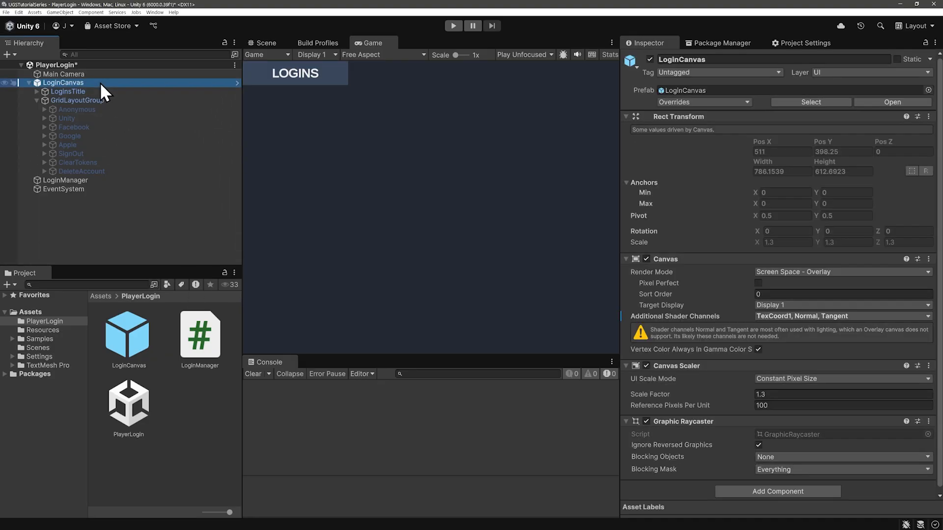
{"action": "left_click", "coordinate": [78, 100]}
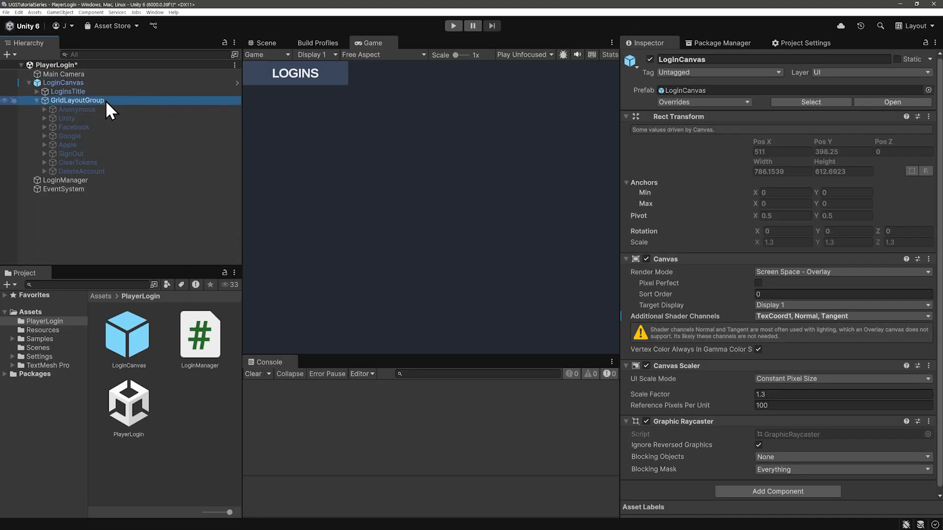
{"action": "left_click", "coordinate": [77, 100]}
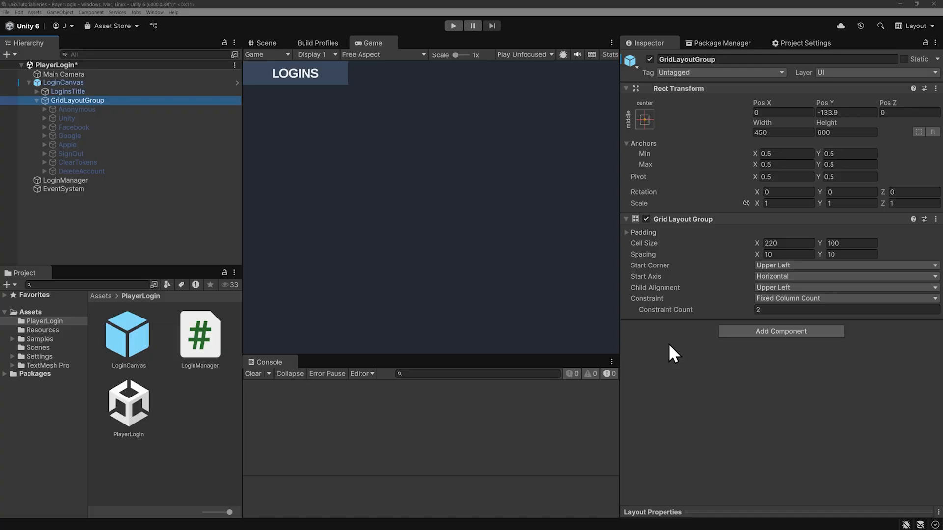
{"action": "left_click", "coordinate": [77, 110]}
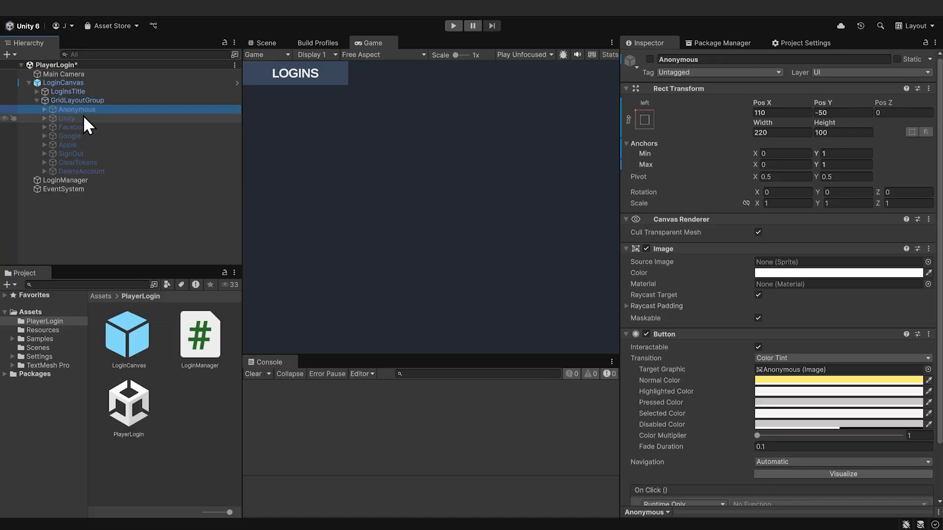
{"action": "left_click", "coordinate": [70, 136]}
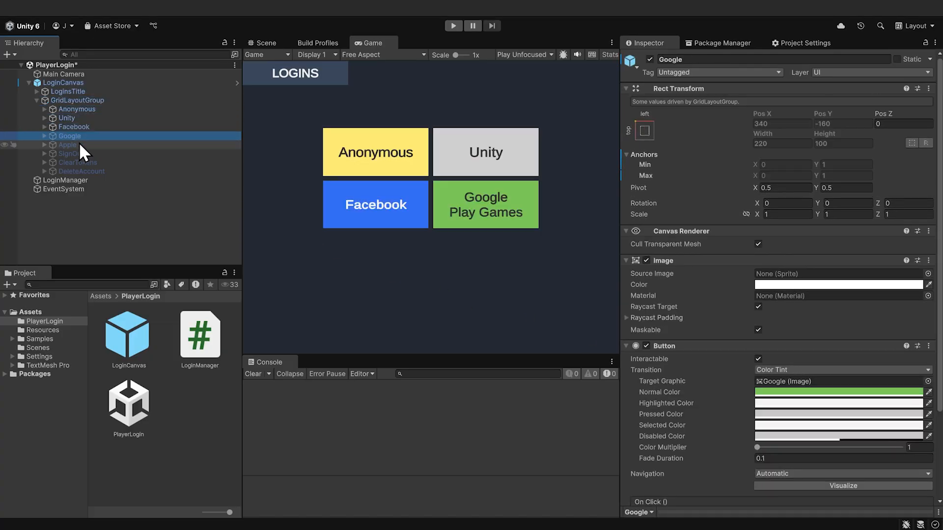
{"action": "left_click", "coordinate": [71, 153]}
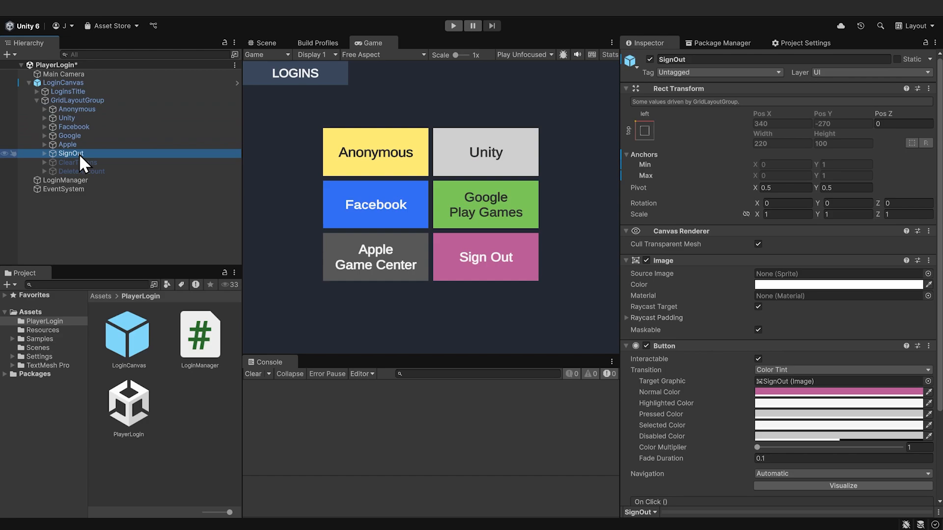
{"action": "mouse_move", "coordinate": [108, 164]}
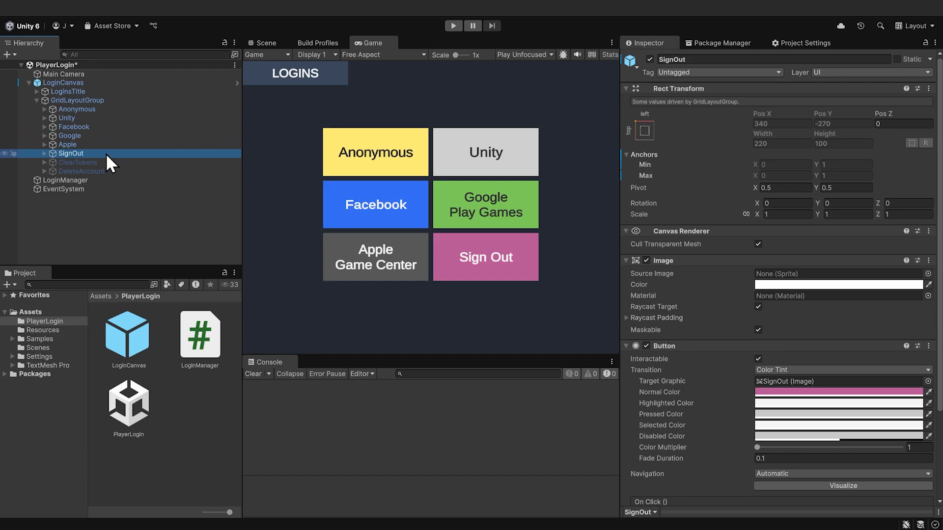
{"action": "left_click", "coordinate": [200, 333]}
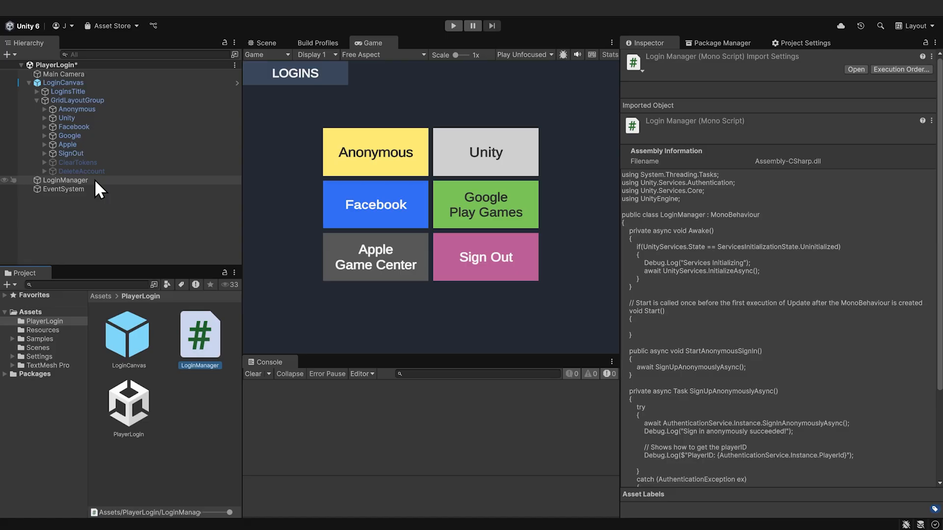
{"action": "left_click", "coordinate": [65, 180]}
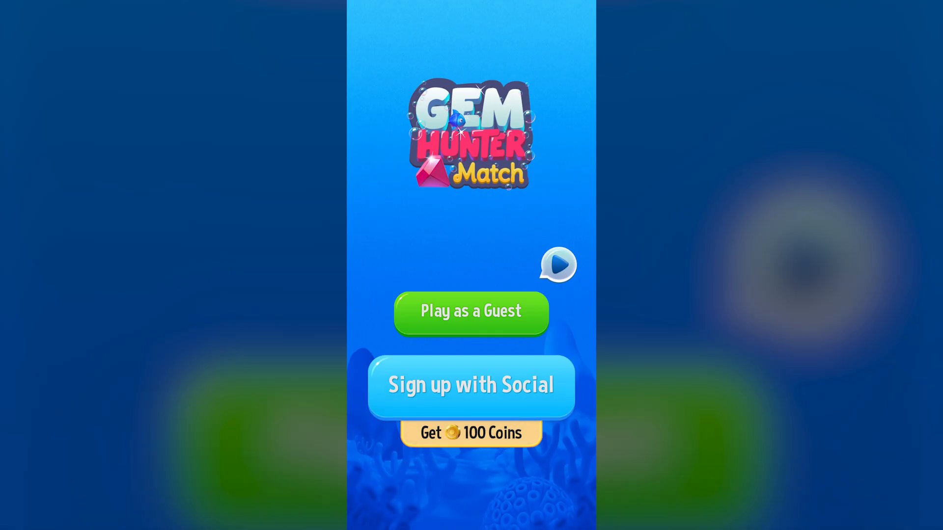
Play as a guest, delete the account from the Account screen, and sign up with Unity ID
{"action": "left_click", "coordinate": [471, 313]}
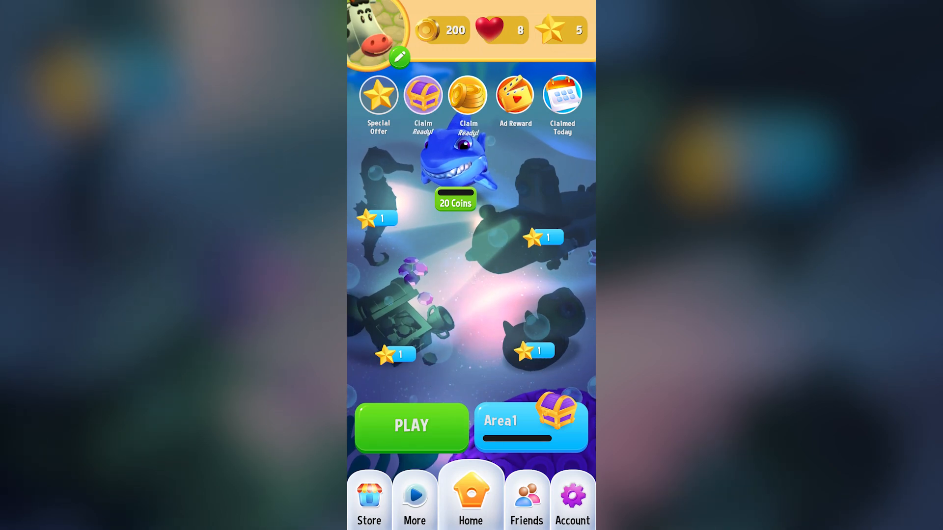
{"action": "left_click", "coordinate": [468, 94]}
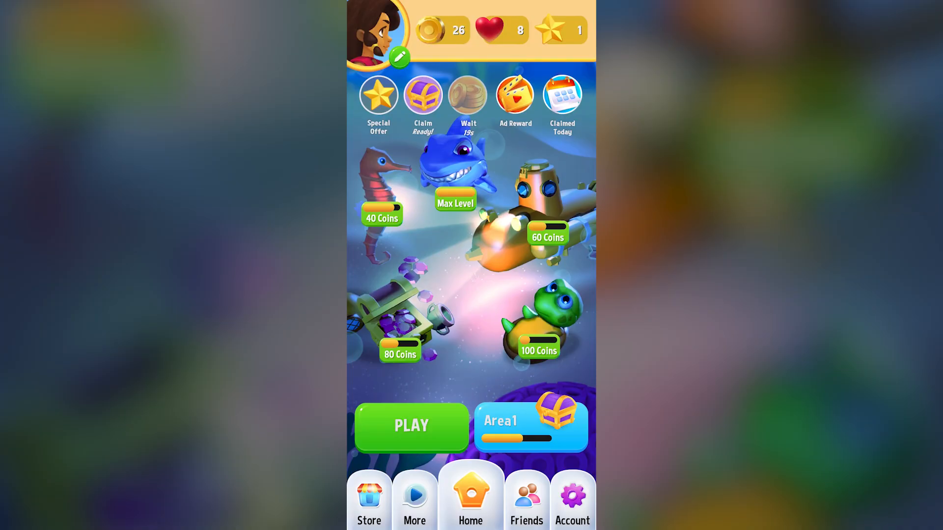
{"action": "left_click", "coordinate": [571, 499]}
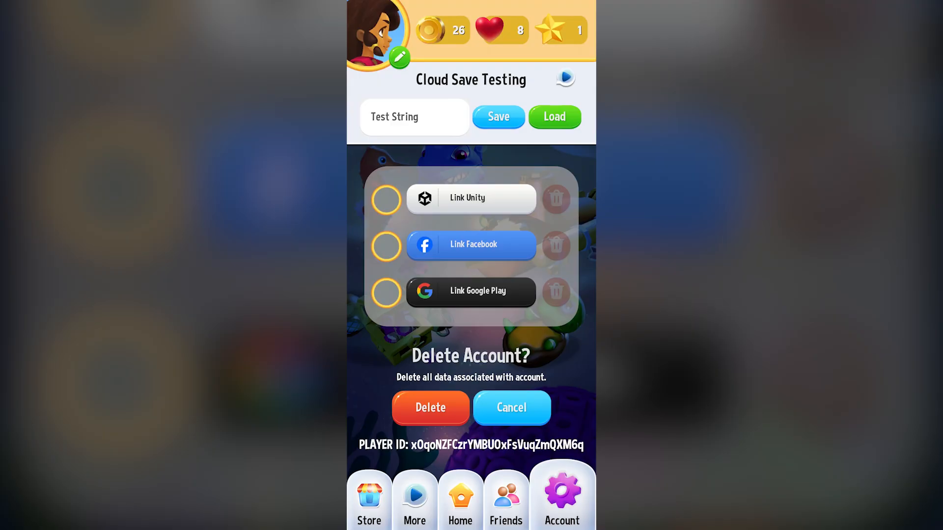
{"action": "left_click", "coordinate": [431, 407]}
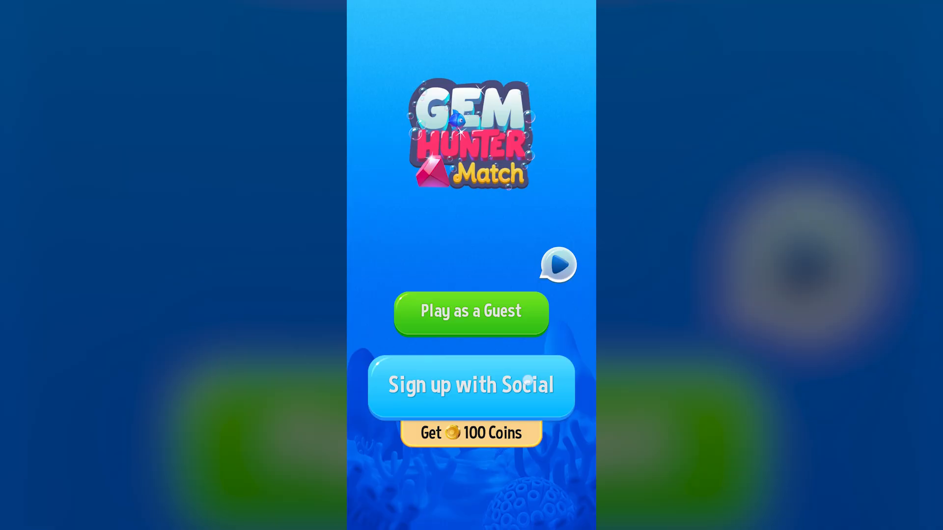
{"action": "left_click", "coordinate": [471, 386]}
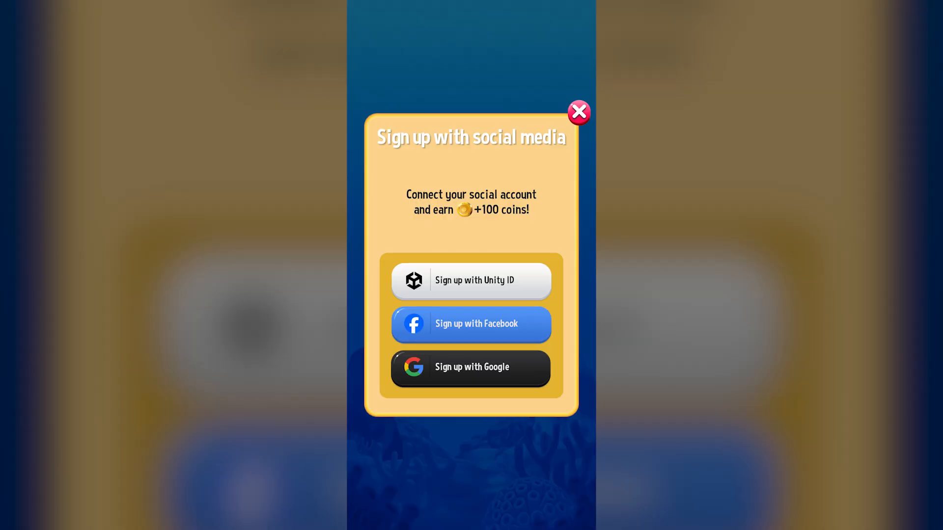
{"action": "left_click", "coordinate": [578, 112]}
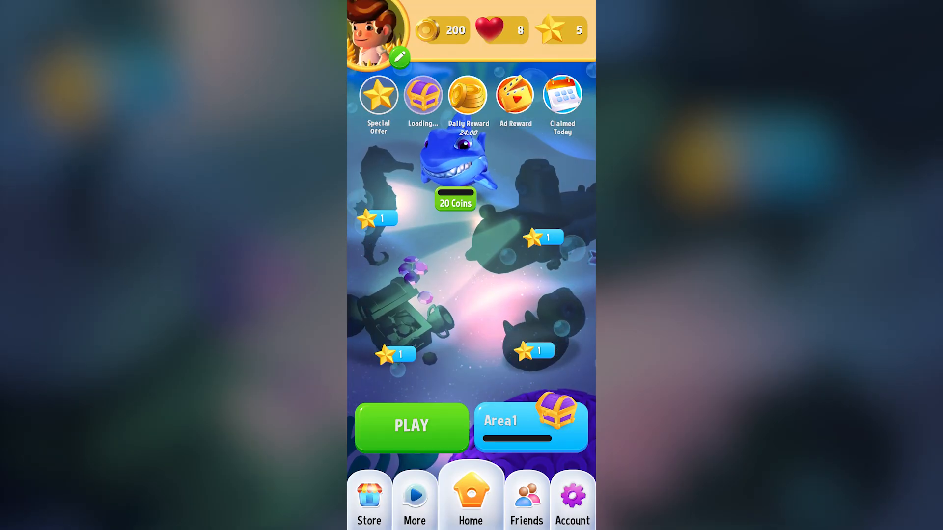
{"action": "left_click", "coordinate": [571, 502]}
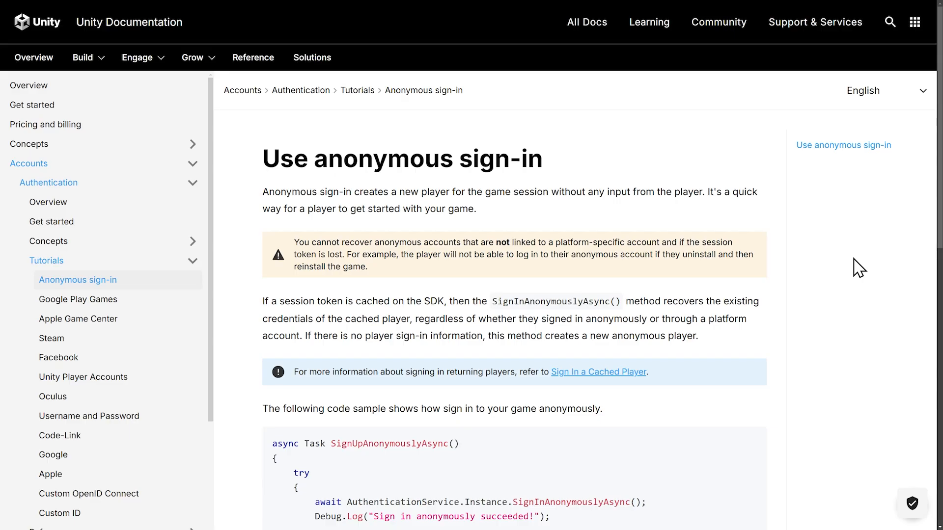
{"action": "mouse_move", "coordinate": [850, 269]}
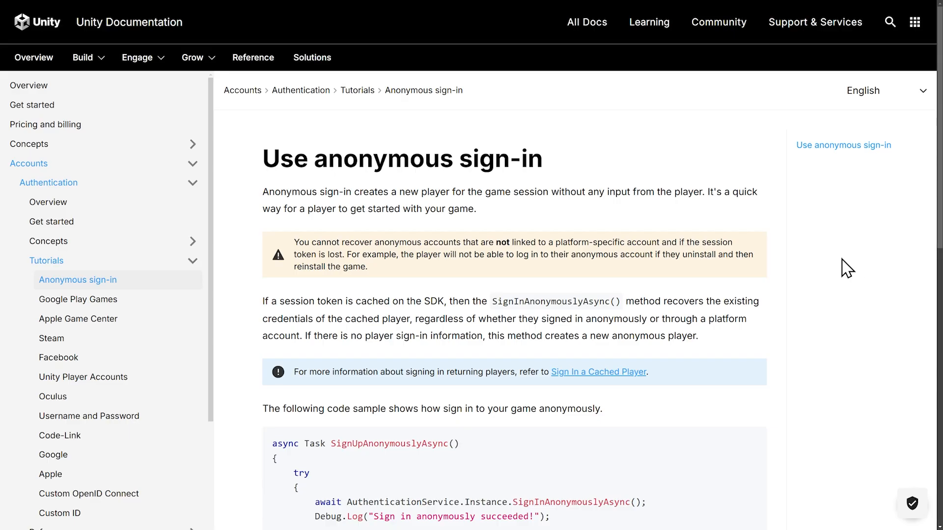
Scroll the anonymous sign-in tutorial down to the SignUpAnonymouslyAsync code sample
{"action": "scroll", "scroll_direction": "down", "scroll_amount": 3}
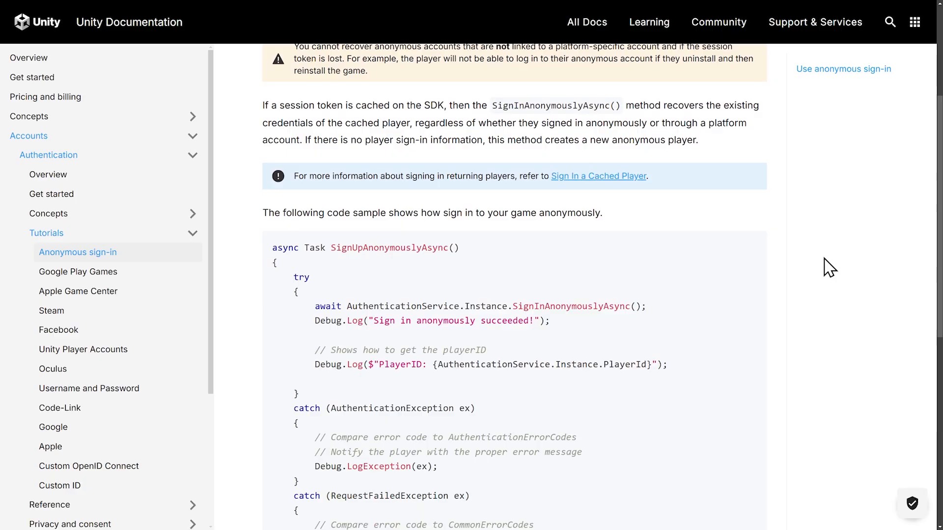
{"action": "scroll", "scroll_direction": "down", "scroll_amount": 3}
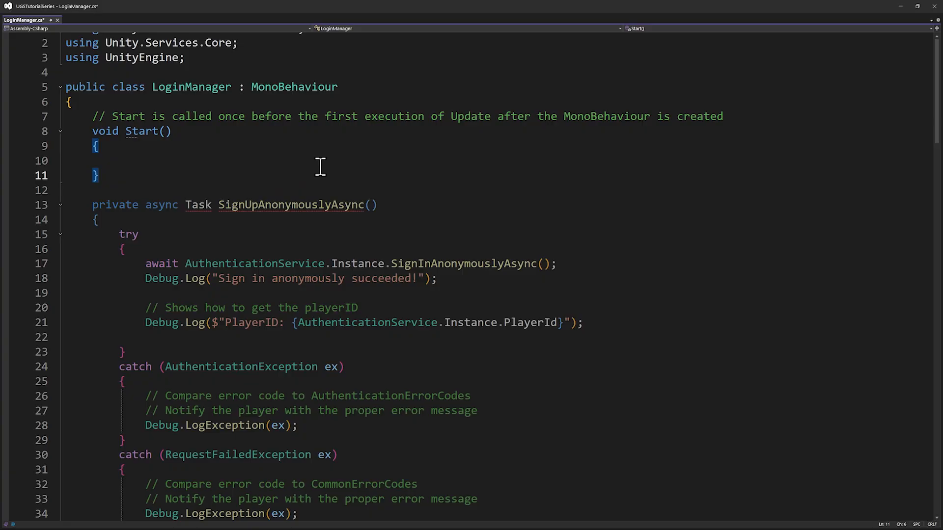
Place the cursor in the empty Start() and add the System.Threading.Tasks using directive
{"action": "left_click", "coordinate": [100, 174]}
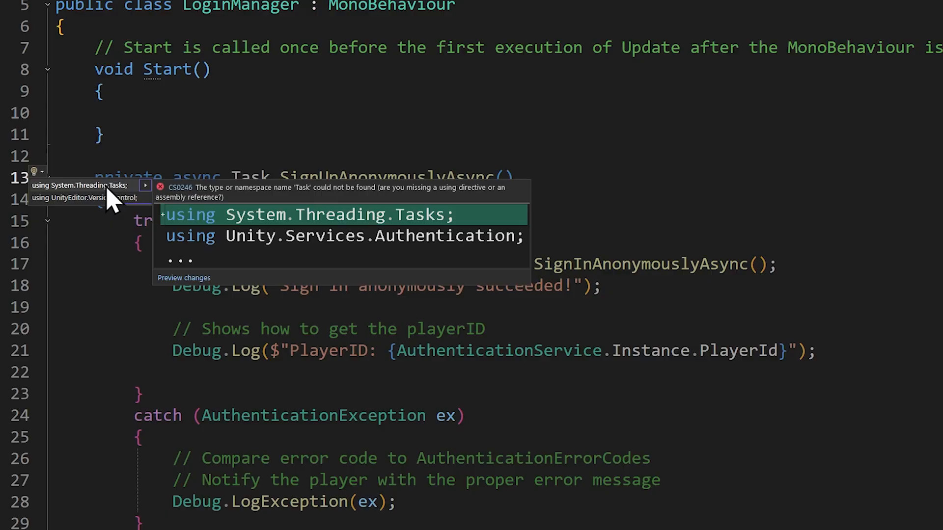
{"action": "left_click", "coordinate": [306, 215]}
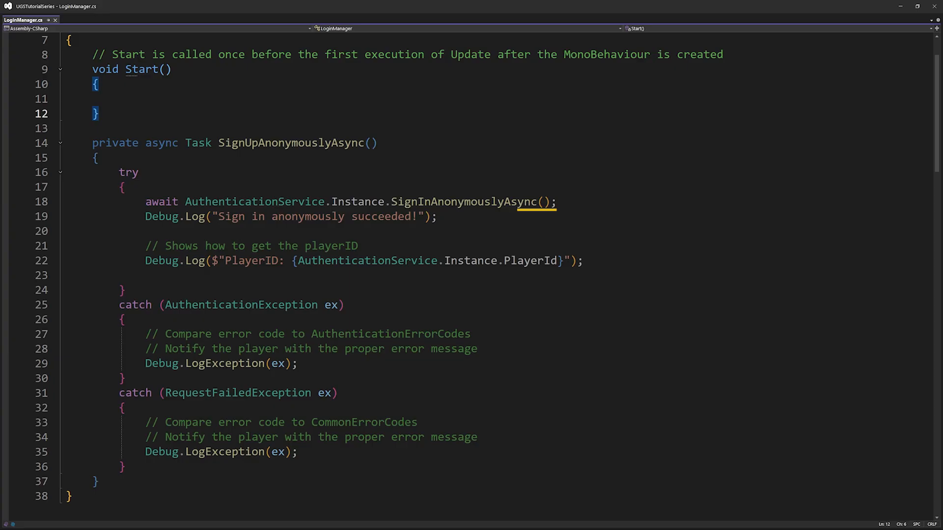
Write public async void StartAnonymousSignIn() containing await SignUpAnonymouslyAsync();
{"action": "type", "text": "public async void StartAnonymousSignIn("}
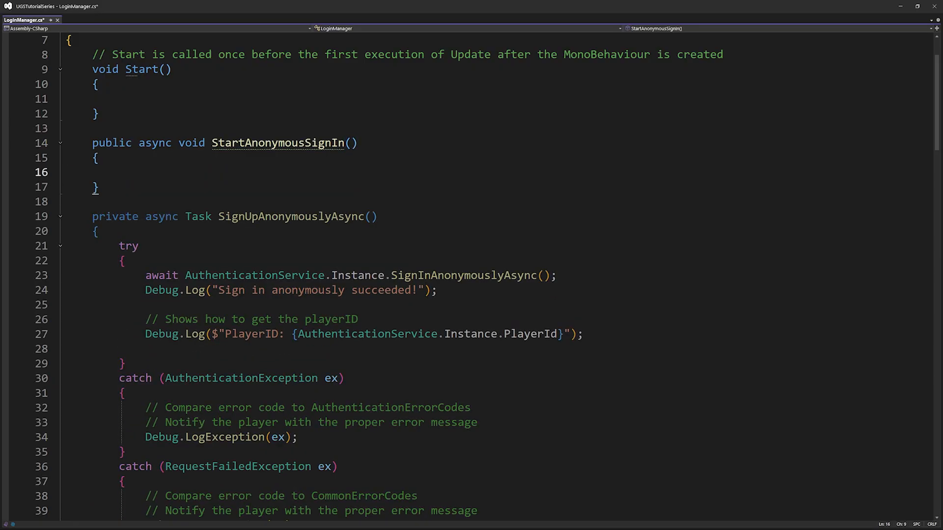
{"action": "type", "text": "await SignUpAnonymouslyAsync"}
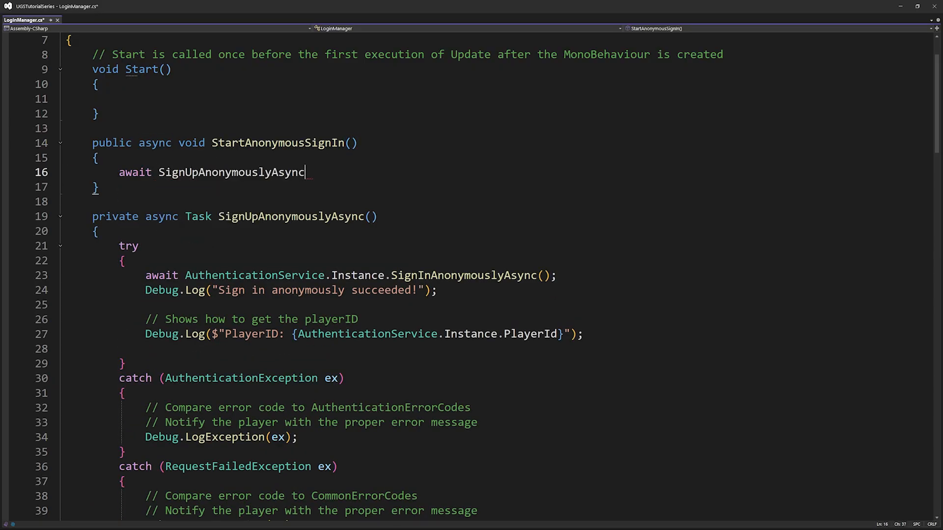
{"action": "type", "text": "();"}
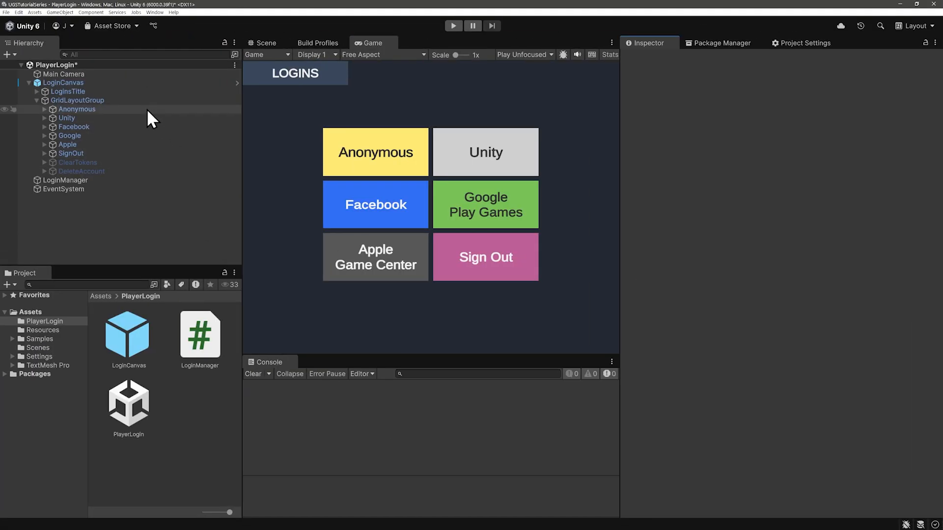
Set the Anonymous button's On Click() function to LoginManager > StartAnonymousSignIn()
{"action": "left_click", "coordinate": [77, 109]}
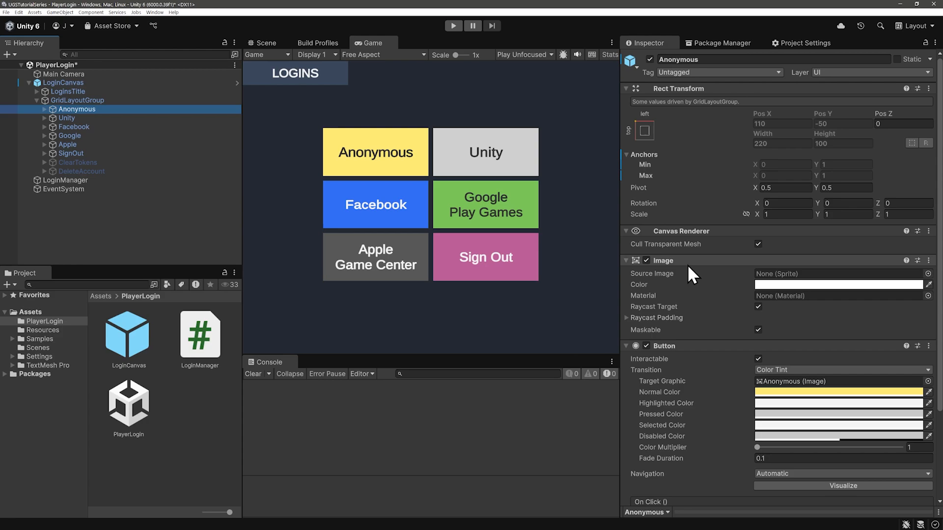
{"action": "scroll", "scroll_direction": "down", "scroll_amount": 3}
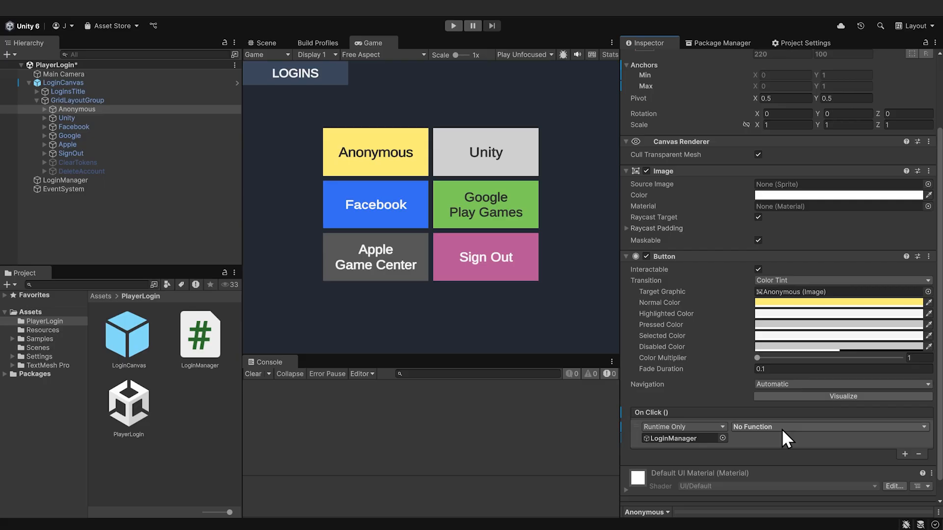
{"action": "left_click", "coordinate": [830, 427]}
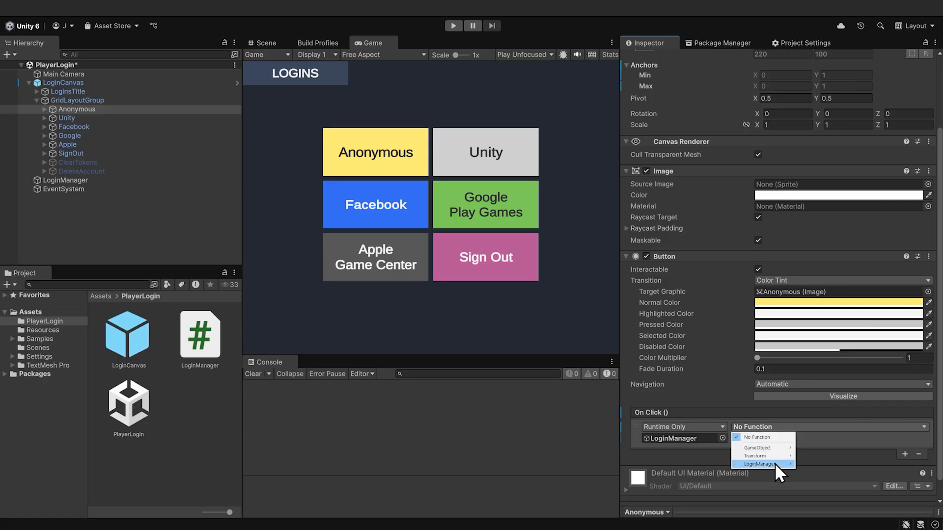
{"action": "mouse_move", "coordinate": [763, 463]}
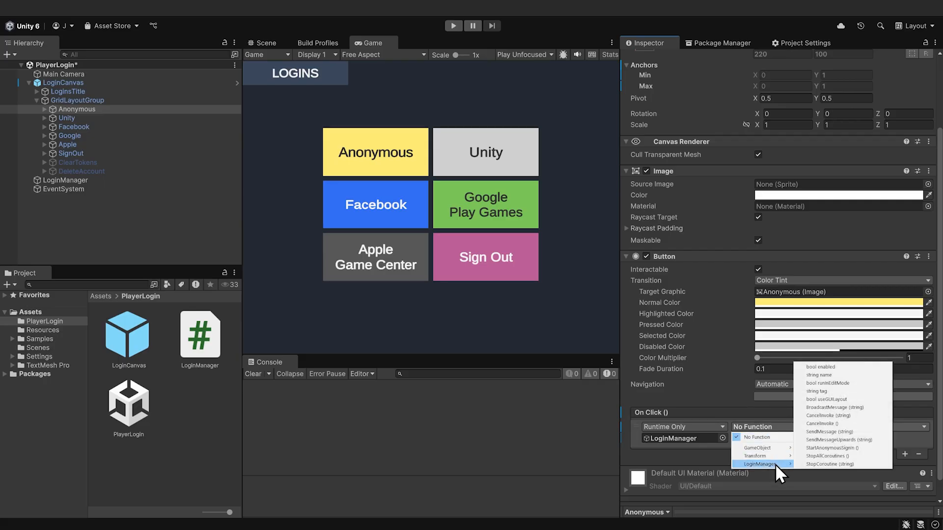
{"action": "mouse_move", "coordinate": [833, 447]}
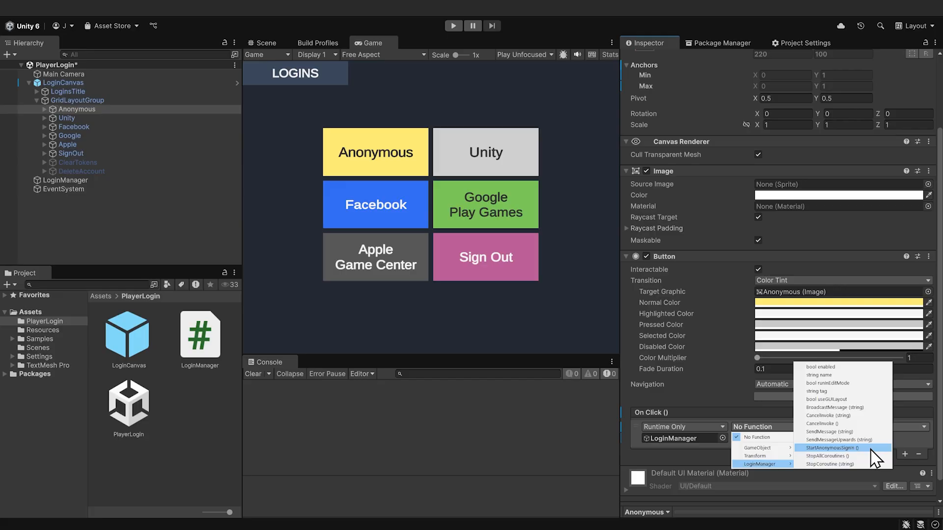
{"action": "left_click", "coordinate": [833, 448]}
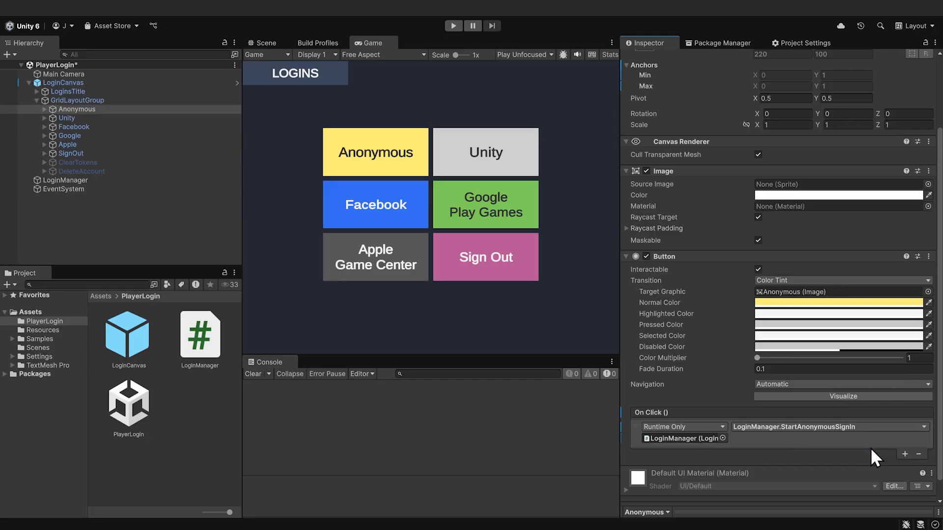
Run the PlayerLogin scene and sign in anonymously, logging success and the player ID
{"action": "left_click", "coordinate": [453, 25]}
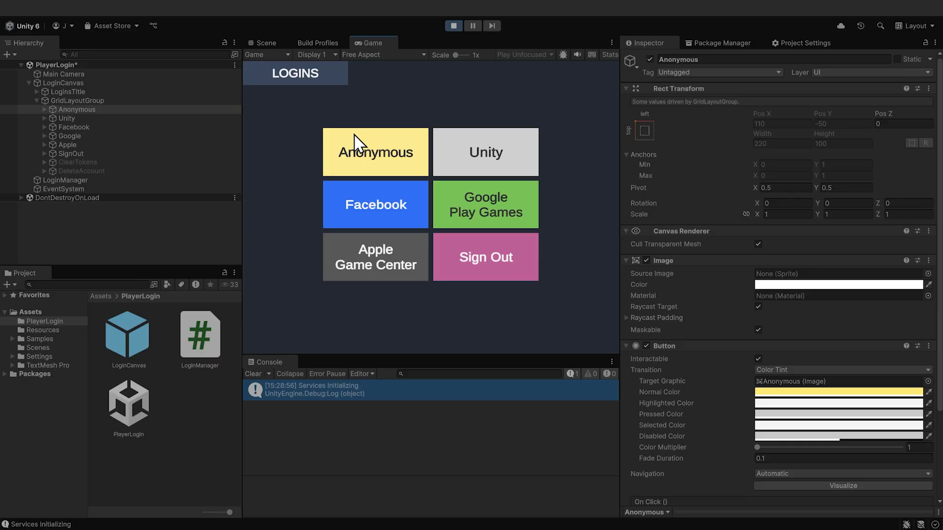
{"action": "left_click", "coordinate": [375, 152]}
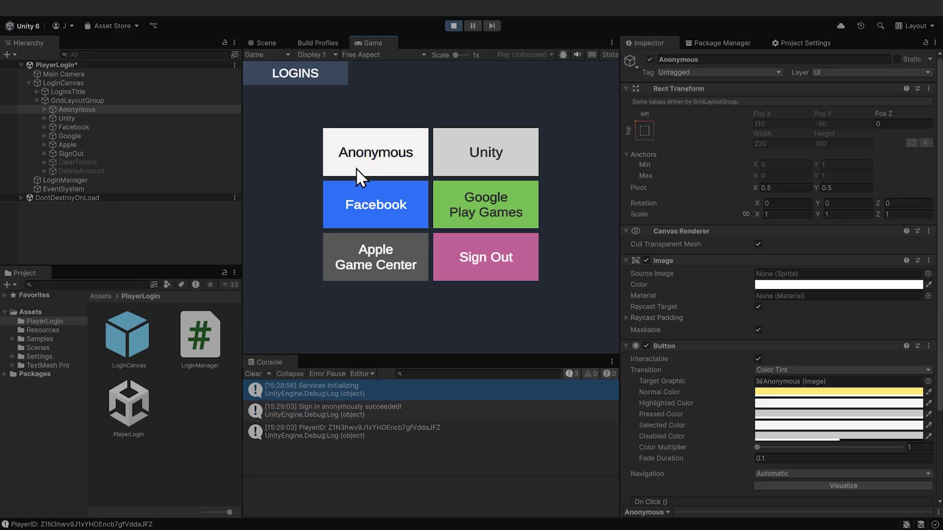
{"action": "mouse_move", "coordinate": [318, 427]}
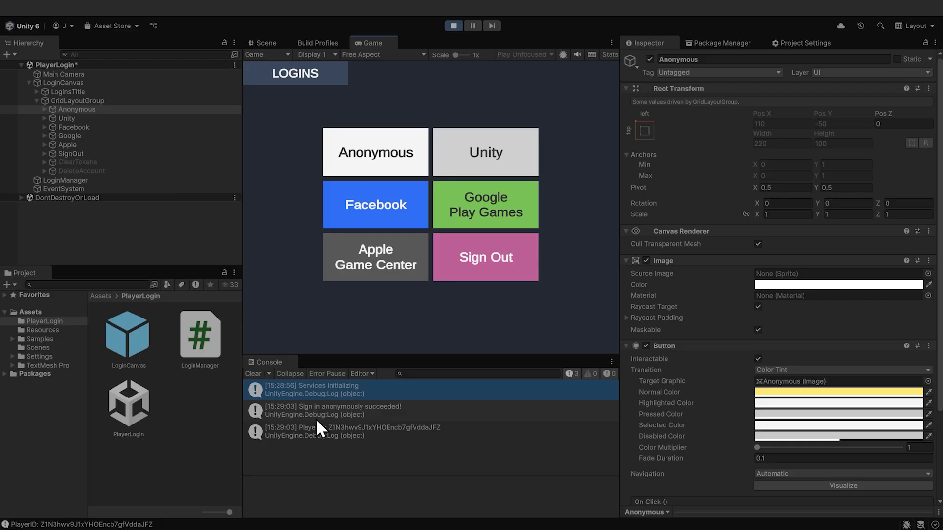
{"action": "mouse_move", "coordinate": [389, 439]}
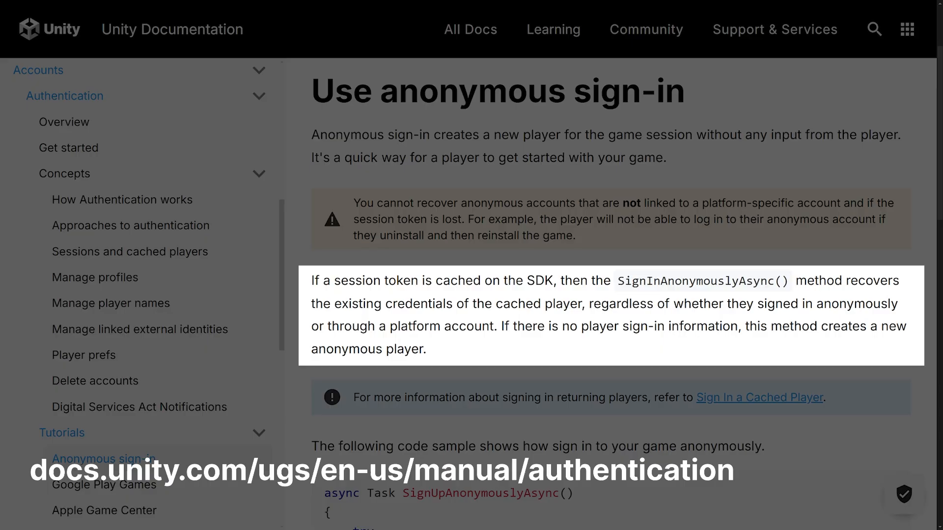
Show the 'Use anonymous sign-in' docs paragraph on cached session tokens restoring players
{"action": "double_click", "coordinate": [459, 303]}
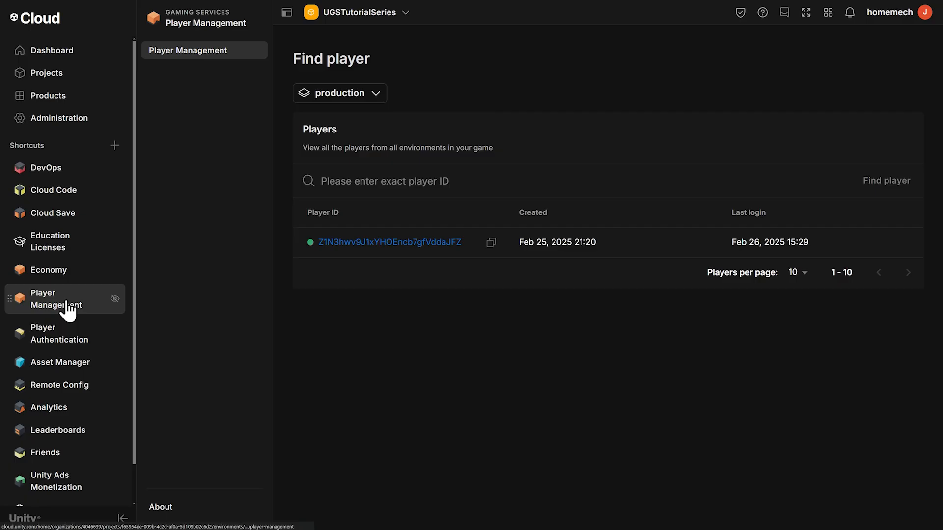
Delete the logged player from Player Management and confirm with Delete player
{"action": "left_click", "coordinate": [390, 242]}
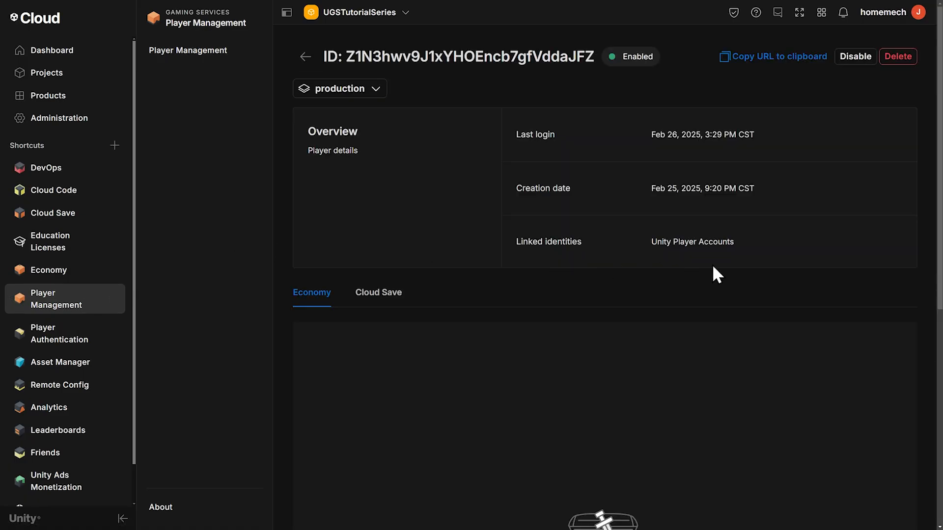
{"action": "left_click", "coordinate": [896, 56]}
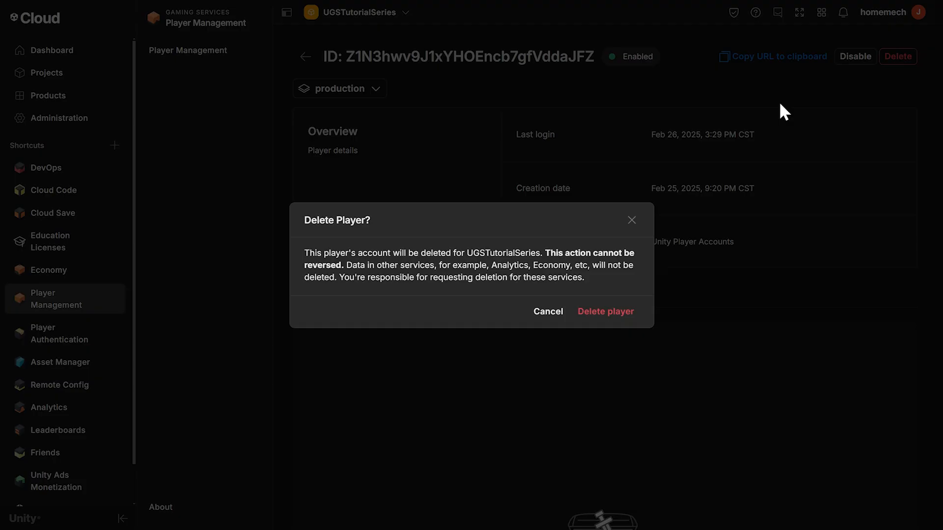
{"action": "left_click", "coordinate": [604, 312]}
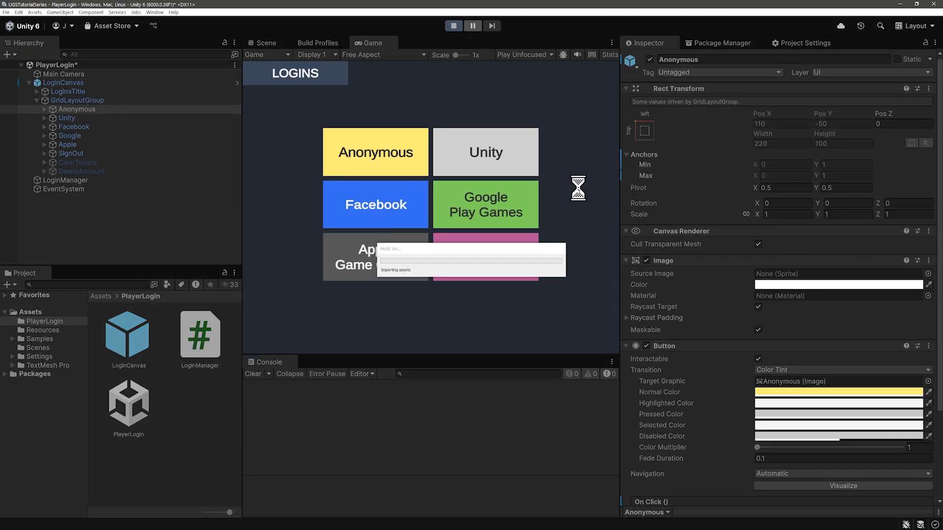
Hit the invalid session token warning, then sign in anonymously as a new player
{"action": "left_click", "coordinate": [453, 25]}
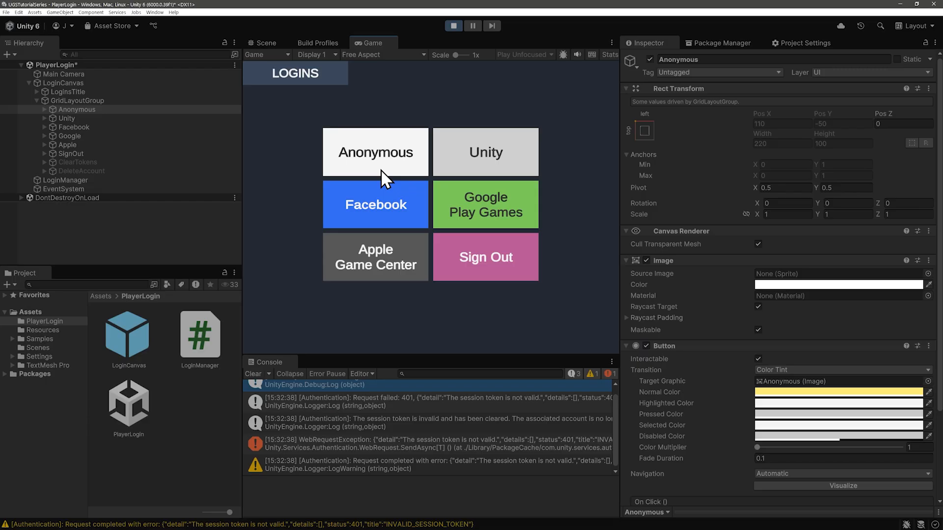
{"action": "mouse_move", "coordinate": [391, 436]}
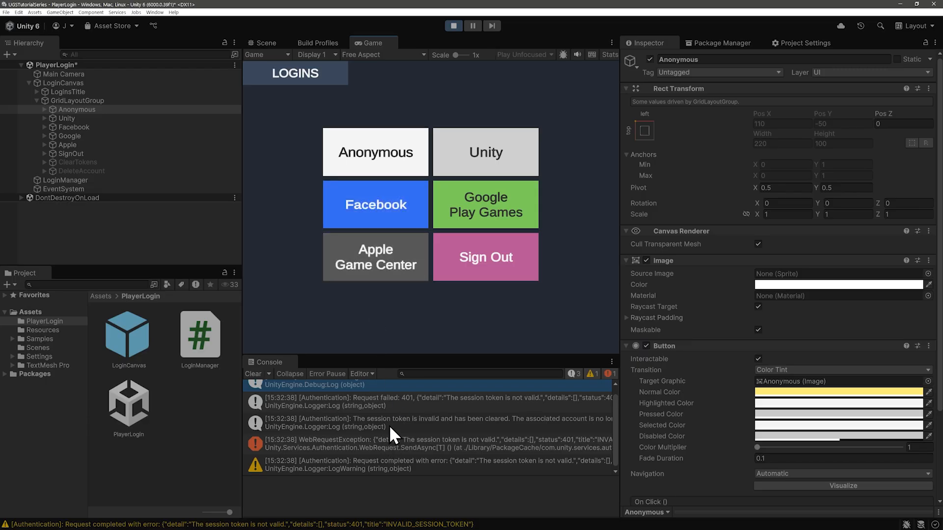
{"action": "left_click", "coordinate": [421, 422]}
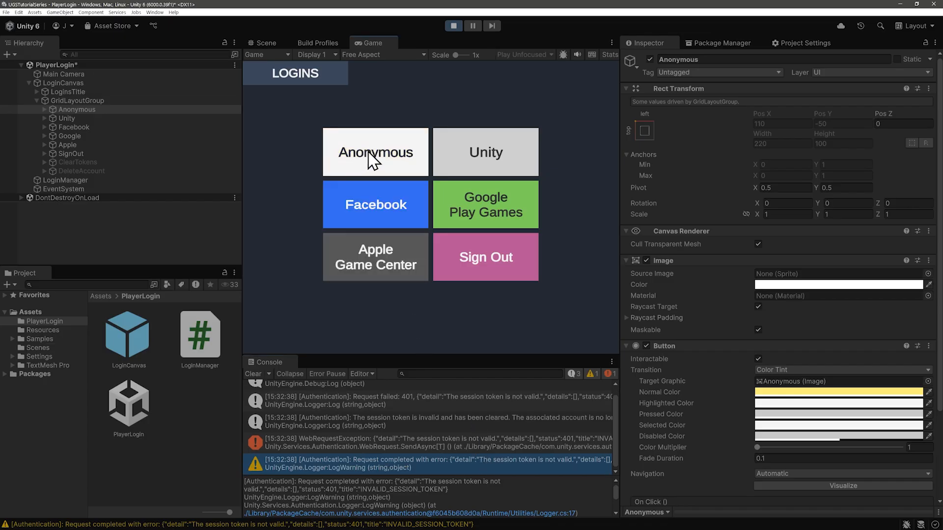
{"action": "left_click", "coordinate": [374, 152]}
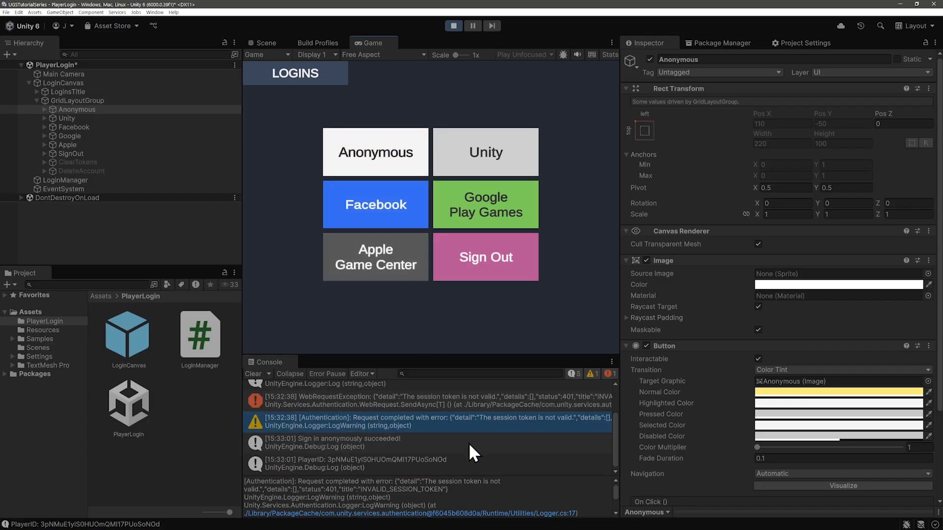
{"action": "mouse_move", "coordinate": [385, 454]}
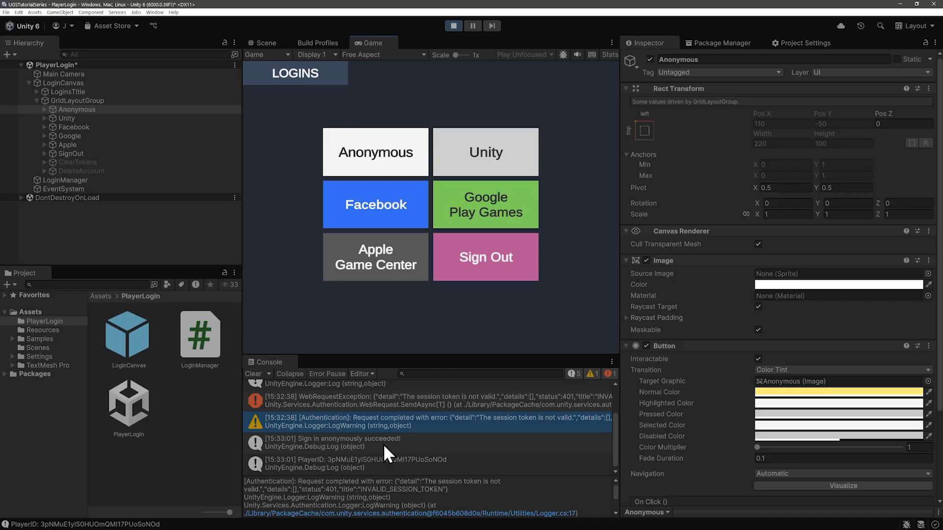
{"action": "mouse_move", "coordinate": [384, 472]}
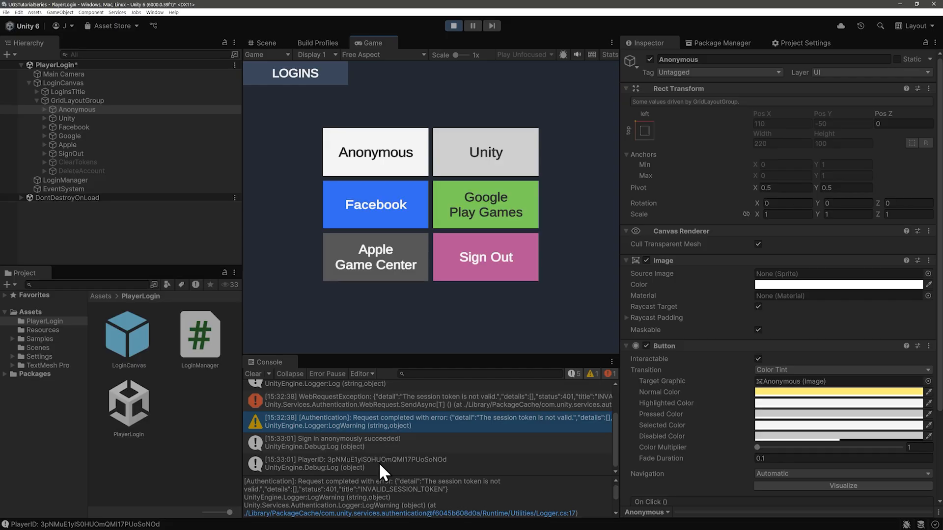
{"action": "left_click", "coordinate": [355, 465]}
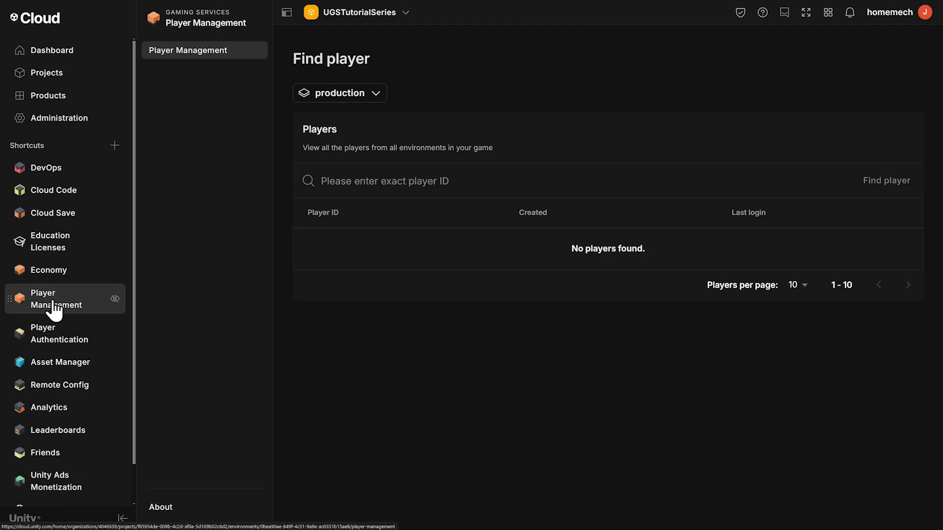
Reload Player Management and view the new anonymous player with no linked identities
{"action": "right_click", "coordinate": [351, 334]}
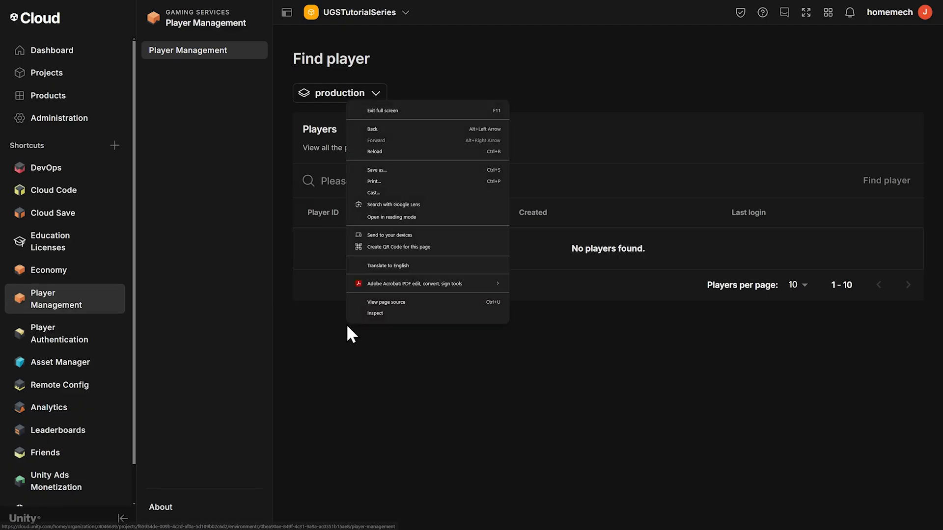
{"action": "mouse_move", "coordinate": [395, 150]}
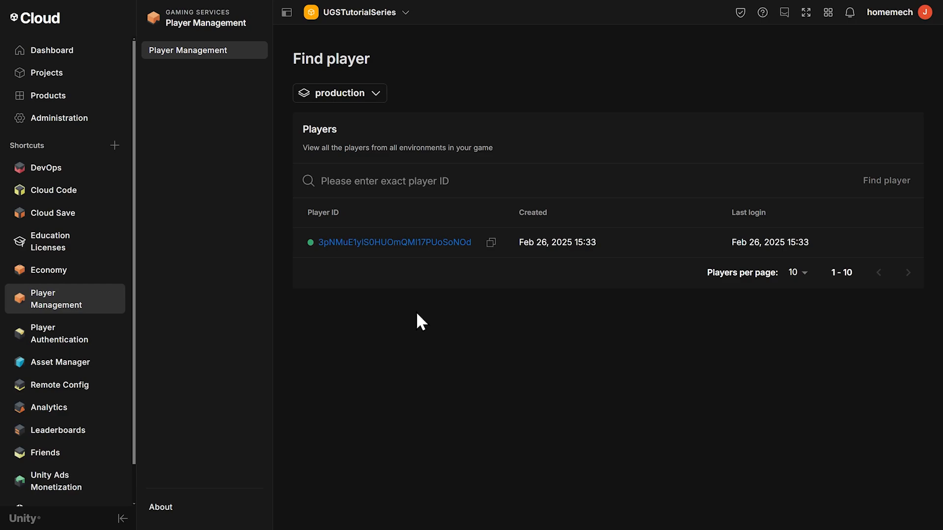
{"action": "mouse_move", "coordinate": [394, 242]}
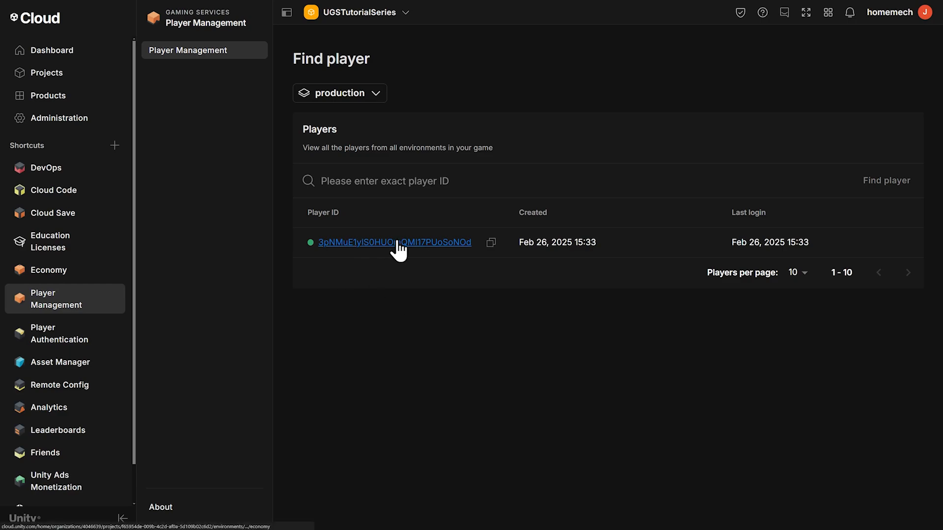
{"action": "left_click", "coordinate": [394, 242]}
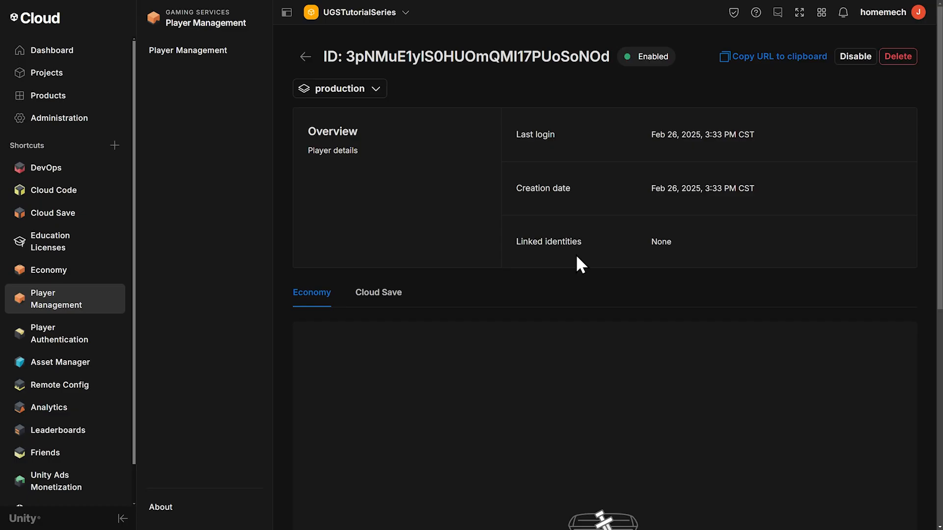
{"action": "mouse_move", "coordinate": [681, 261]}
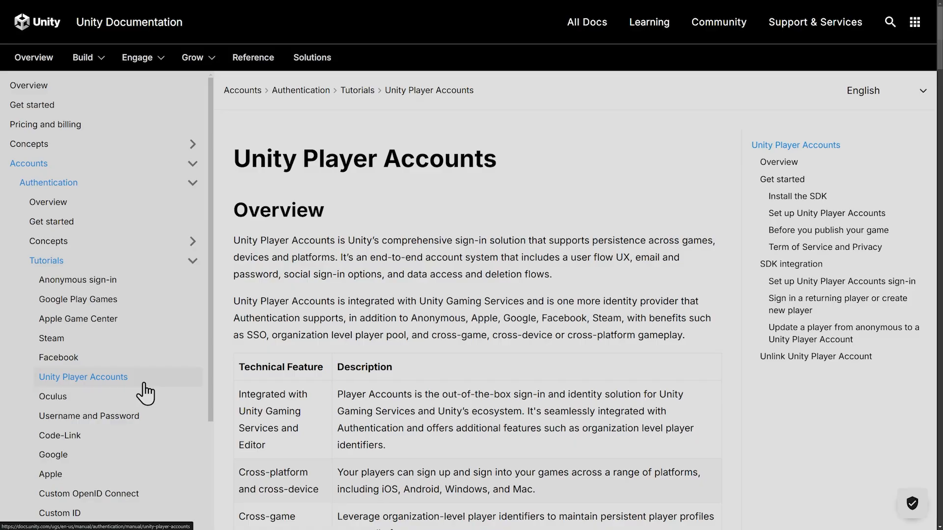
{"action": "mouse_move", "coordinate": [120, 280]}
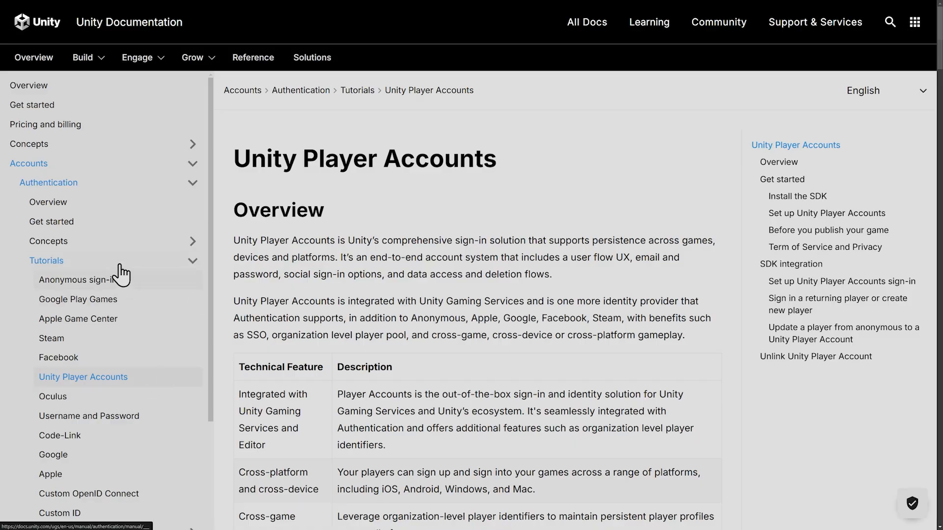
{"action": "mouse_move", "coordinate": [107, 266]}
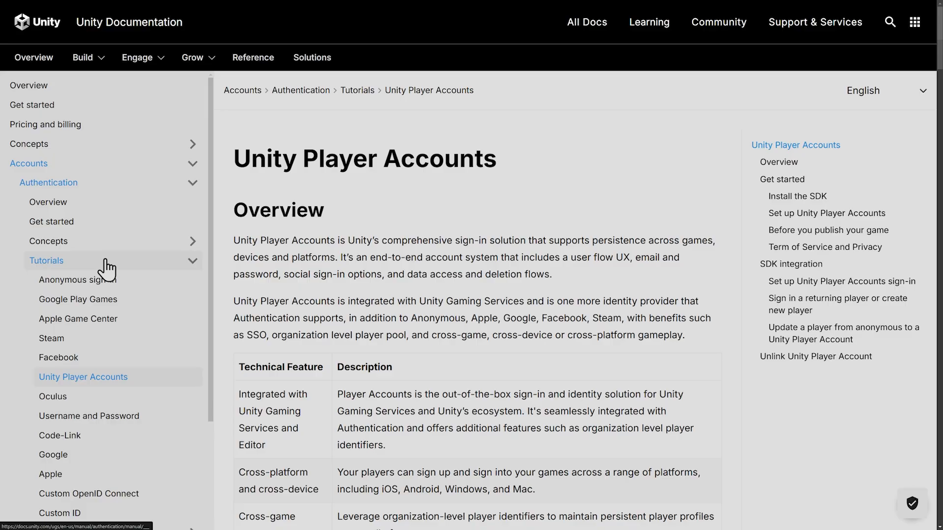
{"action": "mouse_move", "coordinate": [845, 236]}
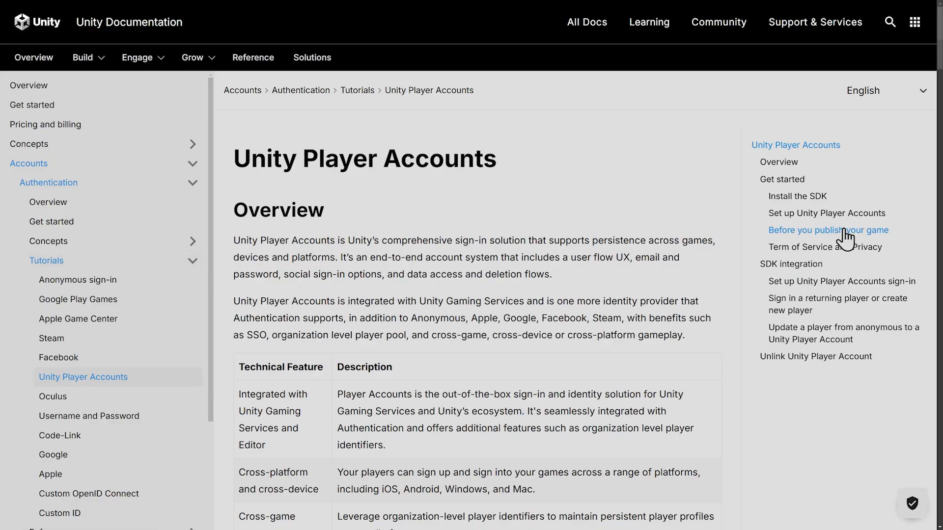
Scroll the Unity Player Accounts manual to the anonymous-upgrade LinkWithUnityAsync sample
{"action": "scroll", "scroll_direction": "down", "scroll_amount": 3}
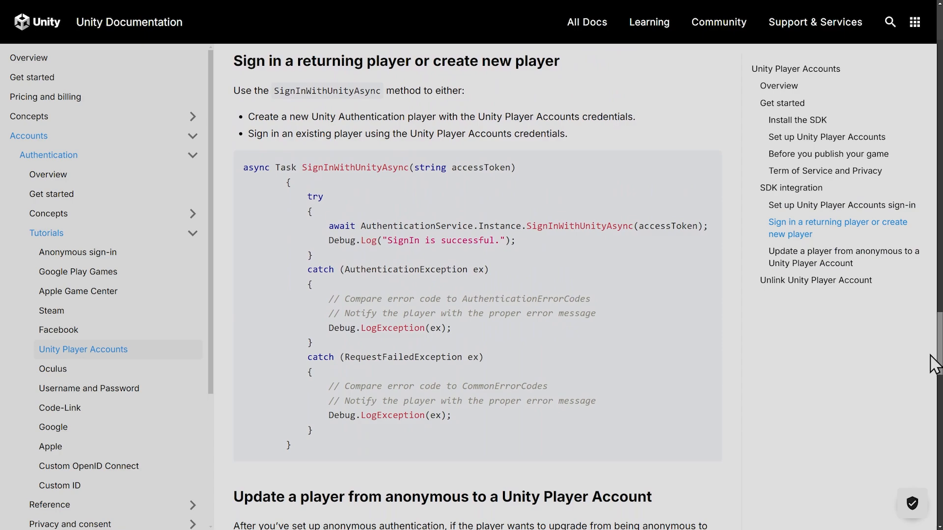
{"action": "scroll", "scroll_direction": "down", "scroll_amount": 3}
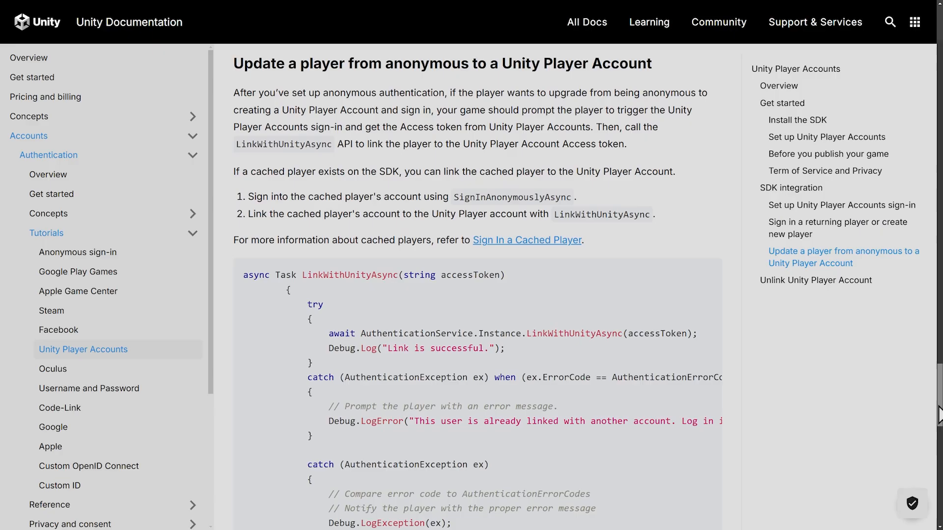
{"action": "scroll", "scroll_direction": "down", "scroll_amount": 3}
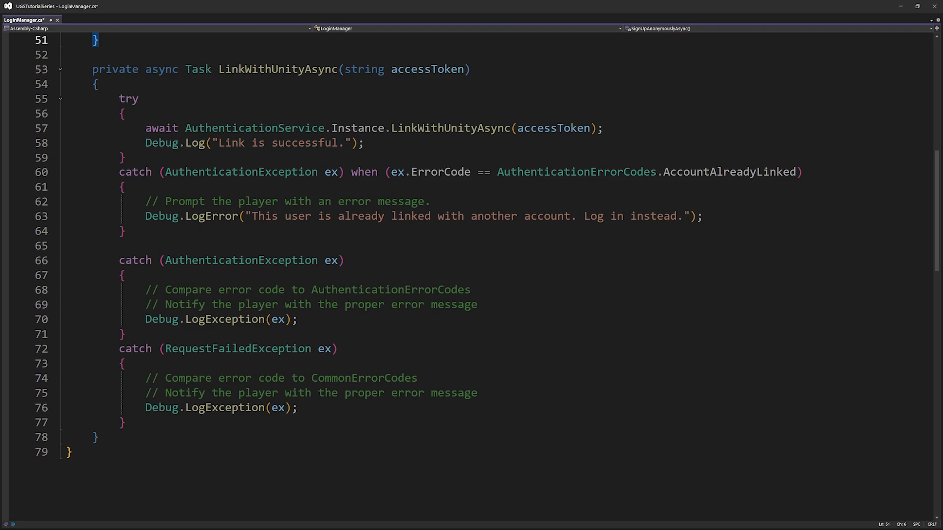
Bring up the PlayerAccountsDemo.cs sample script alongside LoginManager
{"action": "left_click", "coordinate": [31, 19]}
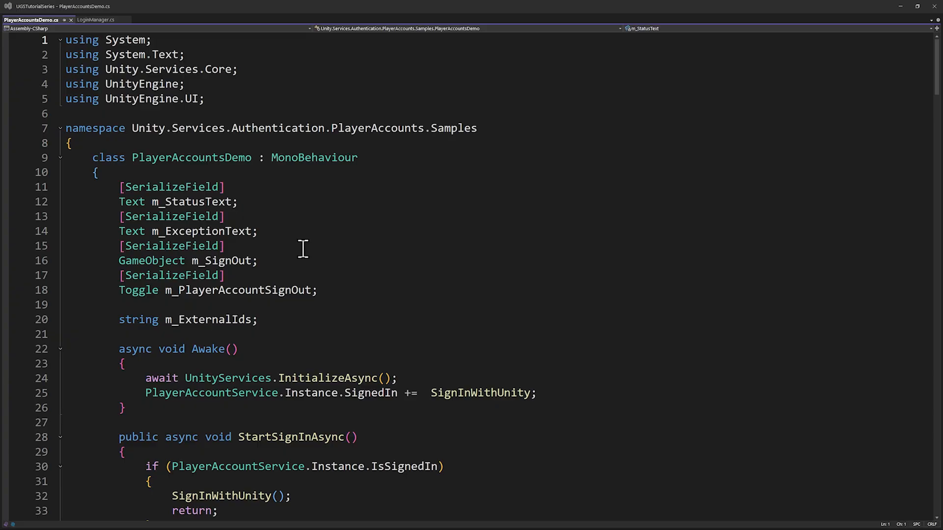
Copy StartSignInAsync into LoginManager, renamed to StartUnitySignInAsync
{"action": "scroll", "scroll_direction": "down", "scroll_amount": 3}
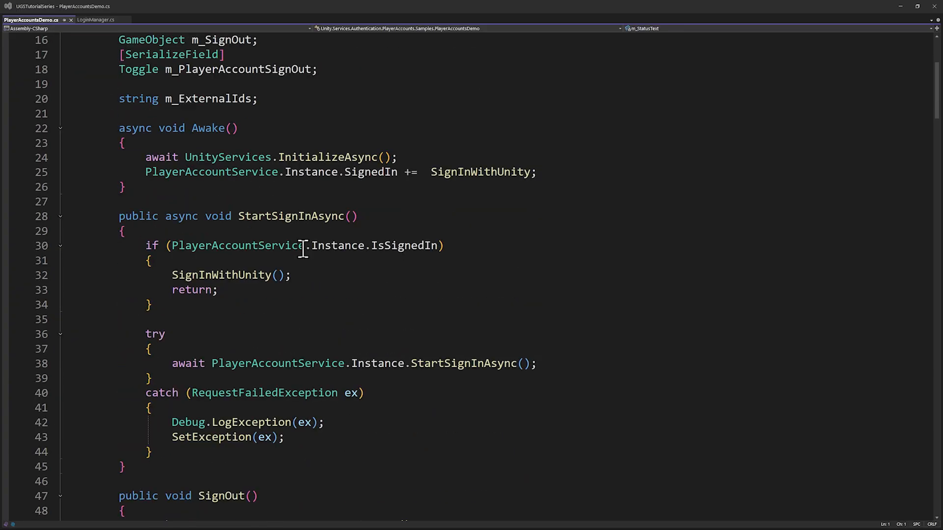
{"action": "mouse_move", "coordinate": [336, 271]}
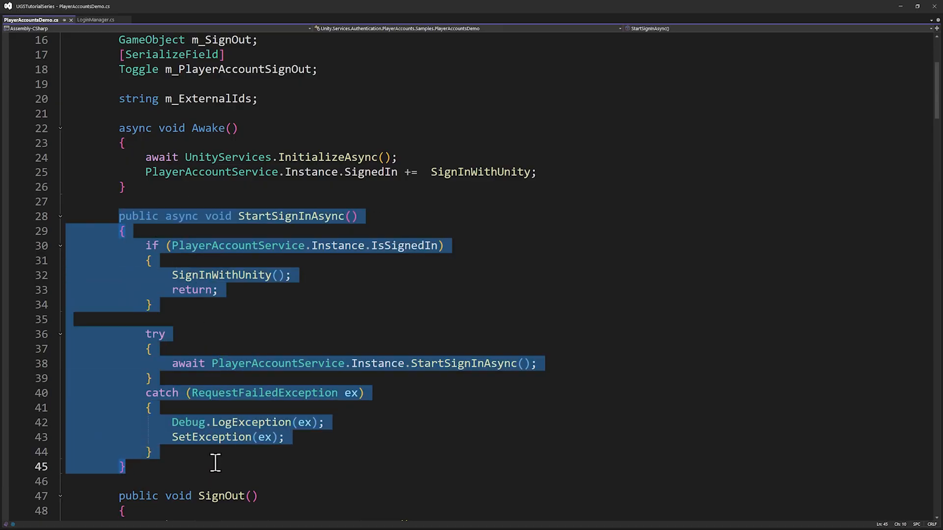
{"action": "left_click", "coordinate": [94, 20]}
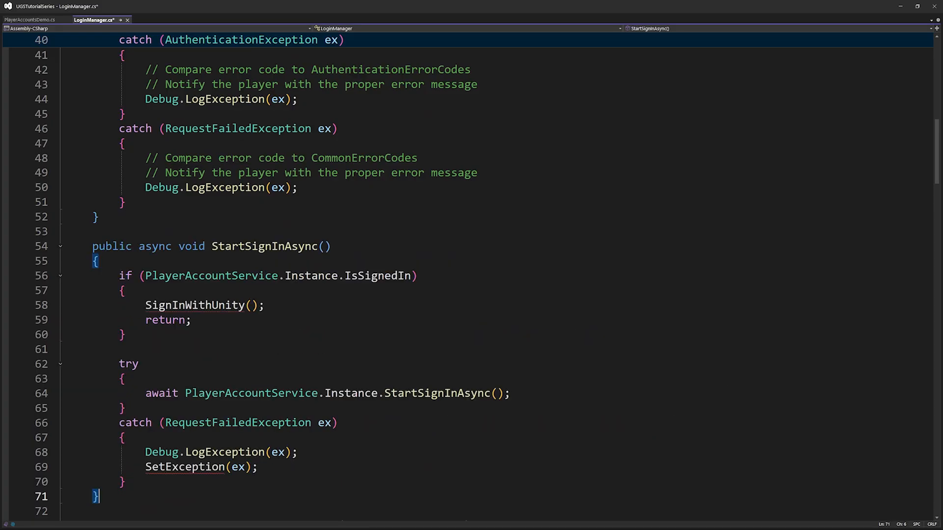
{"action": "mouse_move", "coordinate": [279, 246]}
{"action": "type", "text": "Unity"}
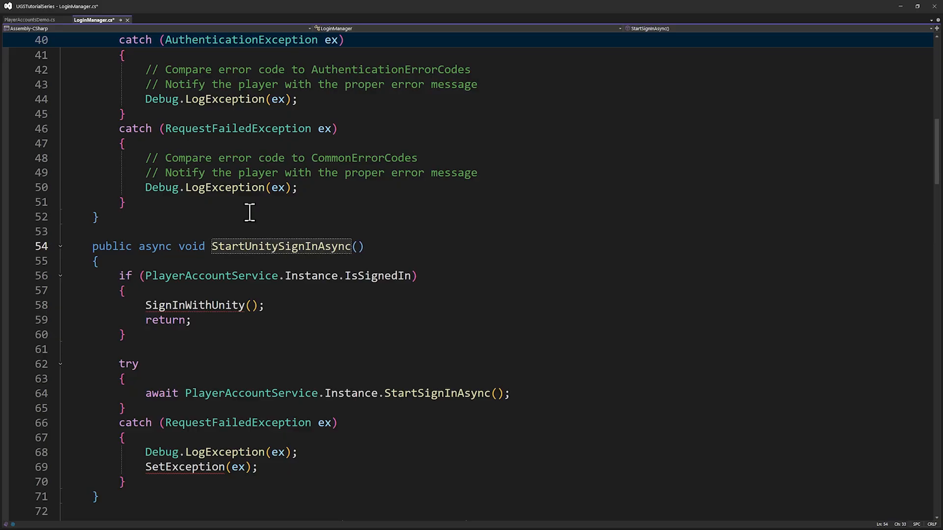
{"action": "left_click", "coordinate": [361, 247]}
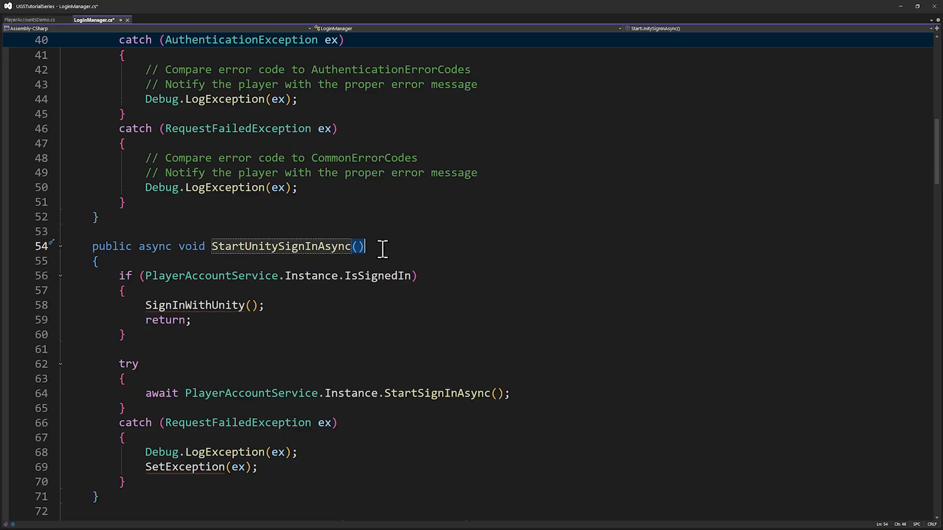
{"action": "mouse_move", "coordinate": [373, 231]}
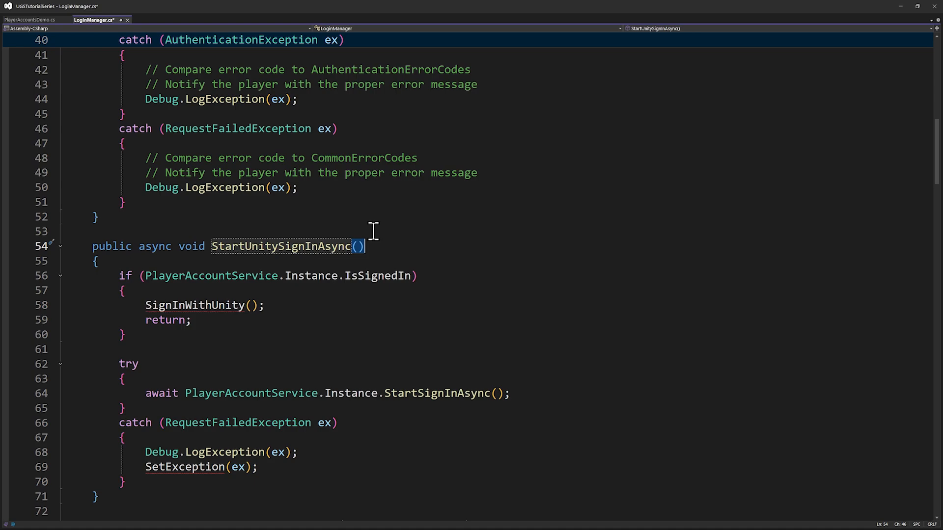
Copy SignInWithUnity into LoginManager and add 'PlayerAccountService.Instance.SignedIn += SignInWithUnity;' to Awake
{"action": "left_click", "coordinate": [31, 19]}
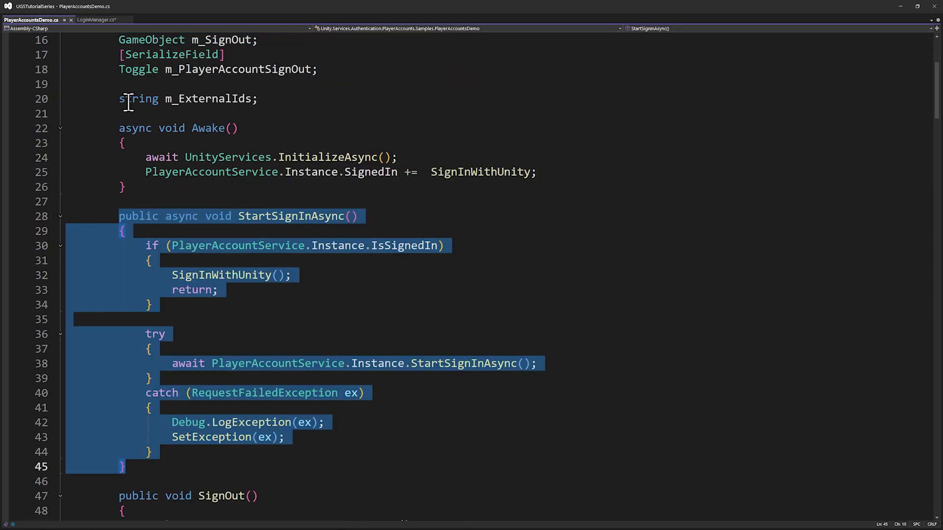
{"action": "left_click", "coordinate": [440, 173]}
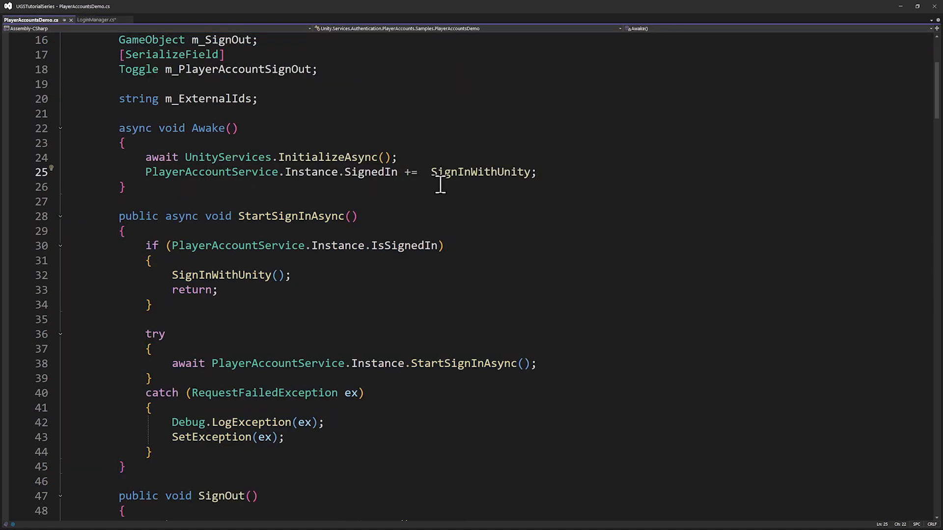
{"action": "scroll", "scroll_direction": "down", "scroll_amount": 3}
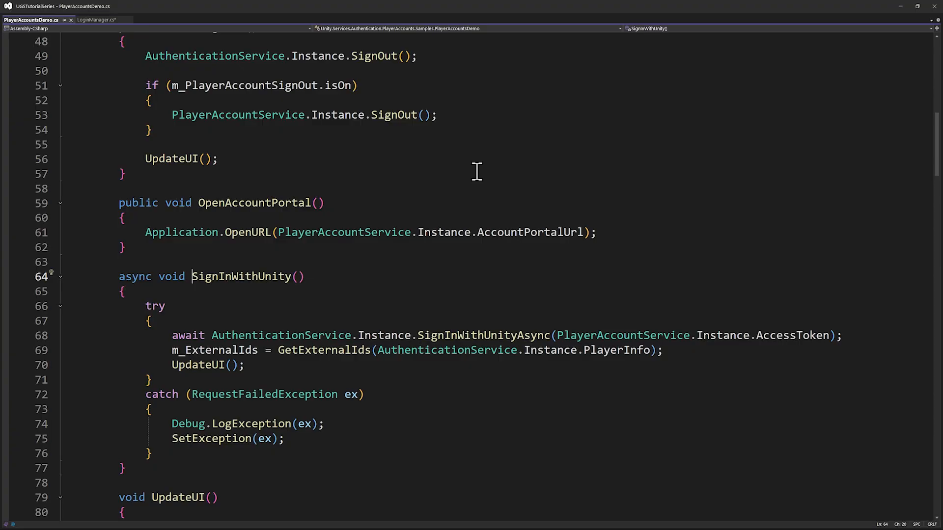
{"action": "left_click", "coordinate": [118, 276]}
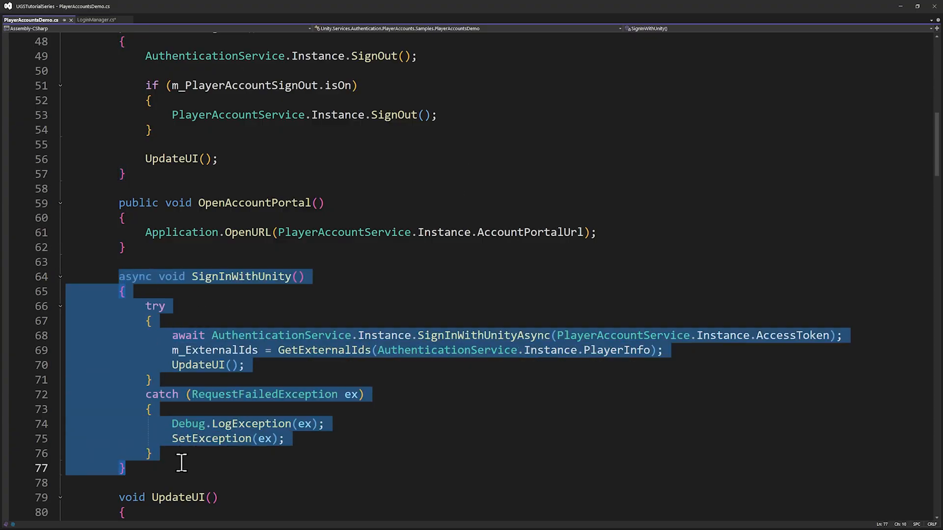
{"action": "mouse_move", "coordinate": [96, 19]}
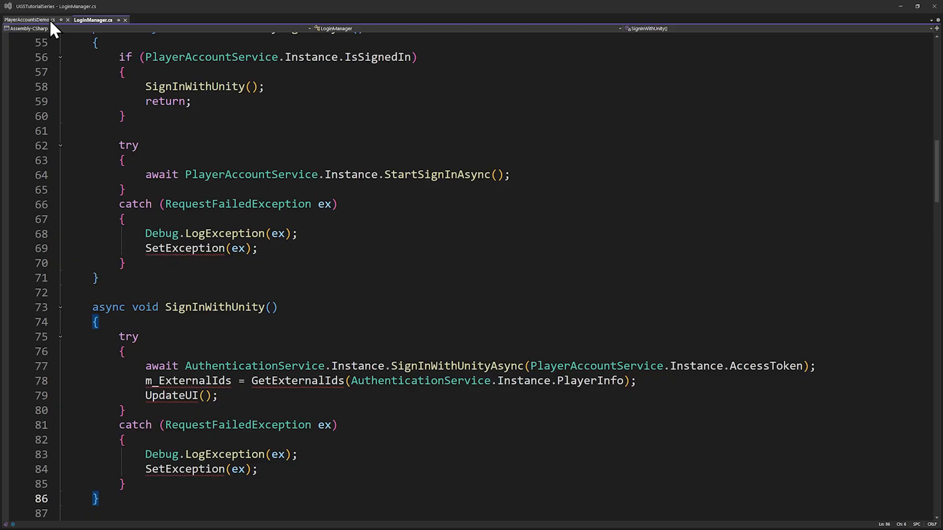
{"action": "left_click", "coordinate": [30, 19]}
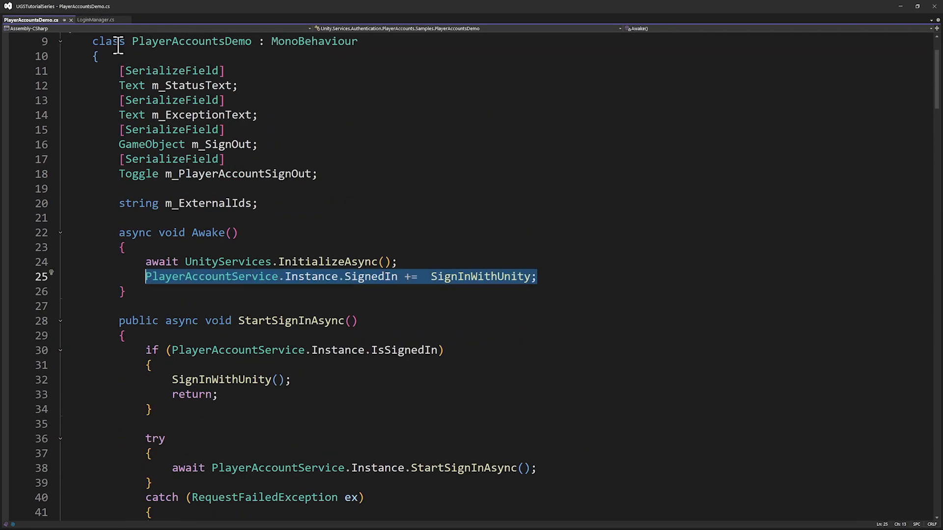
{"action": "left_click", "coordinate": [95, 19]}
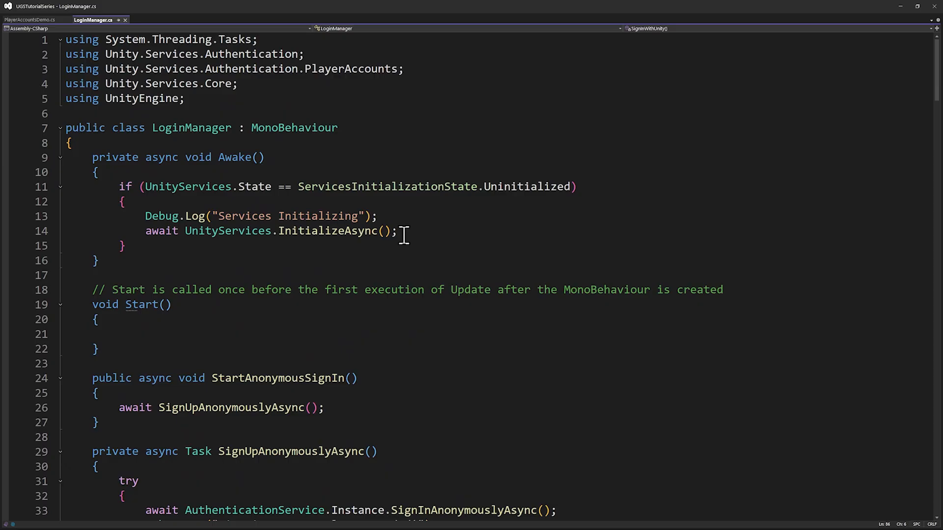
{"action": "type", "text": "PlayerAccountService.Instance.SignedIn += SignInWithUnity;"}
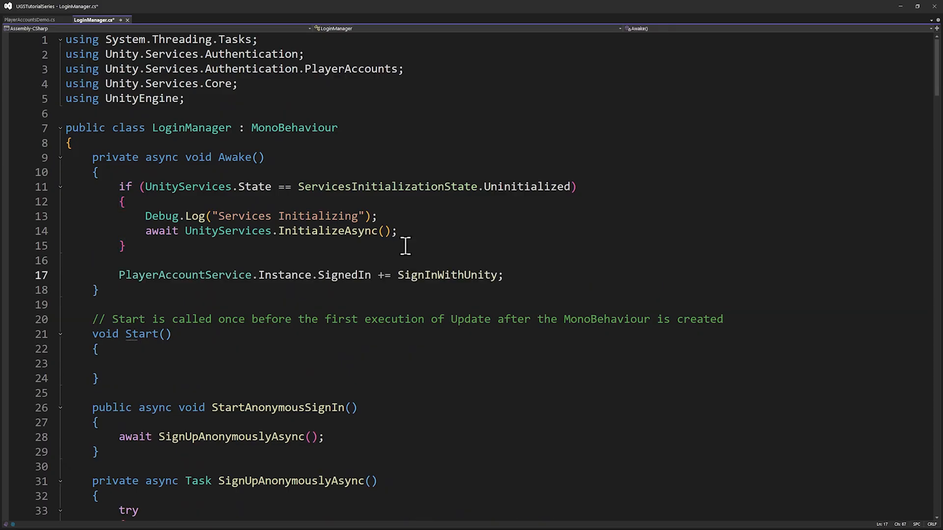
{"action": "mouse_move", "coordinate": [420, 308]}
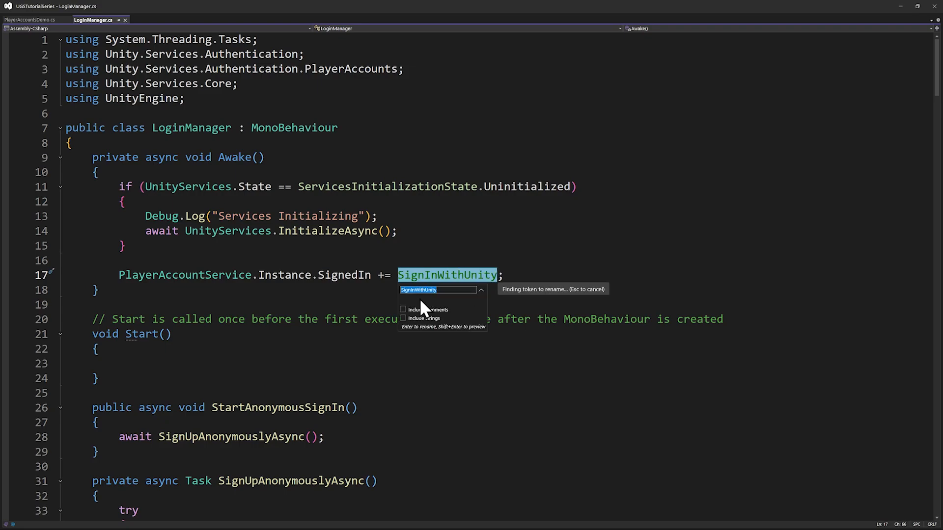
Rename the method to SignInOrLinkWithUnity and review its three-case try/catch outline
{"action": "type", "text": "SignI"}
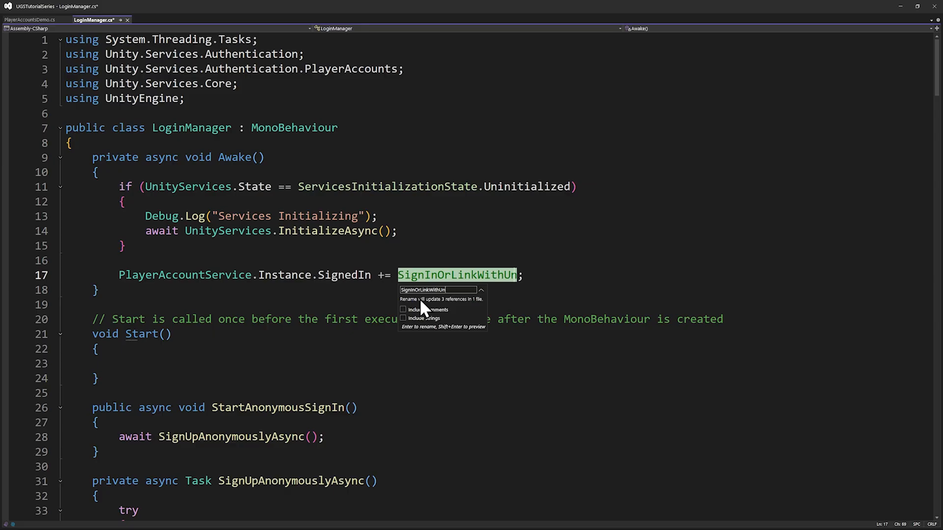
{"action": "key", "text": "Return"}
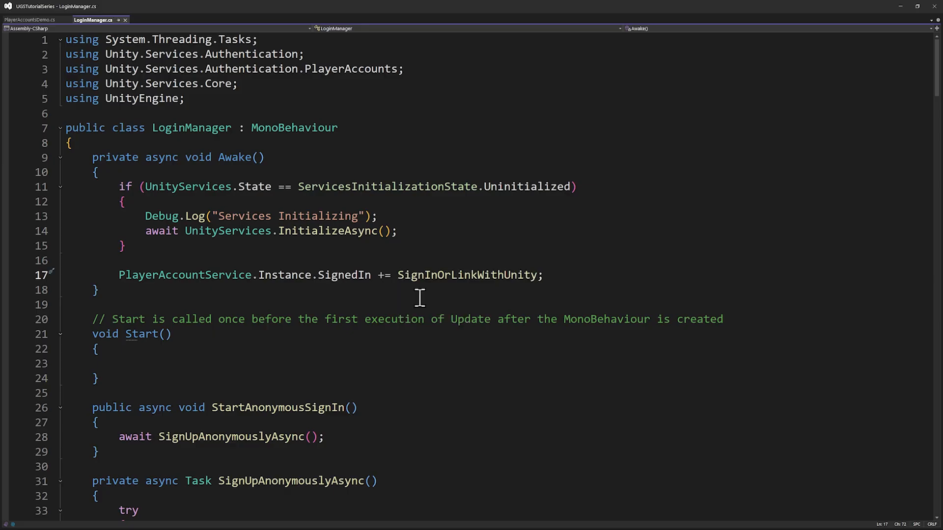
{"action": "scroll", "scroll_direction": "down", "scroll_amount": 3}
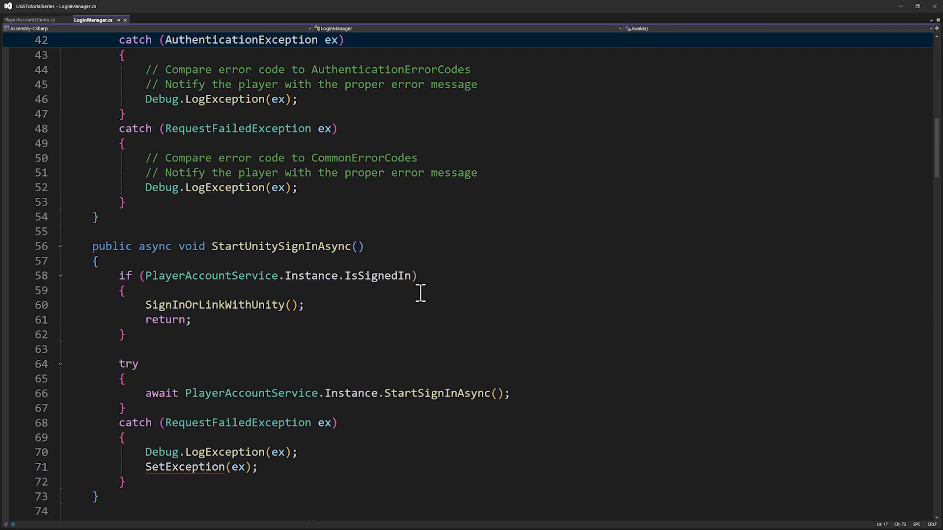
{"action": "scroll", "scroll_direction": "down", "scroll_amount": 3}
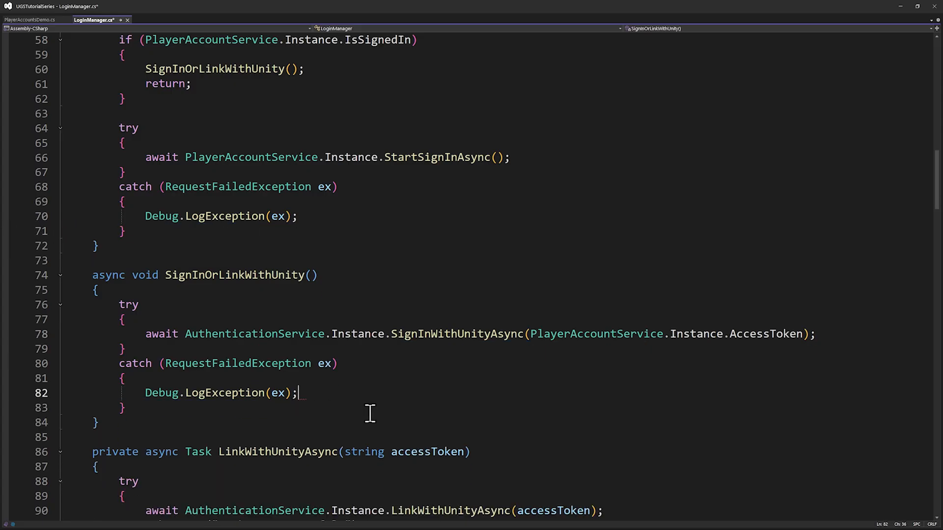
{"action": "mouse_move", "coordinate": [358, 412]}
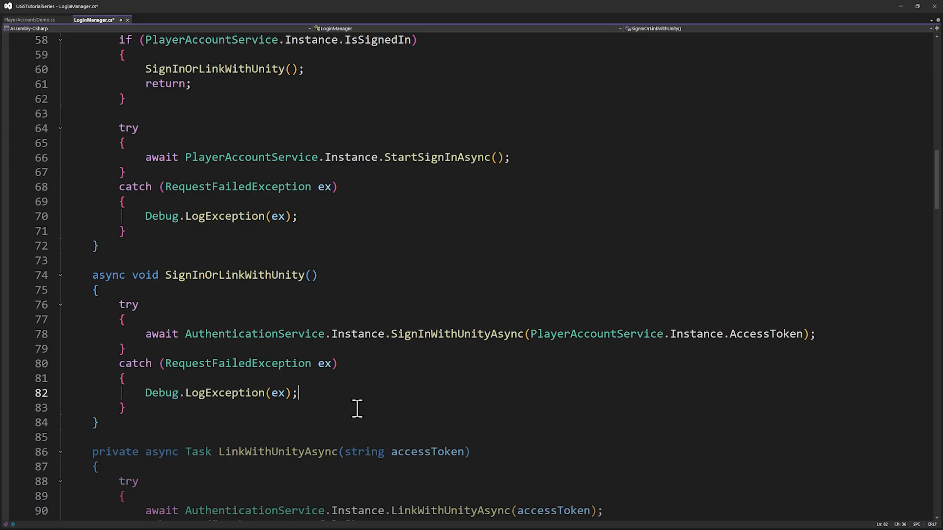
{"action": "scroll", "scroll_direction": "up", "scroll_amount": 3}
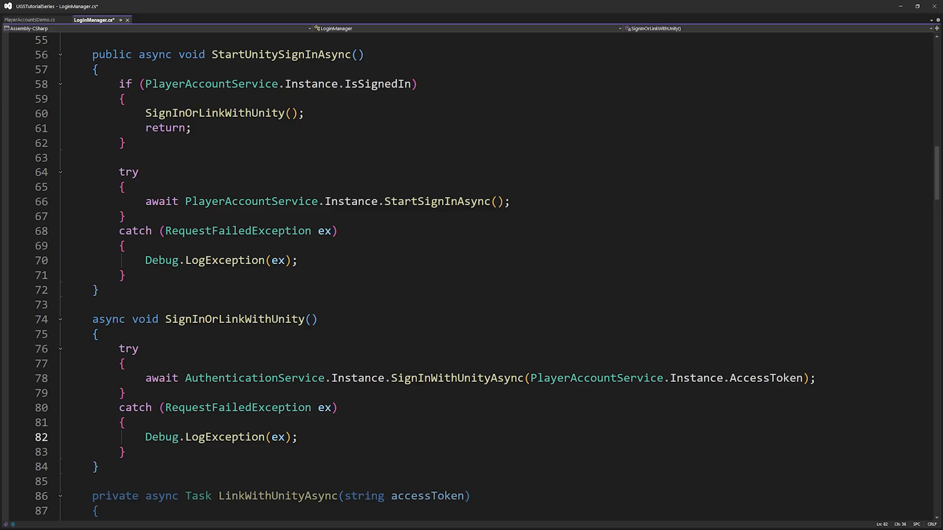
{"action": "scroll", "scroll_direction": "down", "scroll_amount": 3}
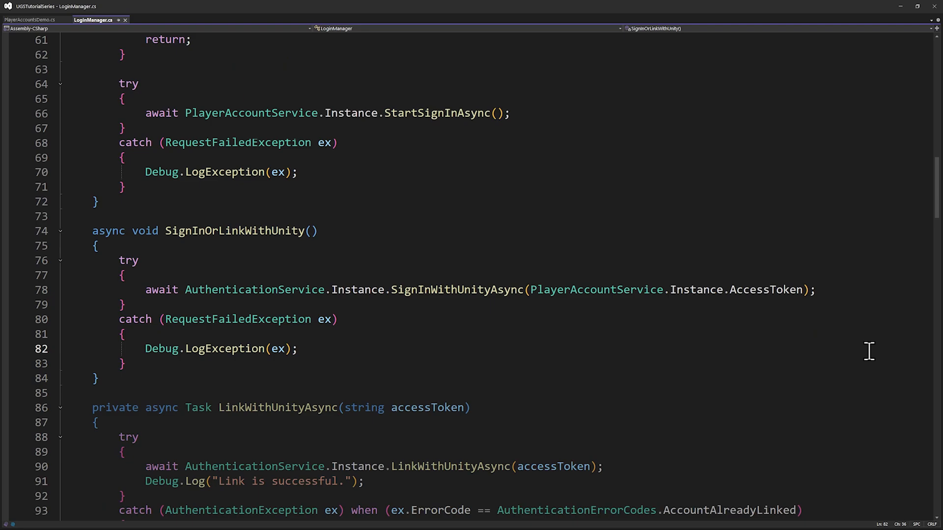
{"action": "scroll", "scroll_direction": "down", "scroll_amount": 3}
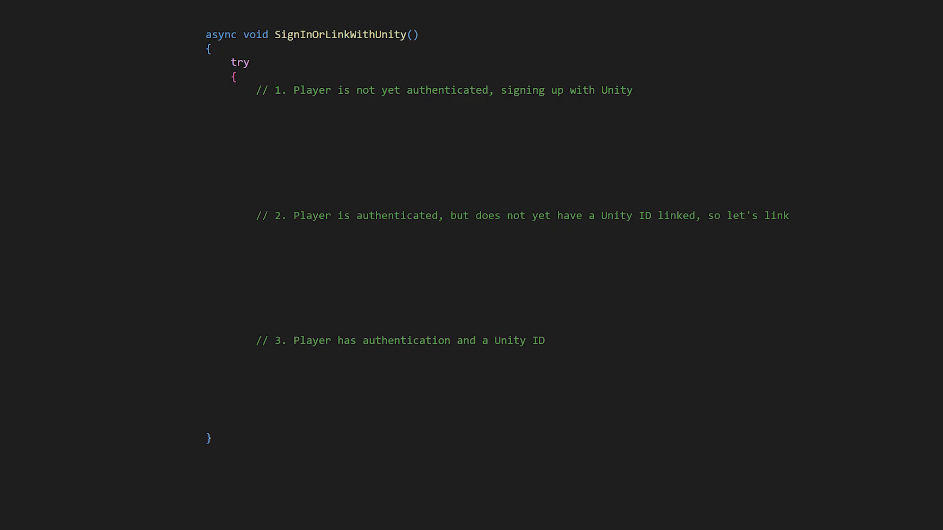
{"action": "type", "text": "if (!AuthenticationService.Instance.IsSignedIn)"}
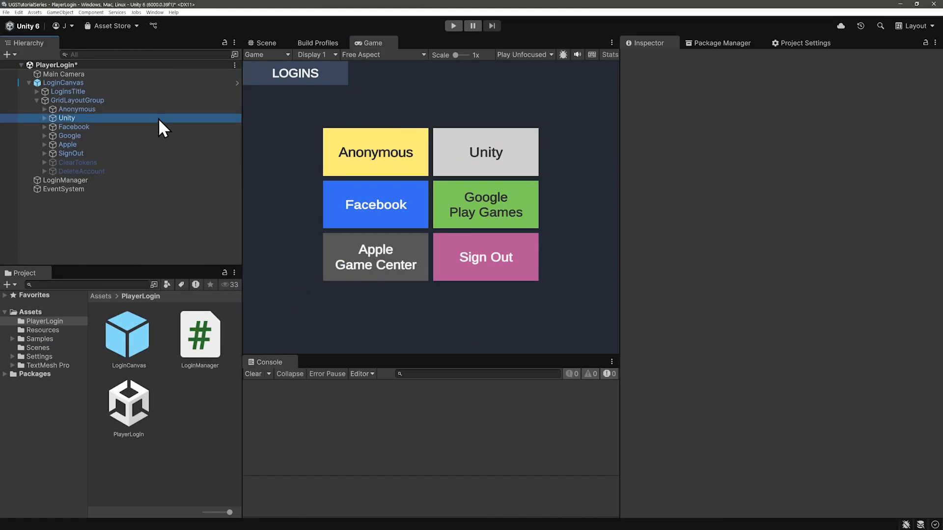
Set the Unity button's On Click () to LoginManager > StartUnitySignInAsync
{"action": "left_click", "coordinate": [67, 118]}
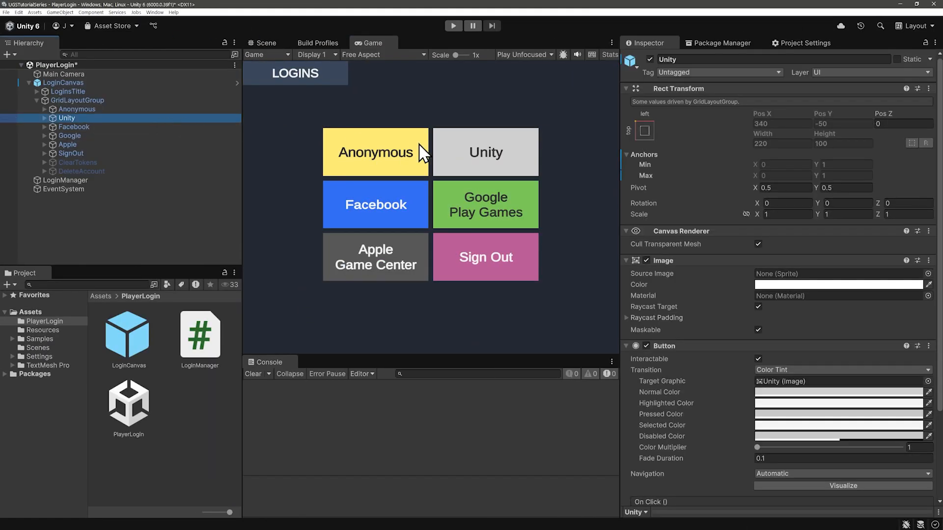
{"action": "scroll", "scroll_direction": "down", "scroll_amount": 3}
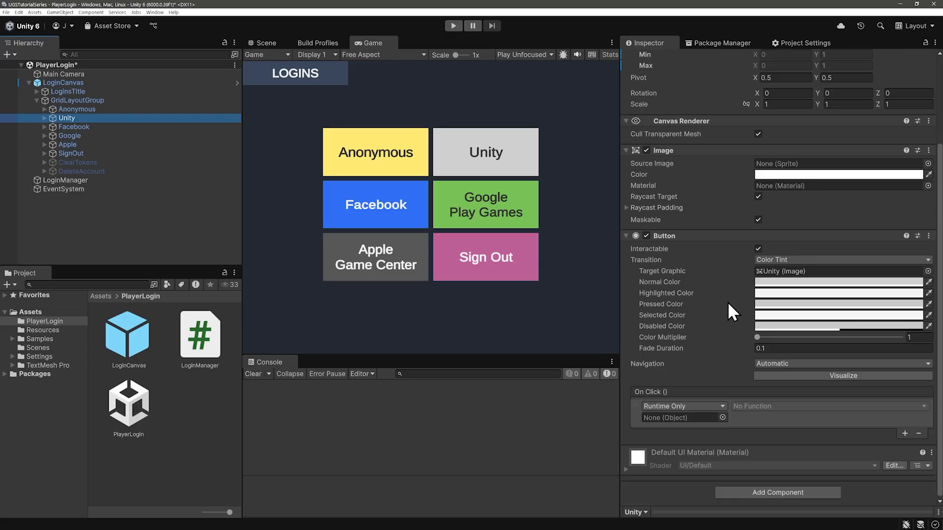
{"action": "left_click", "coordinate": [65, 180]}
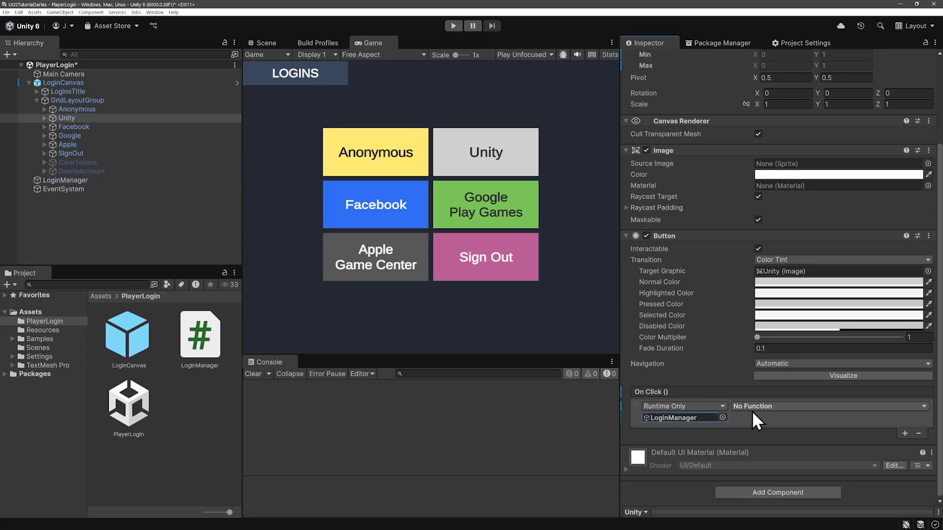
{"action": "left_click", "coordinate": [830, 406]}
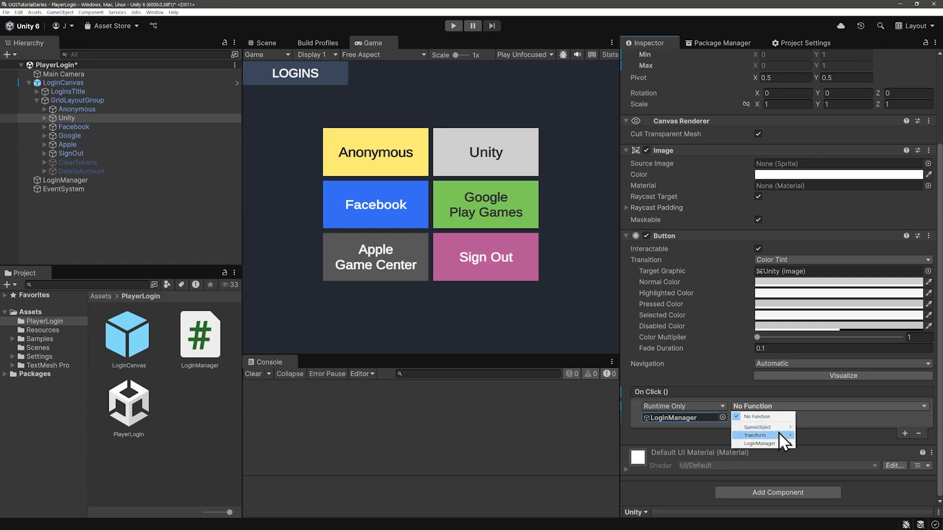
{"action": "mouse_move", "coordinate": [760, 443]}
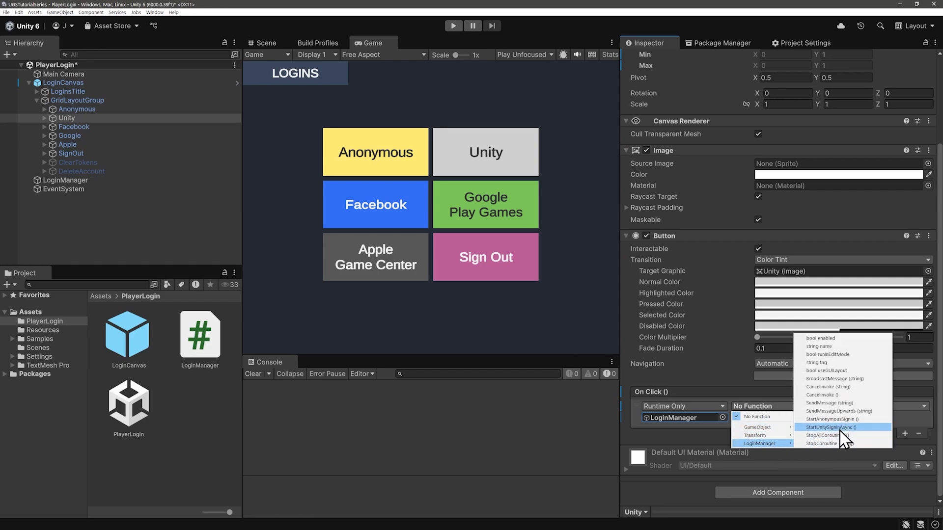
{"action": "mouse_move", "coordinate": [873, 441]}
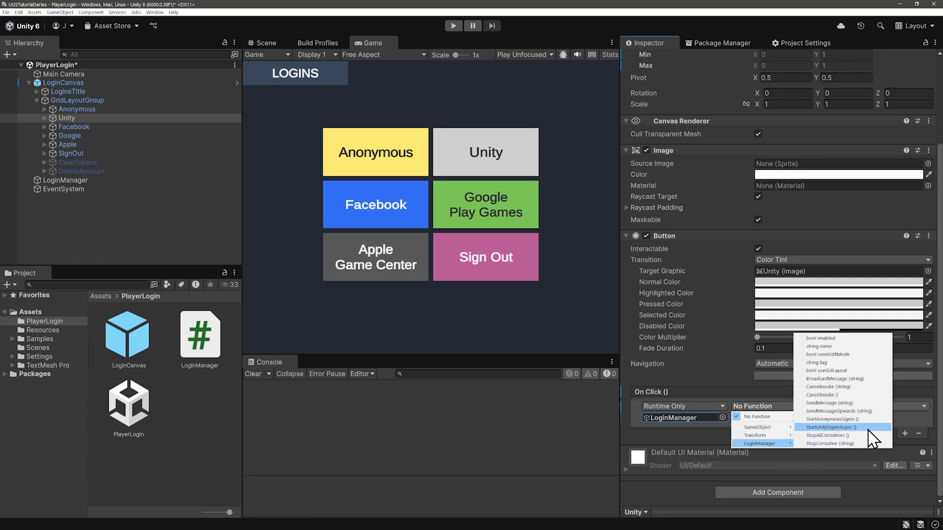
{"action": "left_click", "coordinate": [832, 426]}
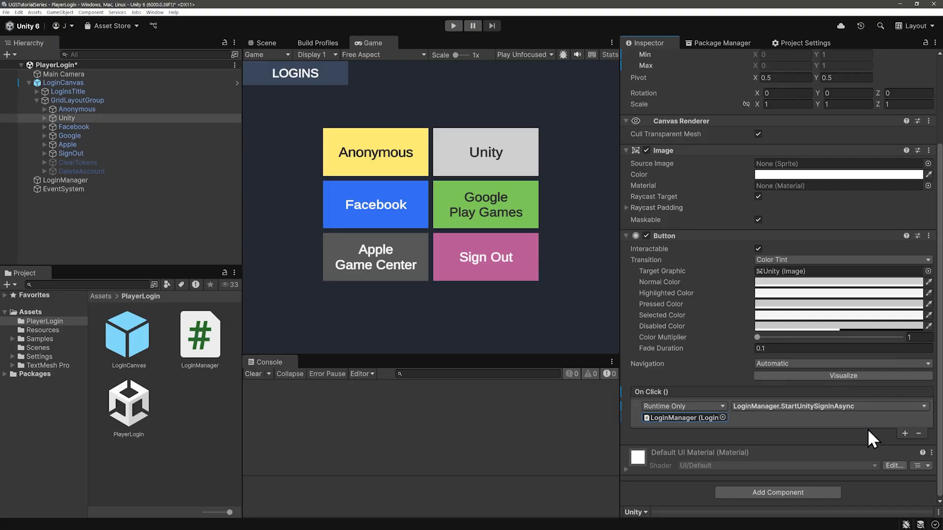
Play the PlayerLogin scene, sign in anonymously, then link it via Unity browser sign-in
{"action": "left_click", "coordinate": [453, 25]}
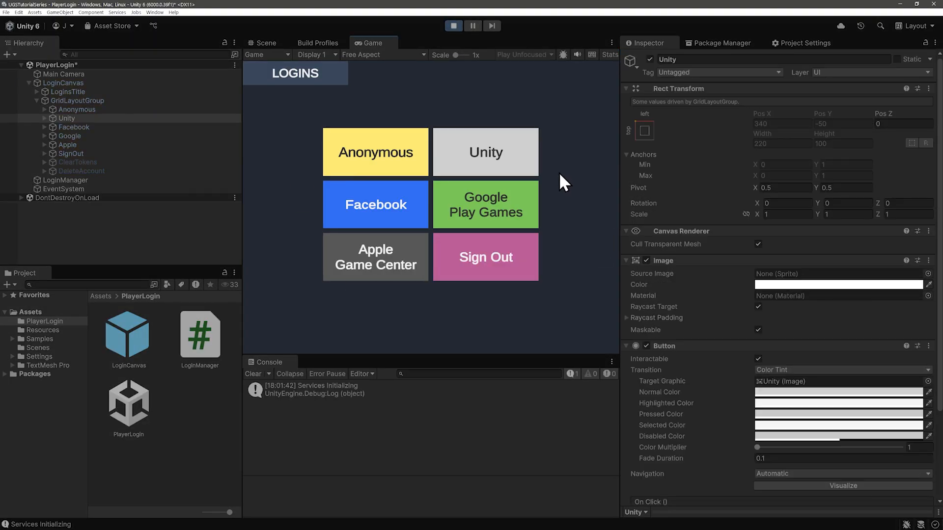
{"action": "mouse_move", "coordinate": [361, 166]}
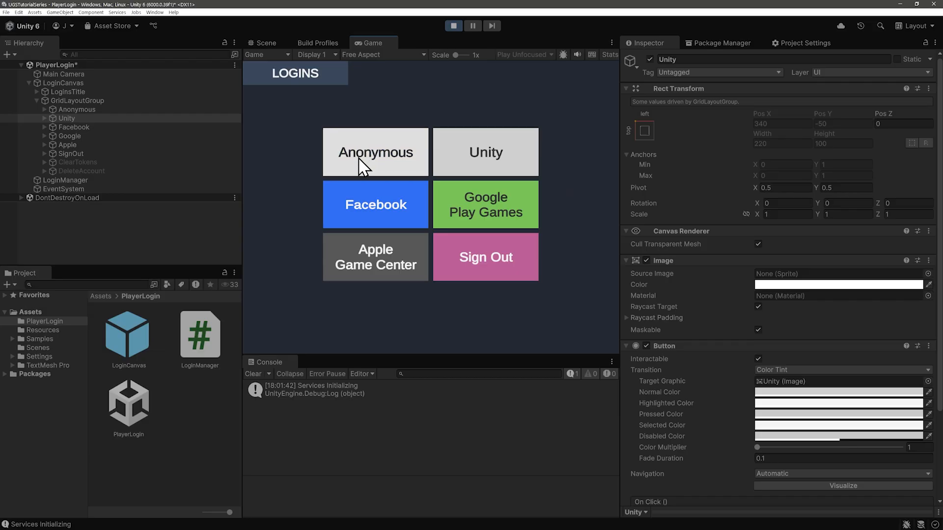
{"action": "left_click", "coordinate": [374, 152]}
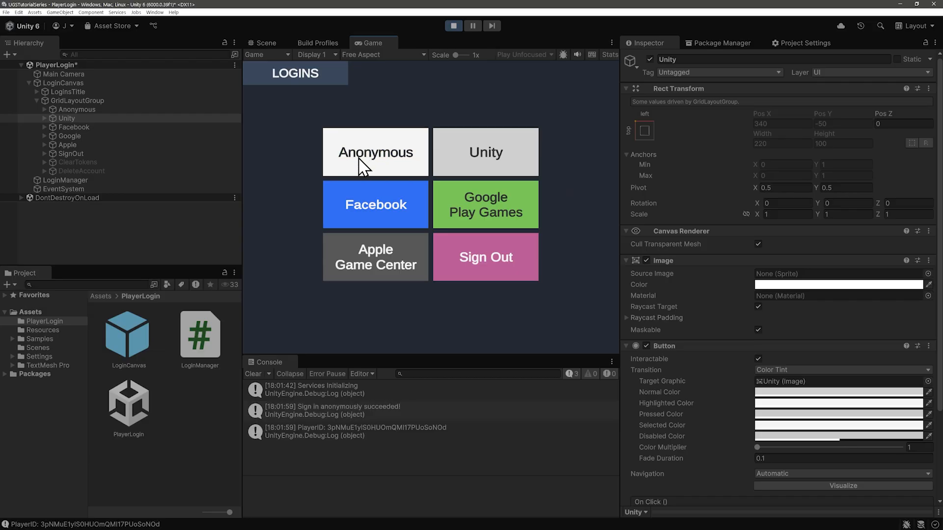
{"action": "mouse_move", "coordinate": [526, 174]}
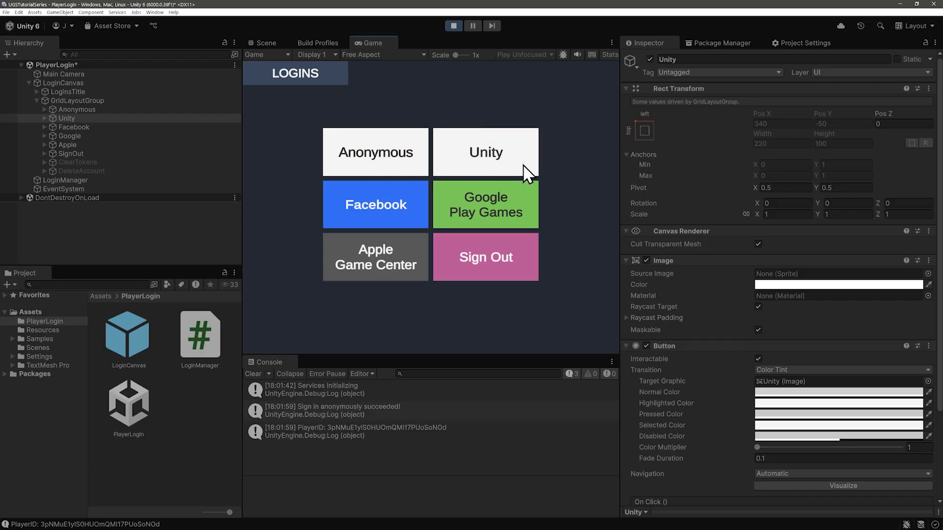
{"action": "left_click", "coordinate": [485, 152]}
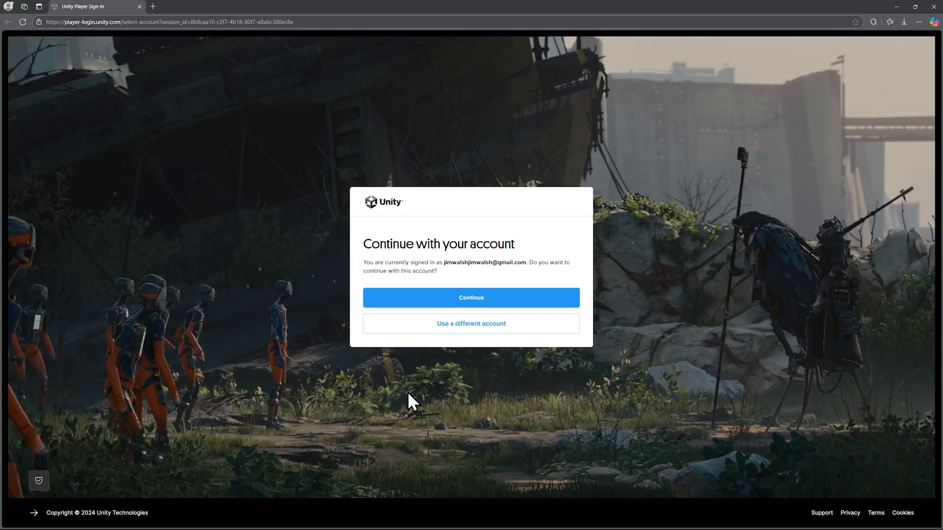
{"action": "left_click", "coordinate": [471, 298]}
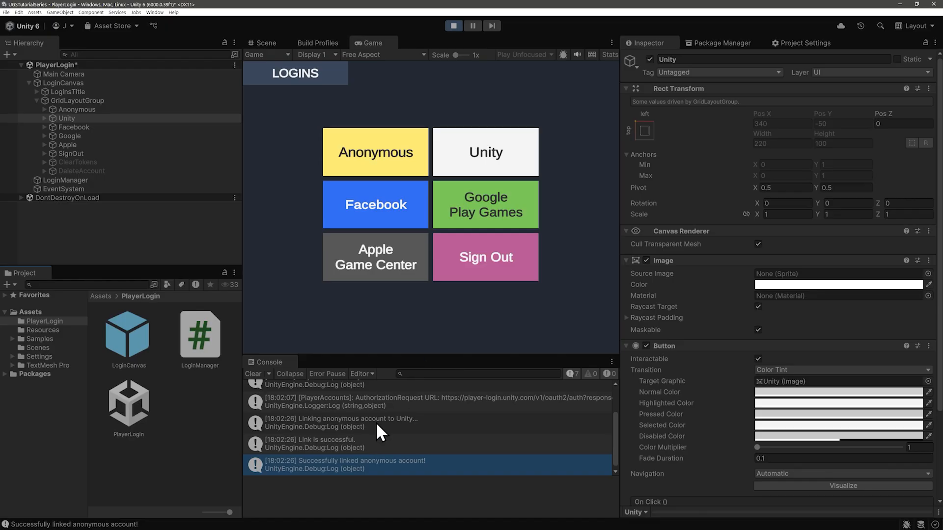
{"action": "mouse_move", "coordinate": [415, 475]}
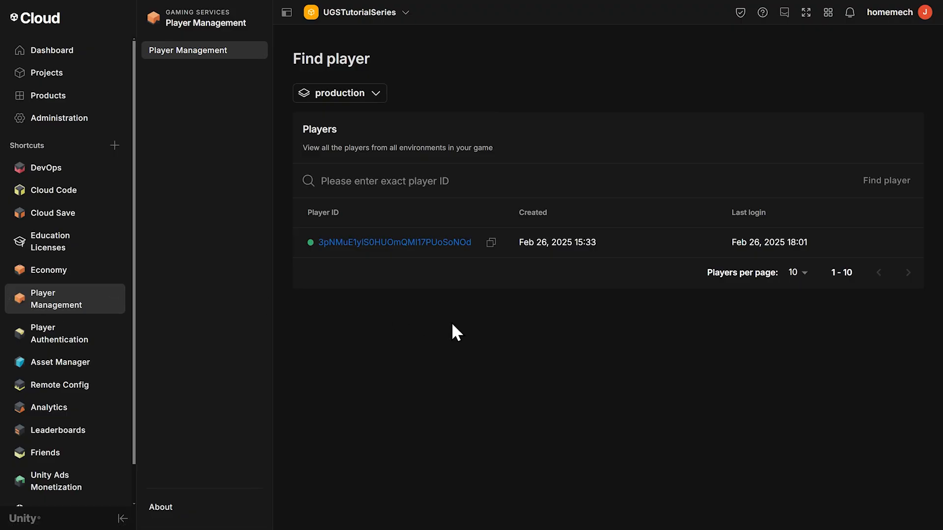
Open the player's Overview from the Players list to see Unity Player Accounts linked
{"action": "left_click", "coordinate": [394, 242]}
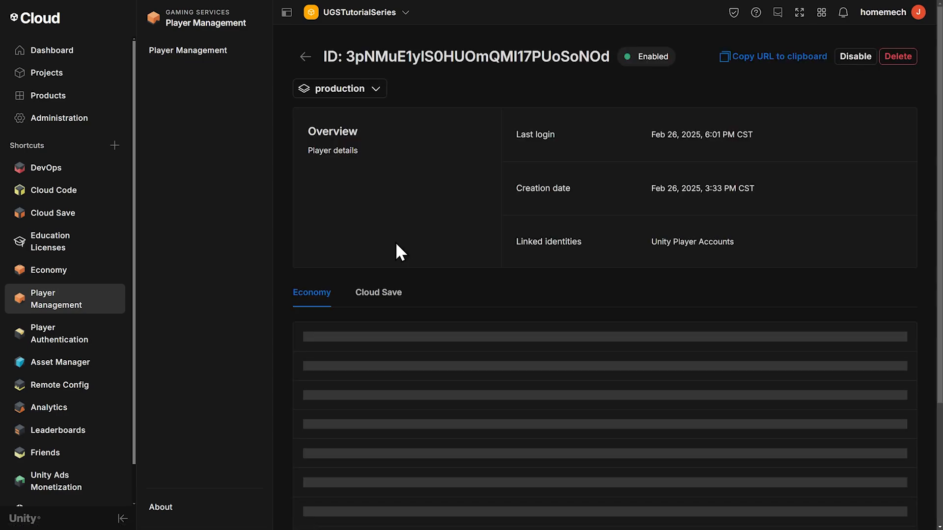
{"action": "mouse_move", "coordinate": [655, 262]}
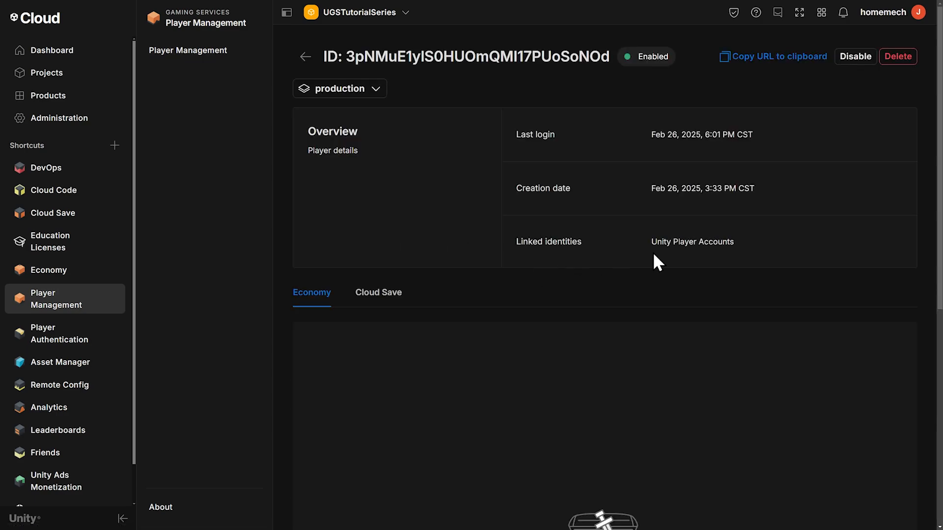
{"action": "mouse_move", "coordinate": [710, 270]}
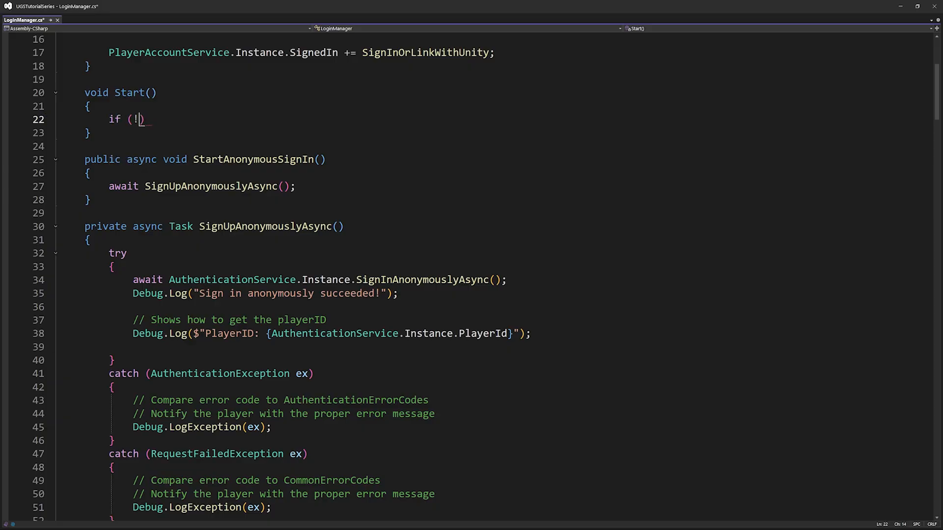
Add a SessionTokenExists check logging 'Session Token not found', else log 'Returning'; select Task
{"action": "type", "text": "AuthenticationService.Instance.SessionTokenExists"}
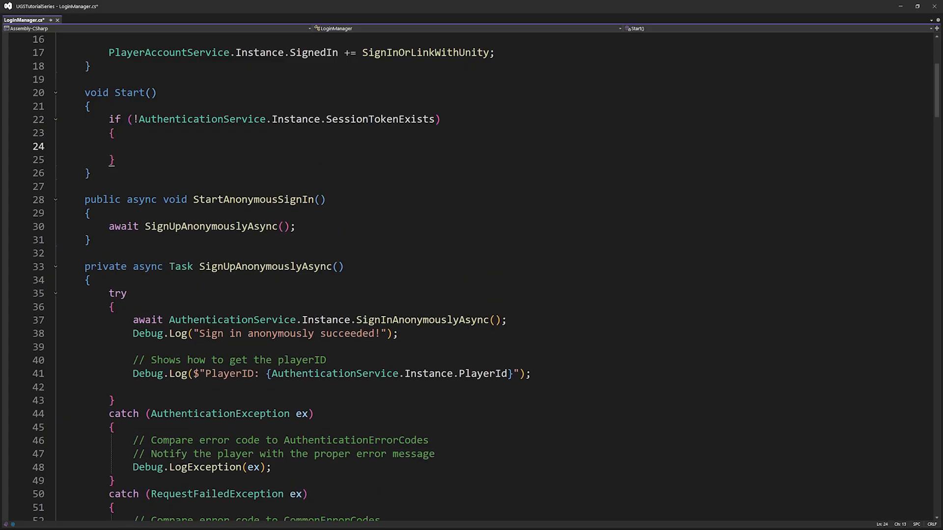
{"action": "type", "text": "Debug.Log(\"Session Token not found\");"}
{"action": "type", "text": "return;"}
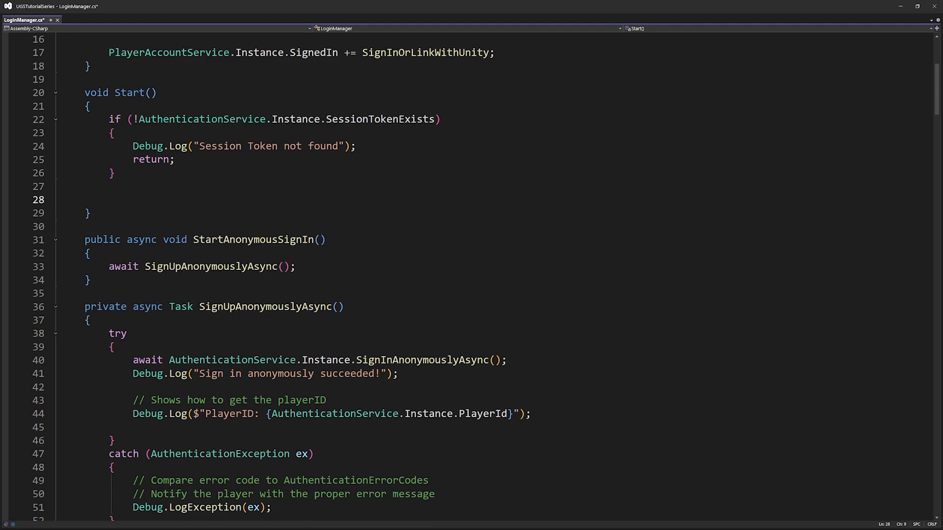
{"action": "type", "text": "Debug.Log(\"Returning\""}
{"action": "type", "text": "await SignUpAnonymouslyAsync();"}
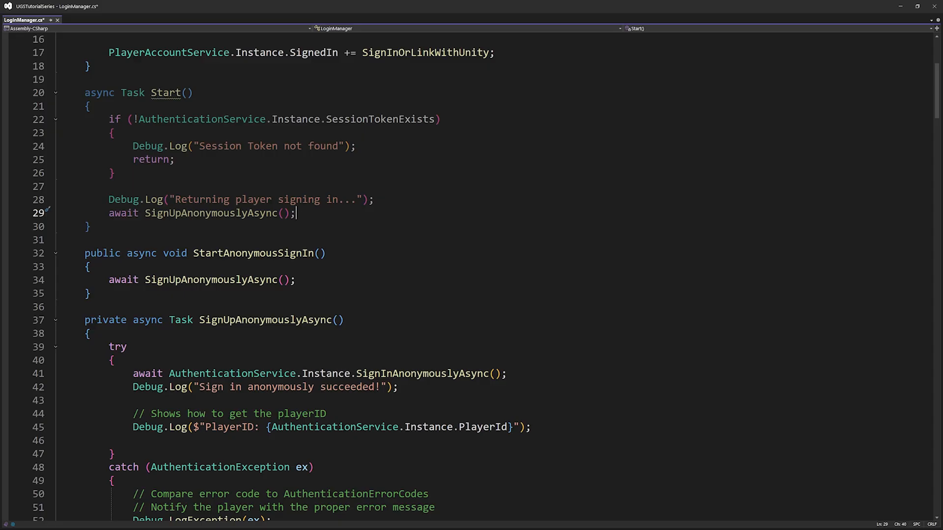
{"action": "mouse_move", "coordinate": [15, 191]}
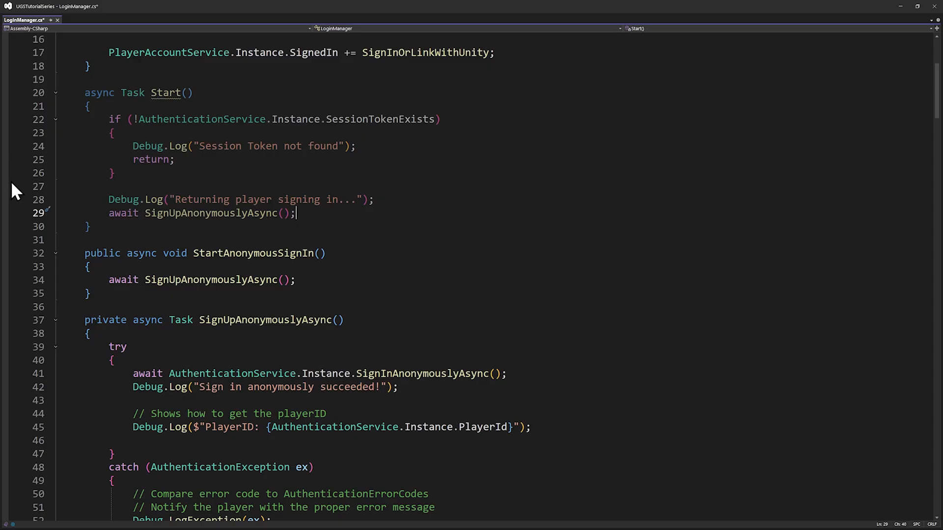
{"action": "double_click", "coordinate": [133, 93]}
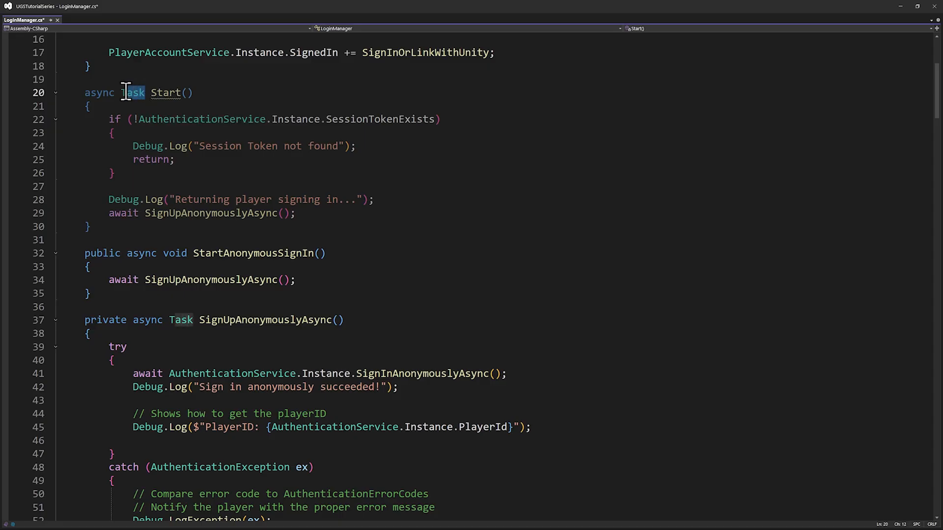